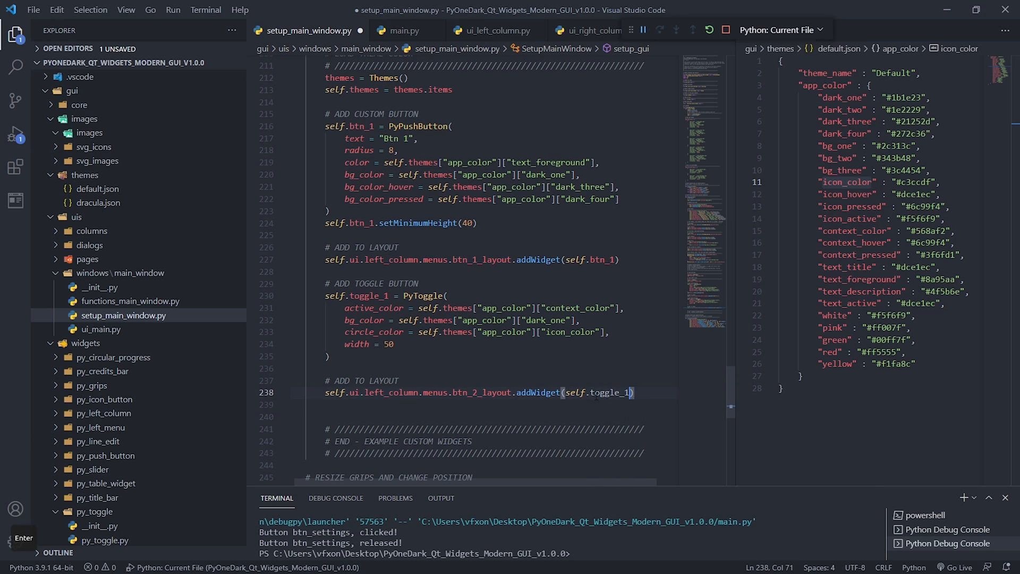
Test-run the app and its settings toggle, then start a Qt alignment argument for toggle_1.
{"action": "key", "text": "F5"}
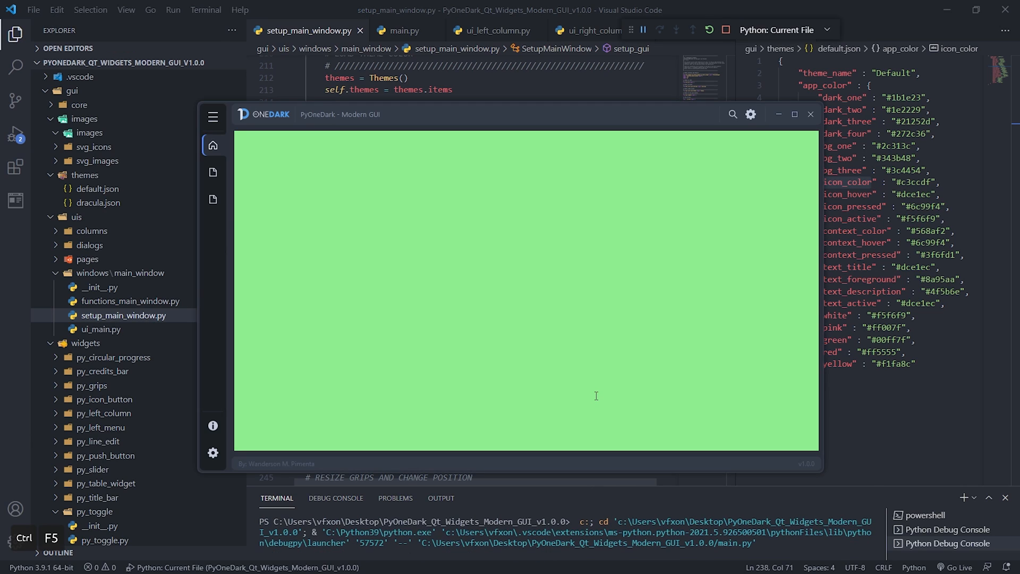
{"action": "left_click", "coordinate": [212, 452]}
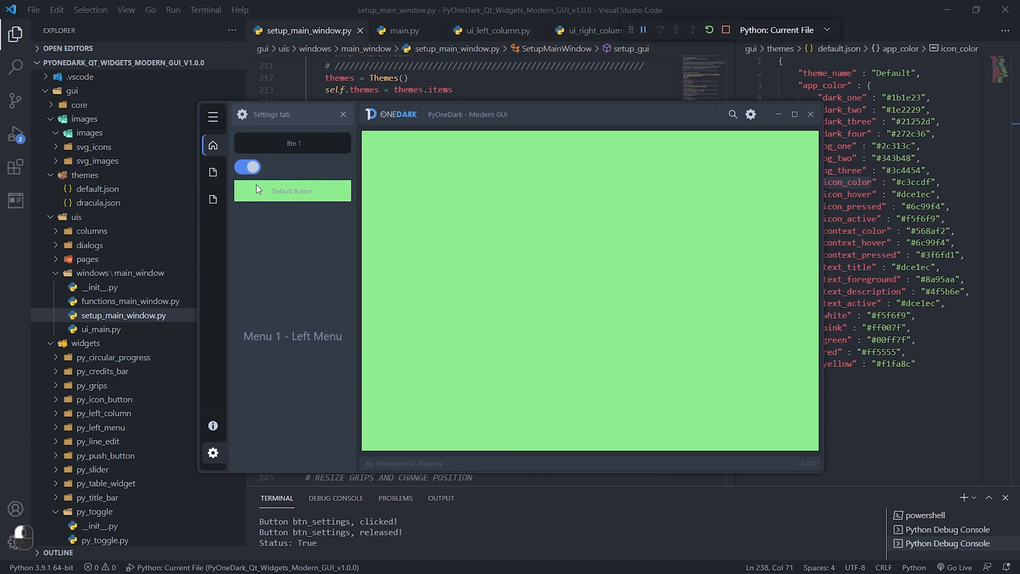
{"action": "left_click", "coordinate": [247, 166]}
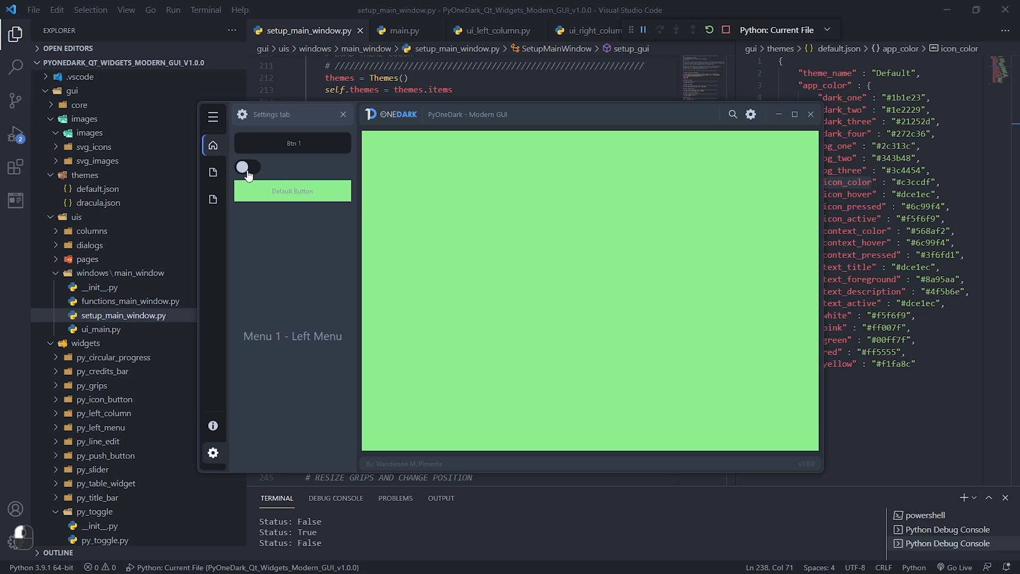
{"action": "left_click", "coordinate": [247, 168]}
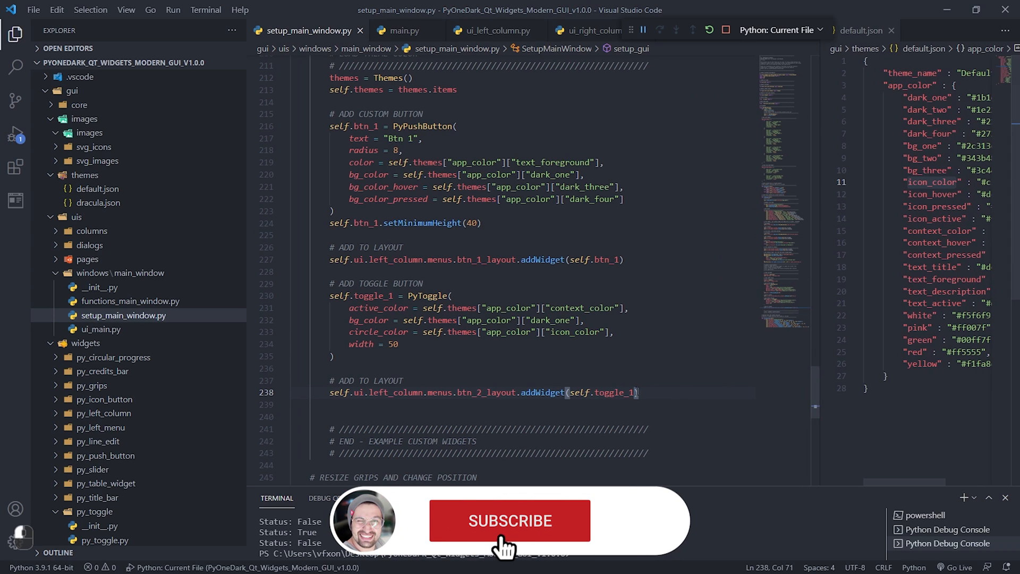
{"action": "type", "text": ", Qt.a"}
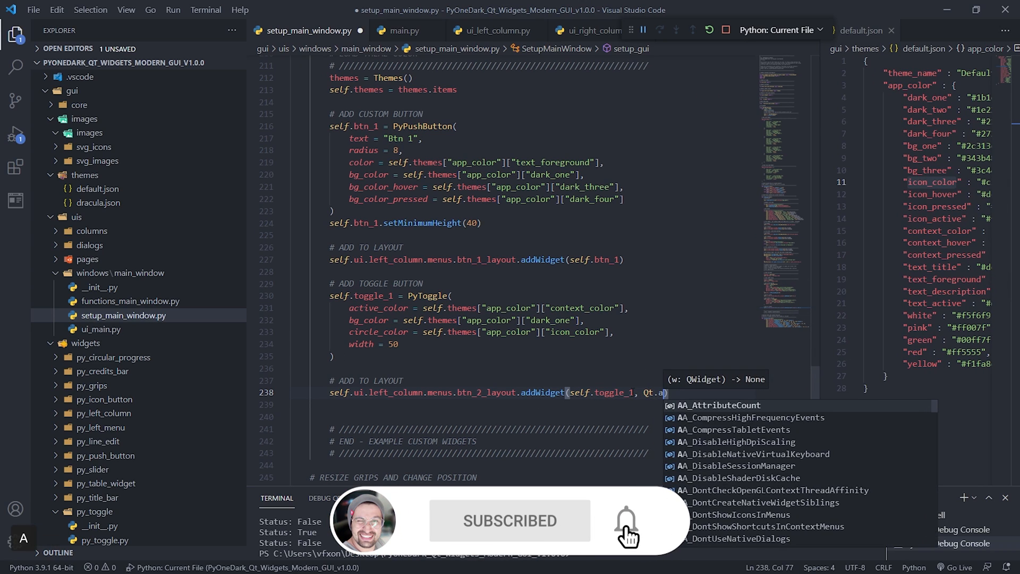
{"action": "type", "text": "li"}
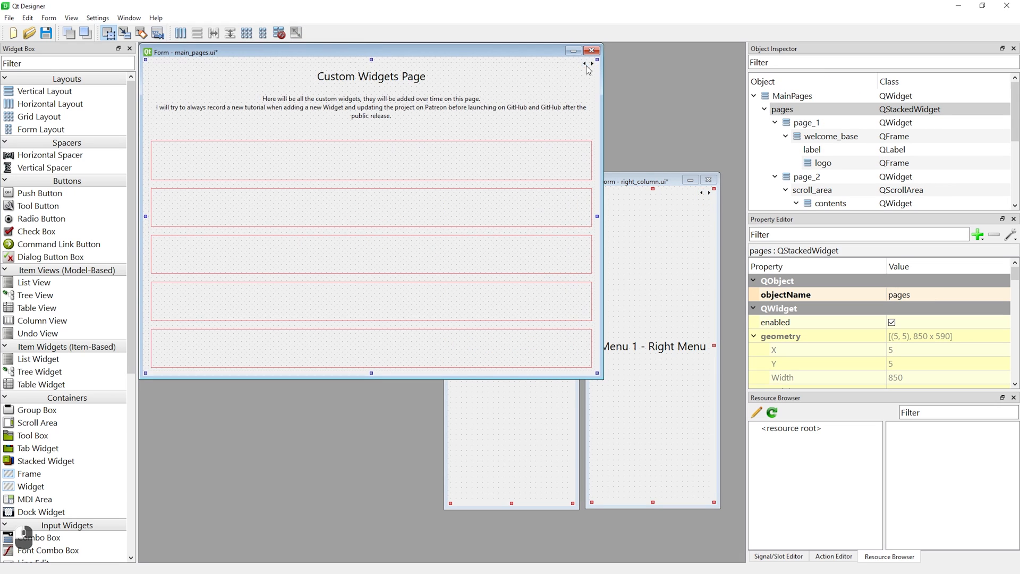
Place a Default Button in menu_1 with 40 minimum height and search the widgets for frames.
{"action": "left_click", "coordinate": [824, 163]}
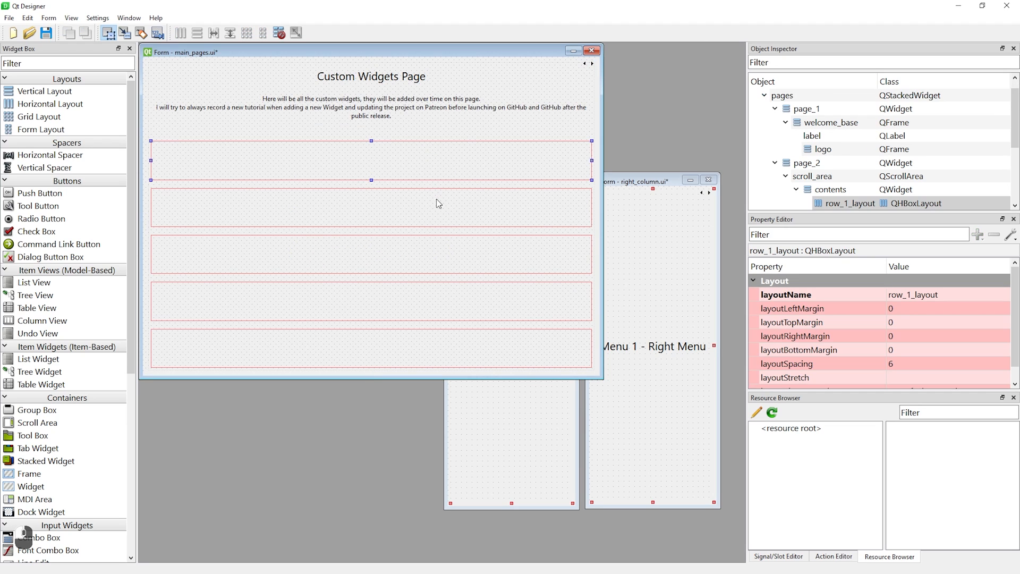
{"action": "left_click", "coordinate": [782, 95]}
{"action": "type", "text": "Default Butto"}
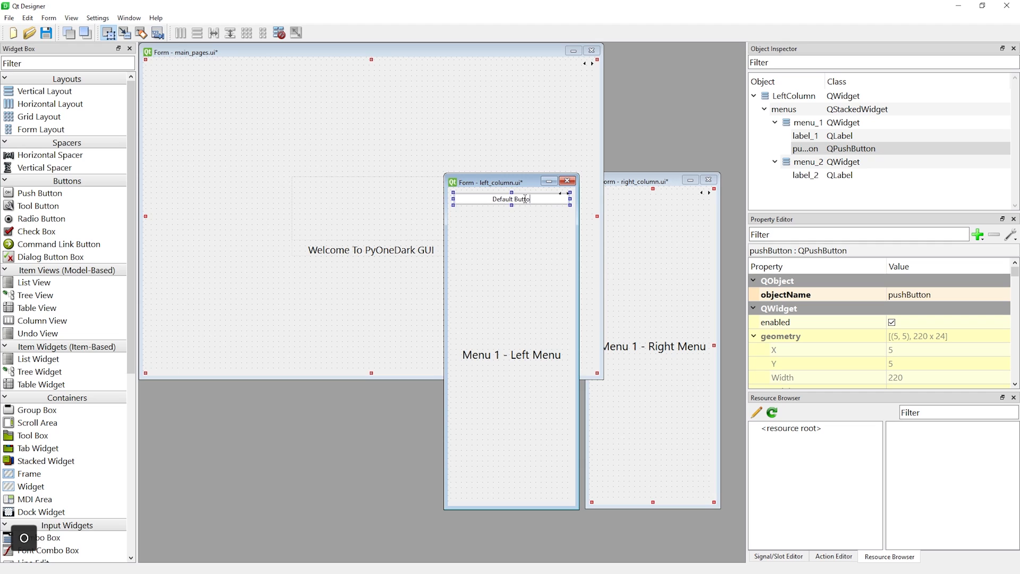
{"action": "scroll", "scroll_direction": "down", "scroll_amount": 3}
{"action": "type", "text": "40"}
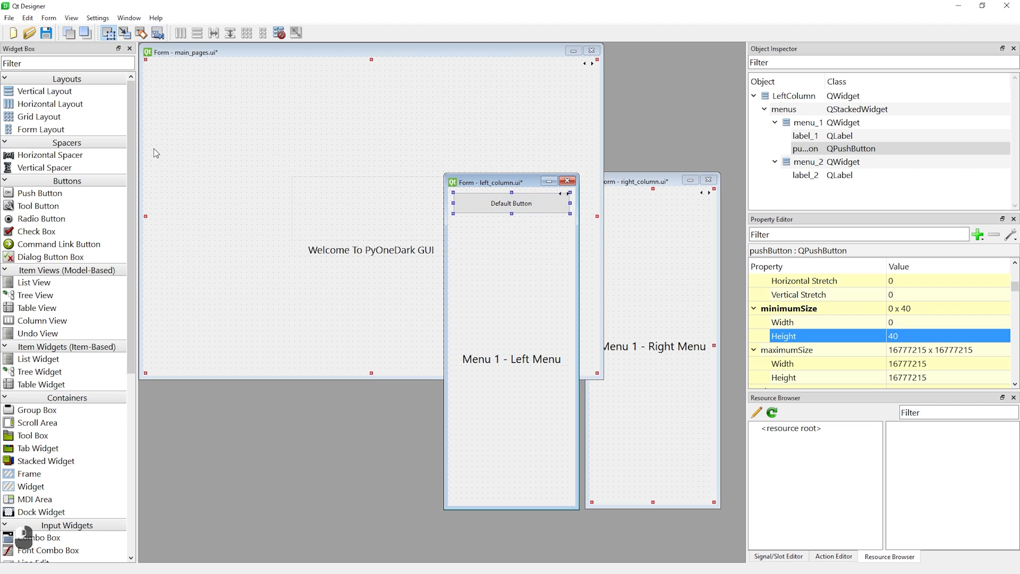
{"action": "type", "text": "fram"}
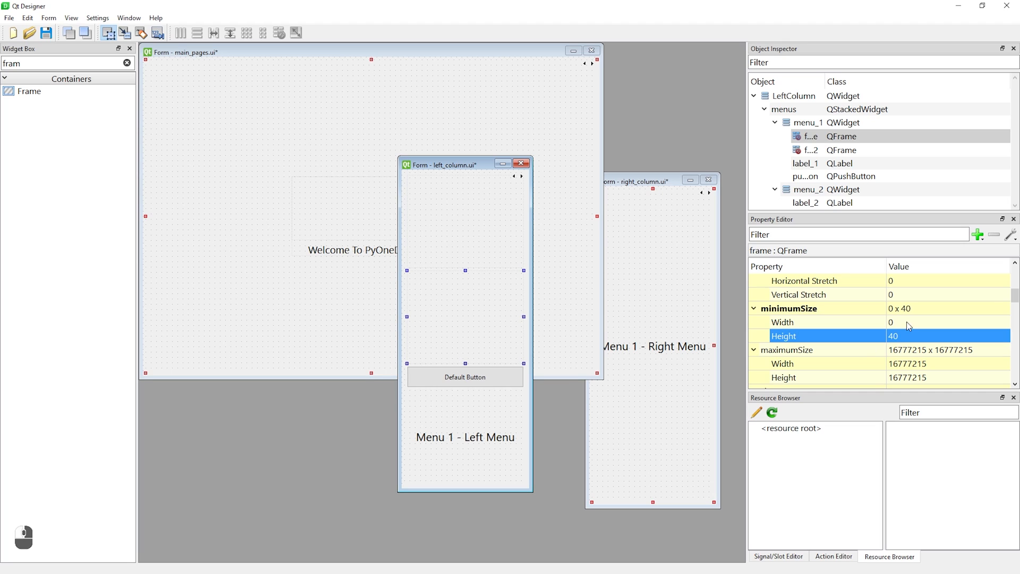
Cap frame_btn_1 and frame_btn_2 at 40 high and lay out their push buttons vertically.
{"action": "left_click", "coordinate": [811, 150]}
{"action": "type", "text": "_"}
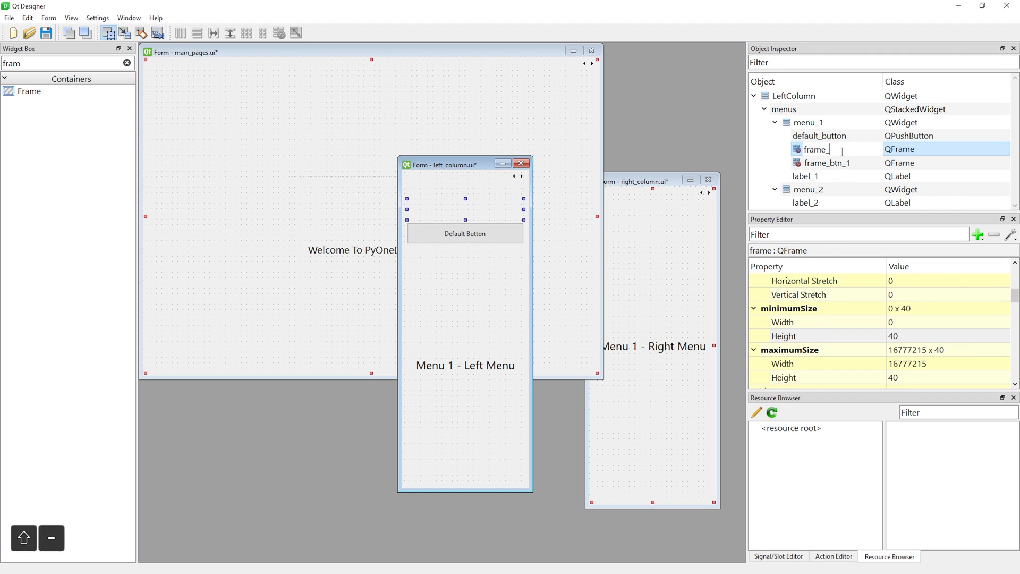
{"action": "left_click", "coordinate": [826, 163]}
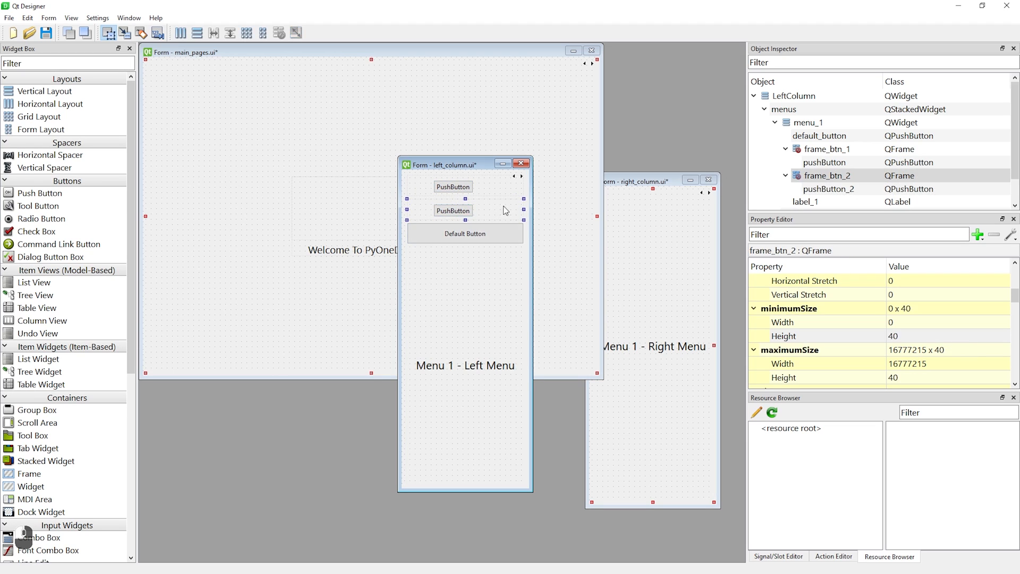
{"action": "right_click", "coordinate": [504, 209]}
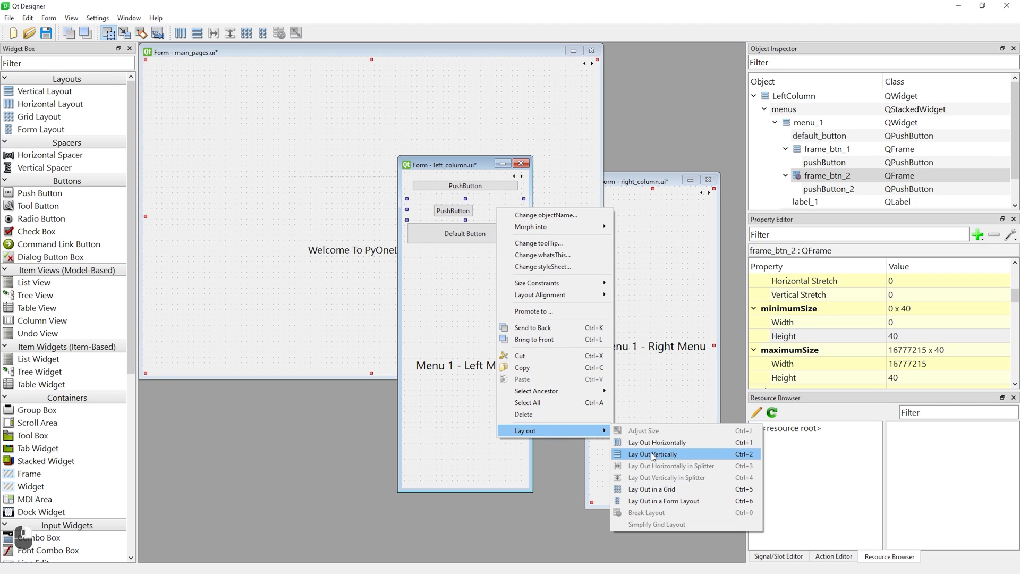
{"action": "left_click", "coordinate": [652, 454]}
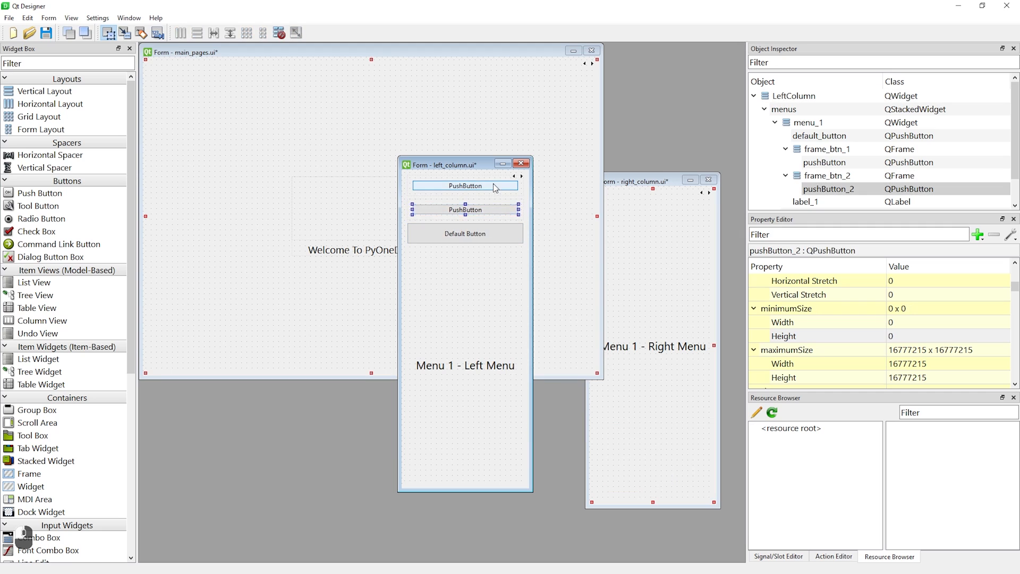
{"action": "left_click", "coordinate": [464, 185]}
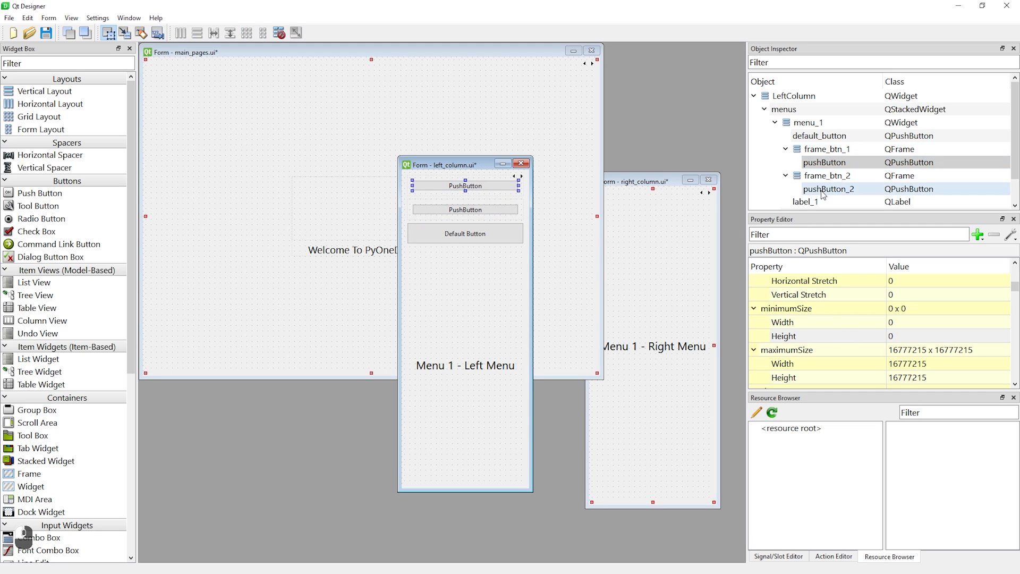
{"action": "left_click", "coordinate": [828, 148]}
{"action": "type", "text": "b"}
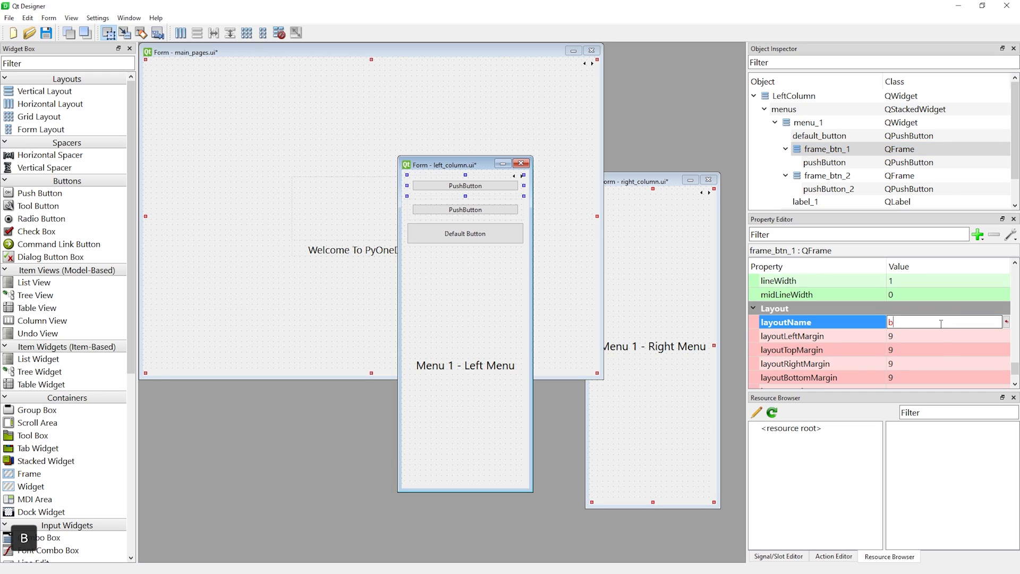
Name the layouts btn_1_layout and btn_2_layout and set both layouts' margins to 0.
{"action": "type", "text": "tn_1_lay"}
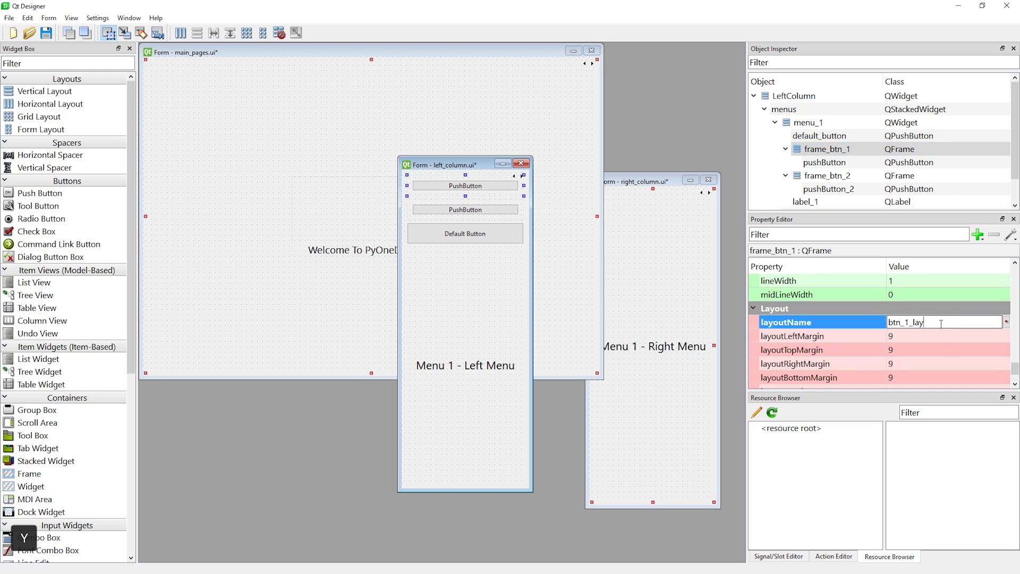
{"action": "left_click", "coordinate": [829, 175]}
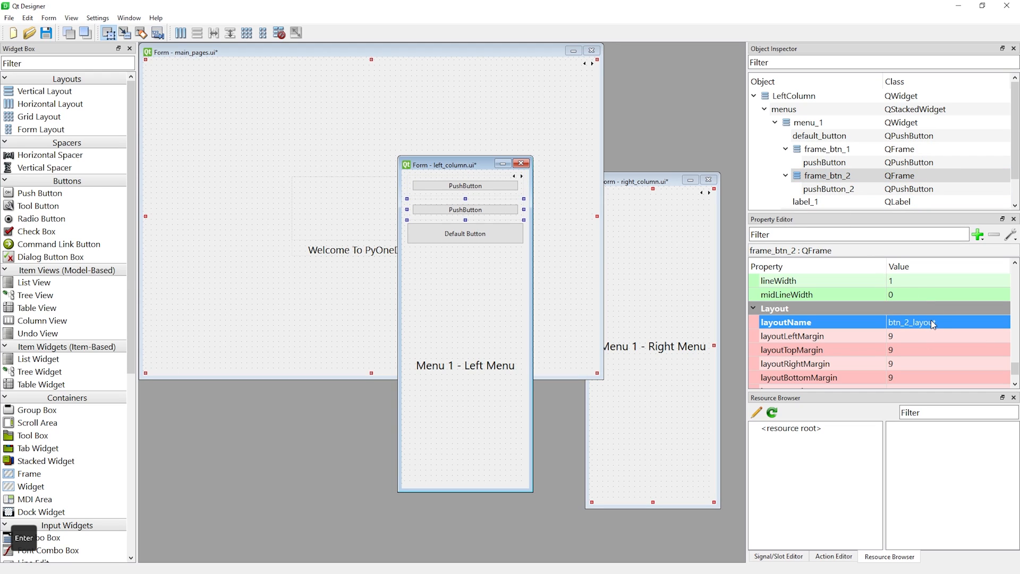
{"action": "left_click", "coordinate": [826, 148]}
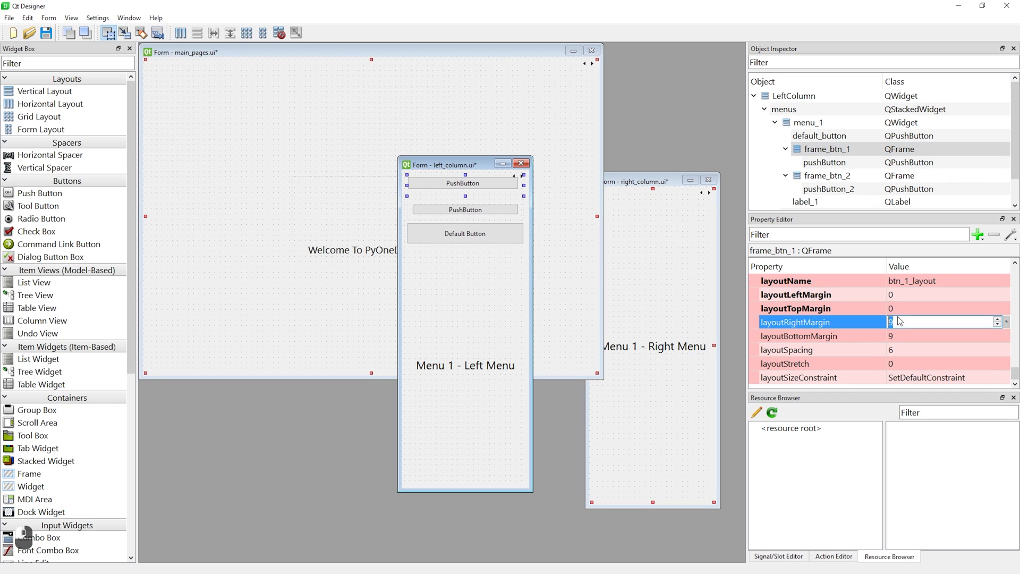
{"action": "left_click", "coordinate": [465, 186]}
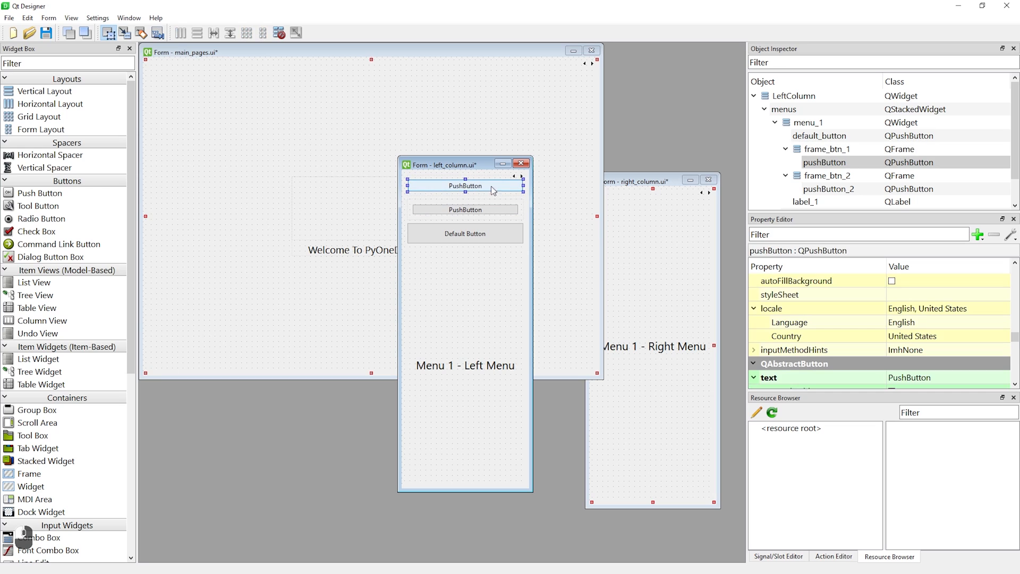
{"action": "left_click", "coordinate": [827, 149]}
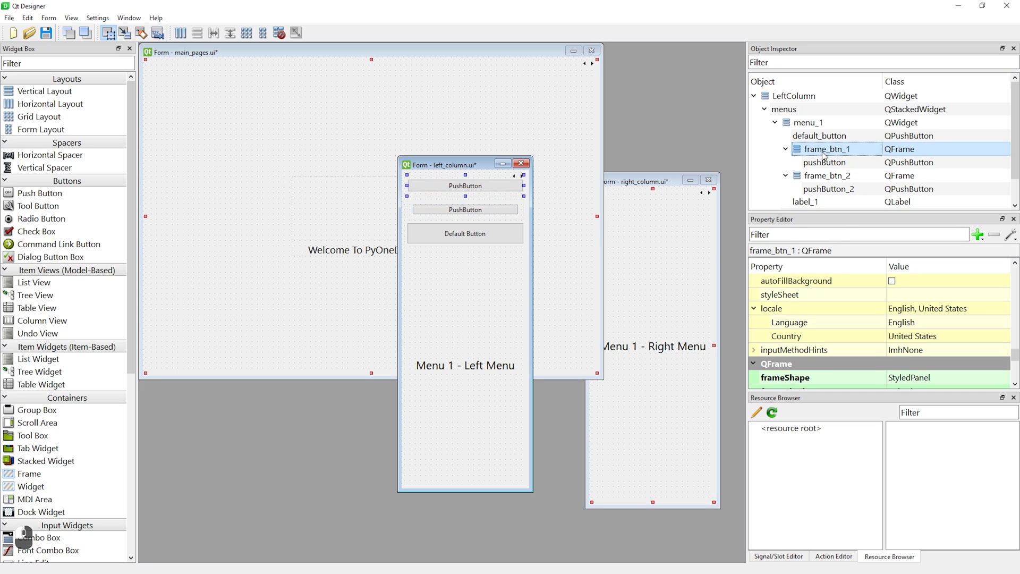
{"action": "left_click", "coordinate": [829, 176]}
{"action": "type", "text": "0"}
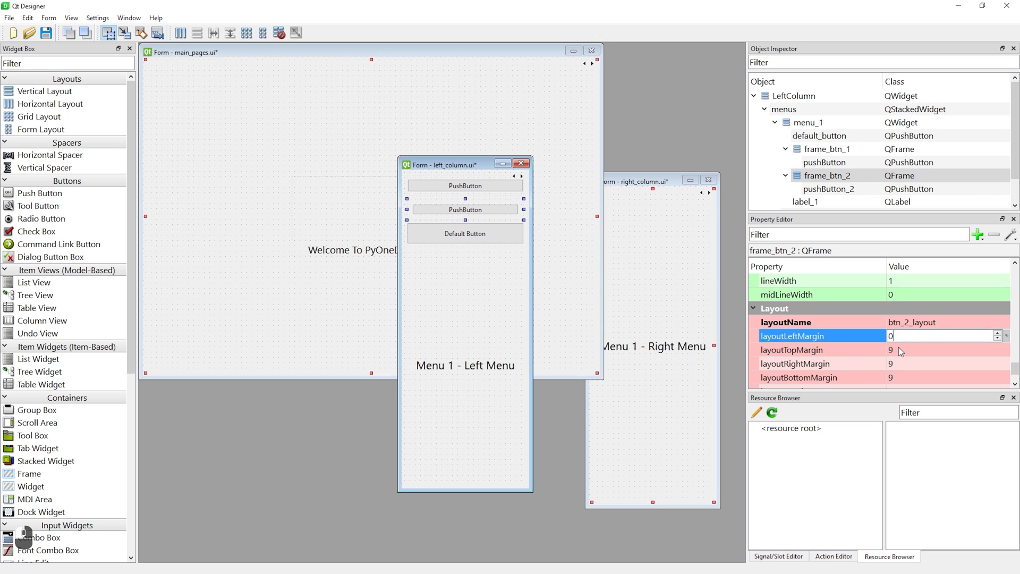
{"action": "left_click", "coordinate": [813, 377]}
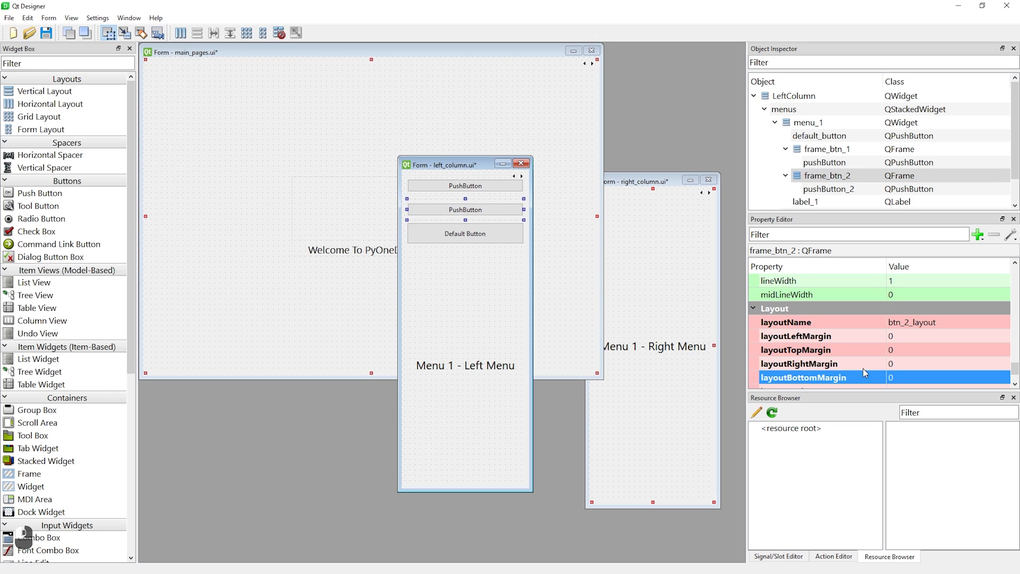
Set frameShape to NoFrame for both button frames.
{"action": "scroll", "scroll_direction": "up", "scroll_amount": 3}
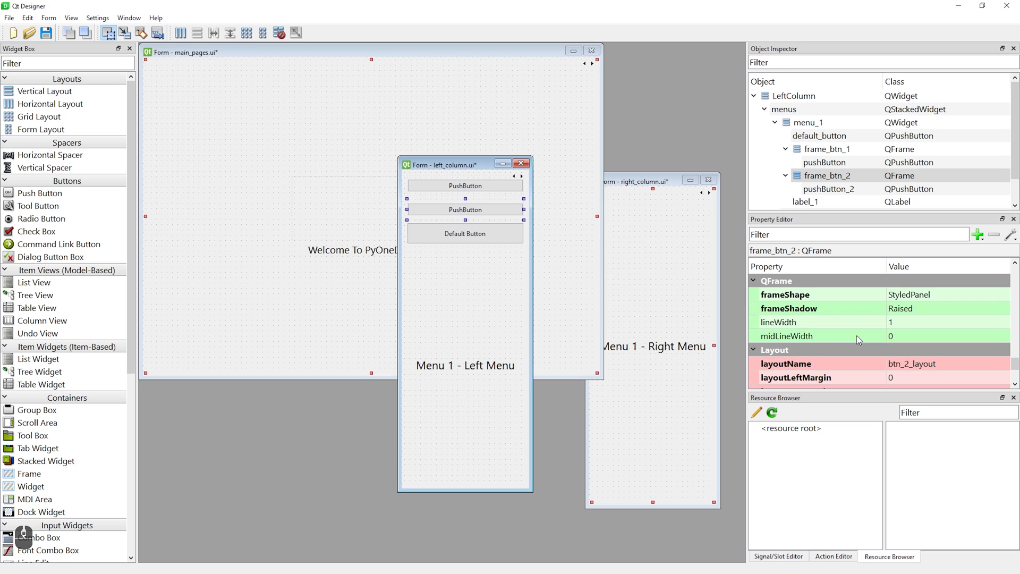
{"action": "left_click", "coordinate": [998, 294]}
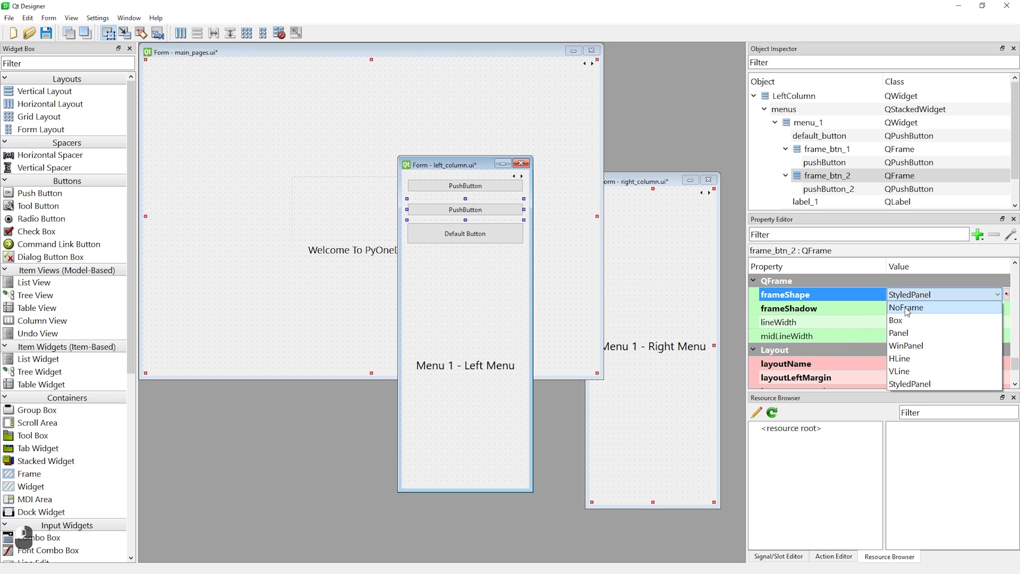
{"action": "left_click", "coordinate": [829, 148]}
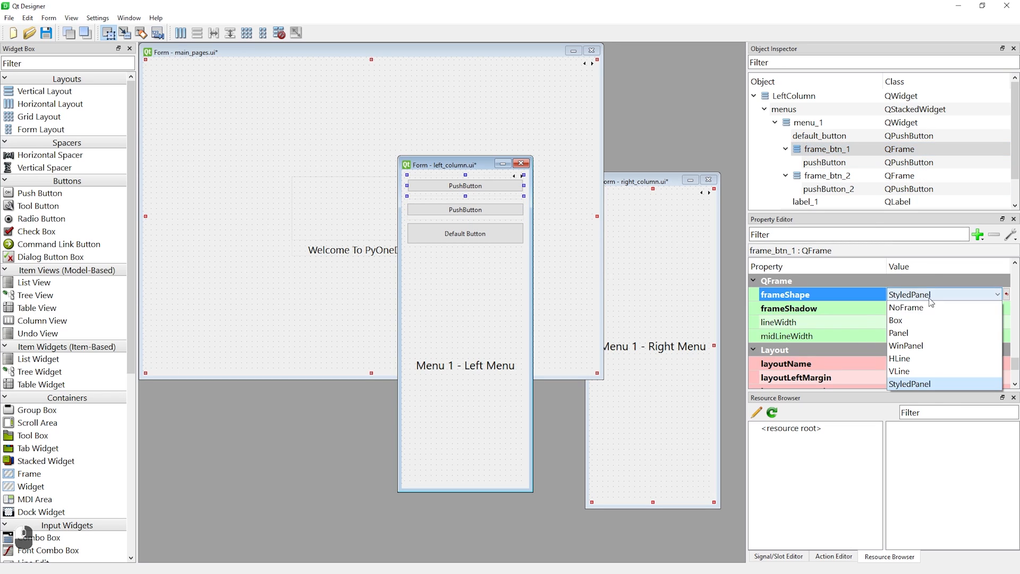
{"action": "left_click", "coordinate": [905, 307]}
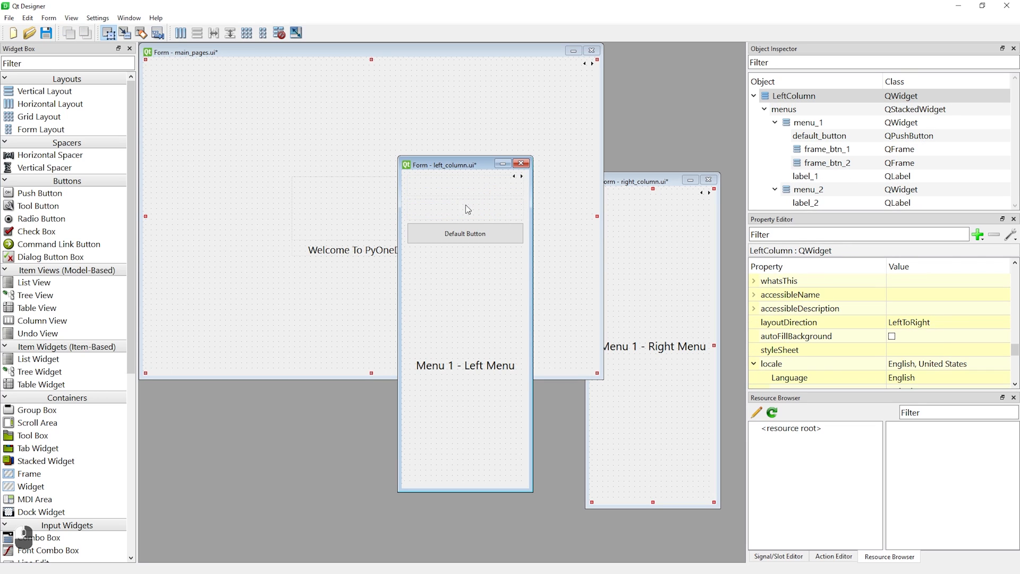
Remove the frames' push buttons, select LeftColumn, and filter the widget box for 'line'.
{"action": "left_click", "coordinate": [826, 163]}
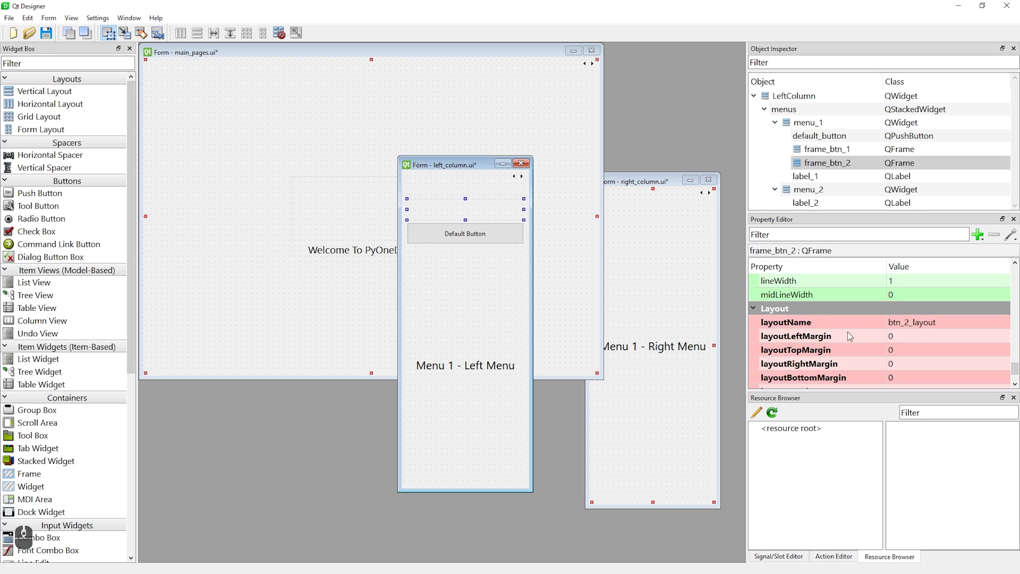
{"action": "left_click", "coordinate": [792, 96]}
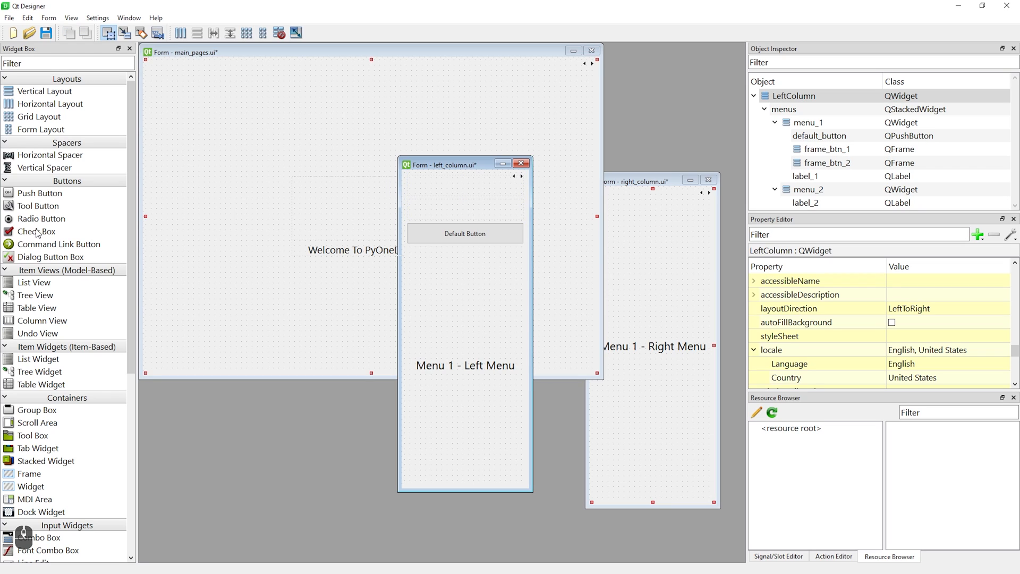
{"action": "type", "text": "line"}
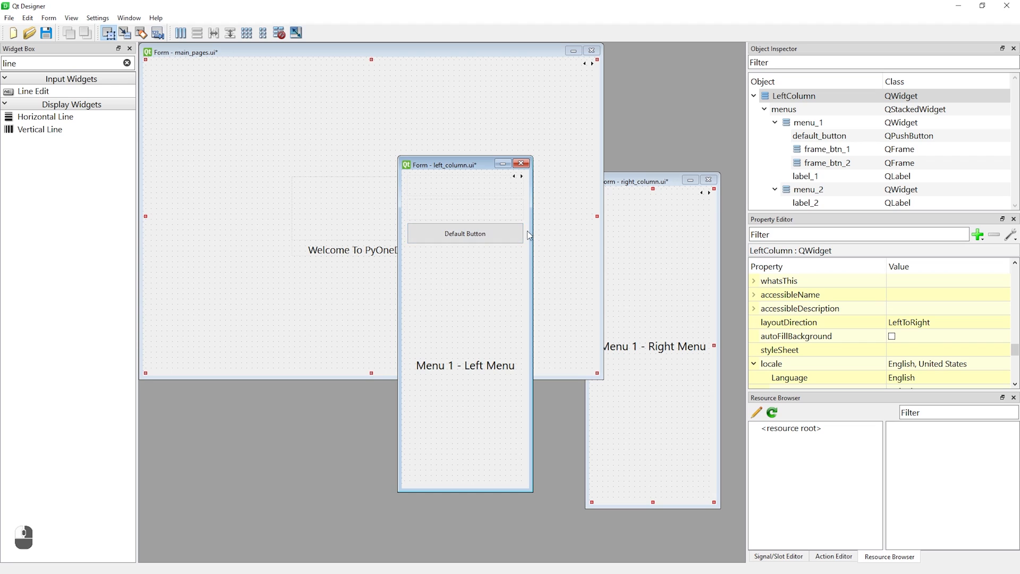
{"action": "left_click", "coordinate": [49, 18]}
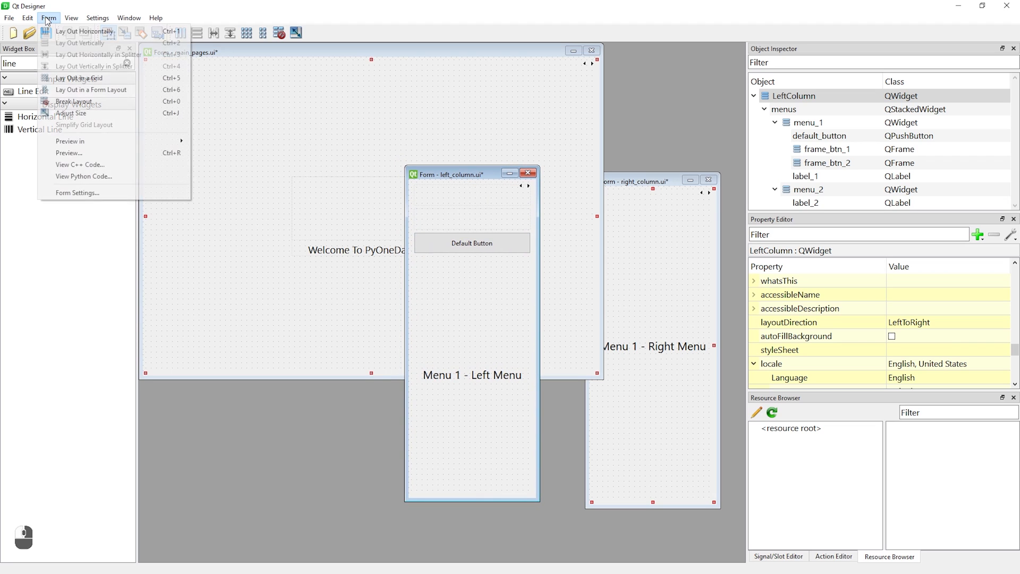
{"action": "mouse_move", "coordinate": [84, 177]}
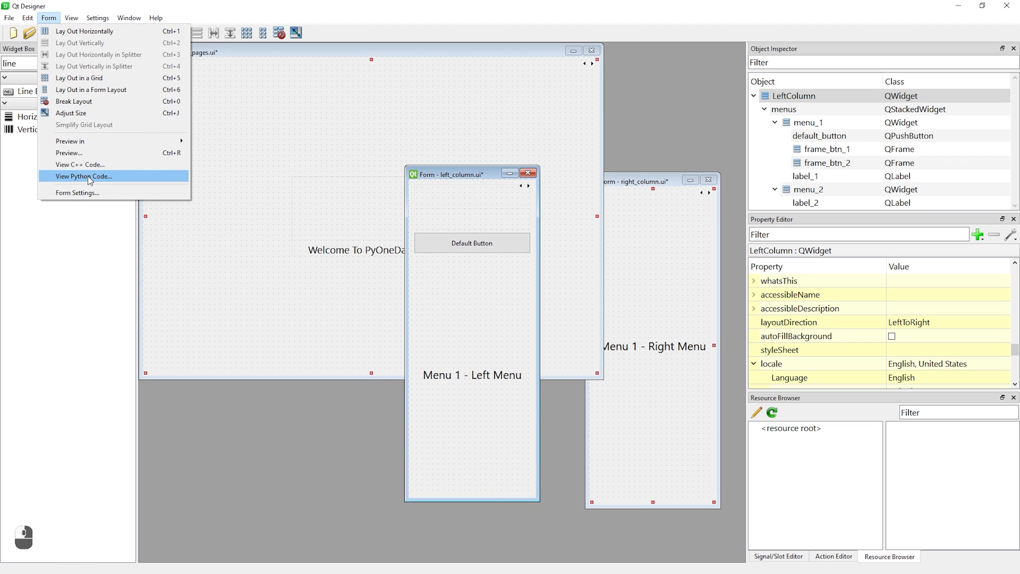
Save the left column's generated Python code over ui_left_column.py, confirming the replacement.
{"action": "left_click", "coordinate": [84, 177]}
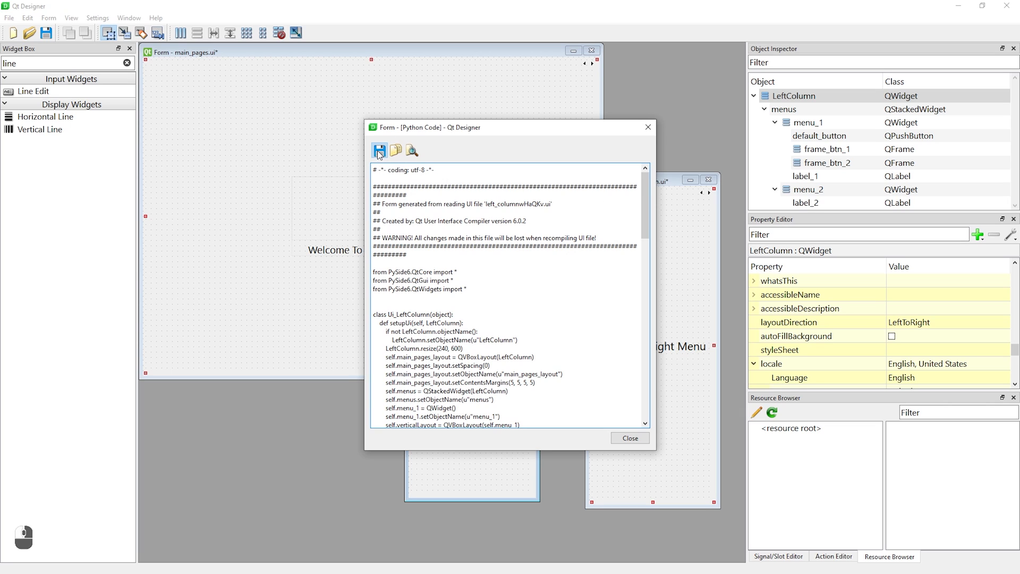
{"action": "left_click", "coordinate": [379, 150]}
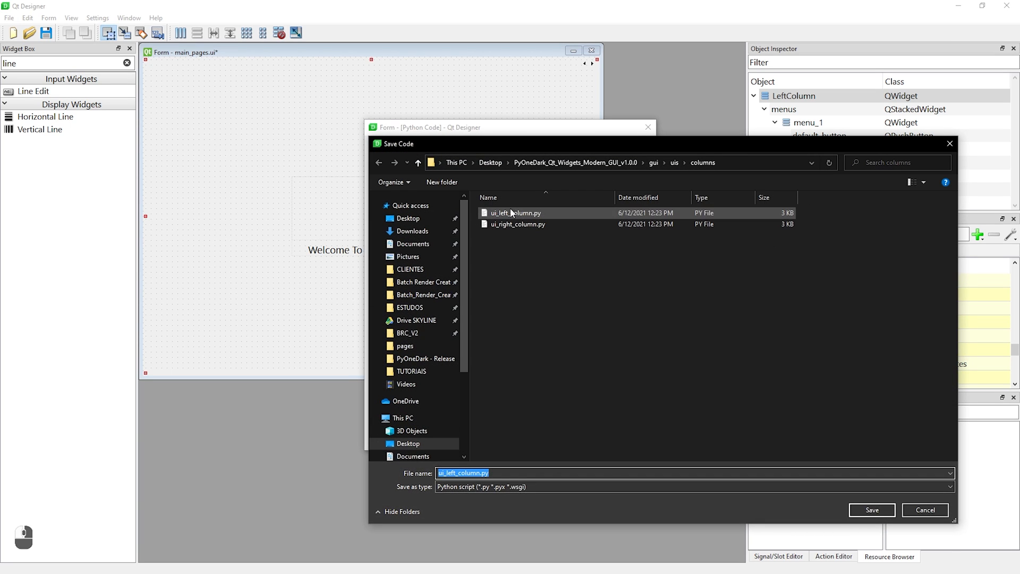
{"action": "left_click", "coordinate": [872, 510]}
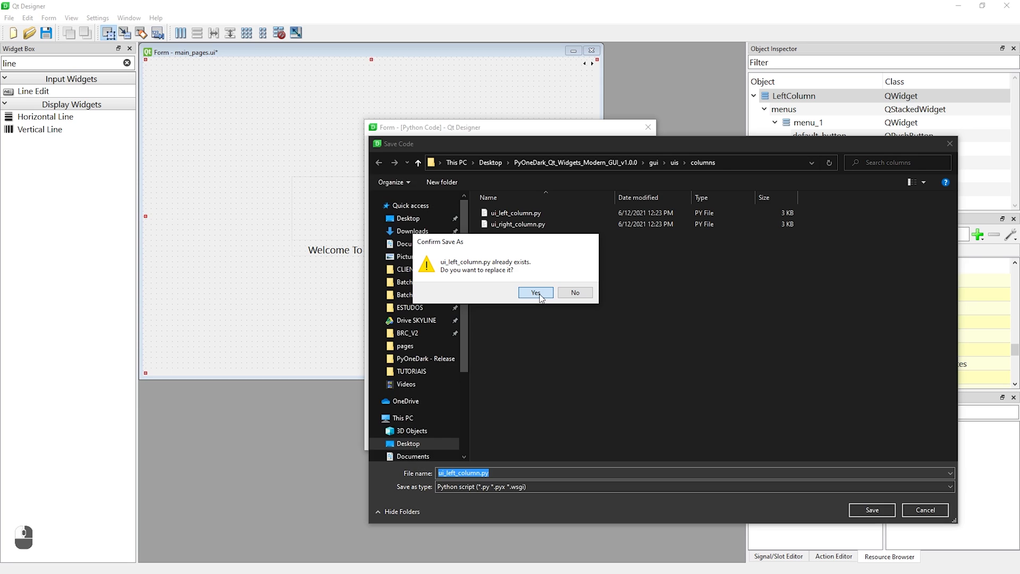
{"action": "left_click", "coordinate": [535, 292]}
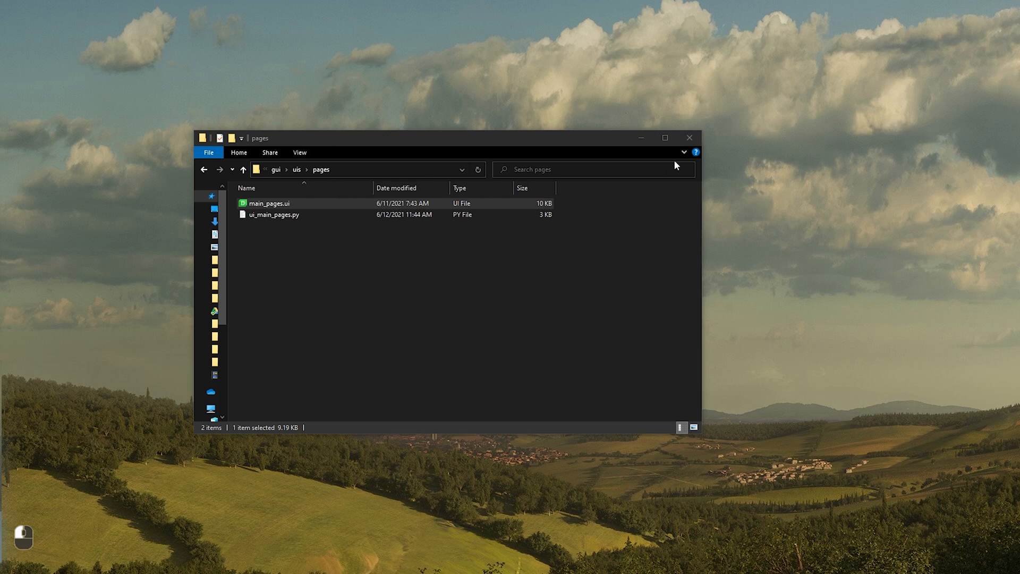
Change ui_left_column.py's imports to 'from qt_core import *' and relaunch the app.
{"action": "left_click", "coordinate": [243, 169]}
{"action": "type", "text": "from"}
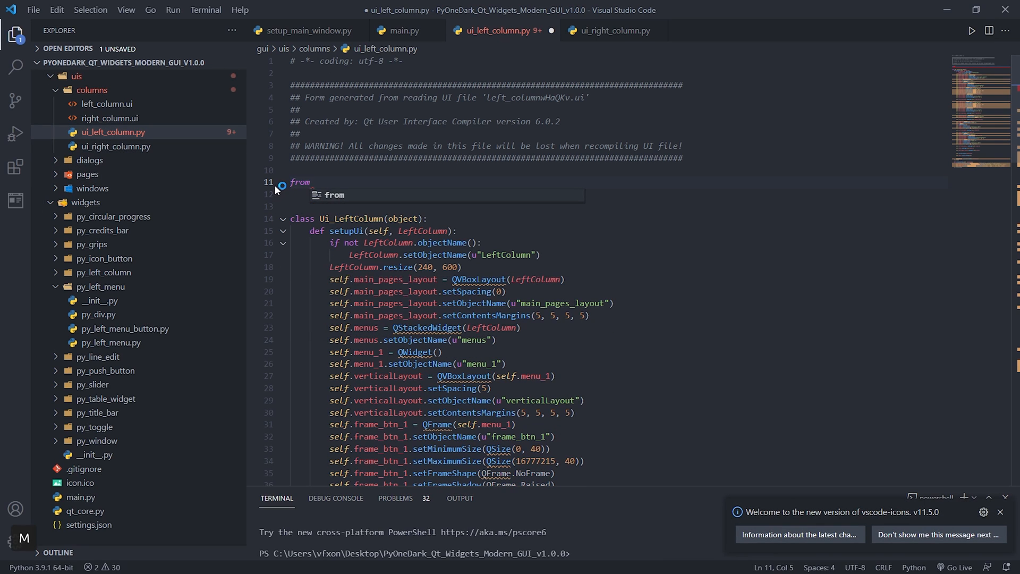
{"action": "type", "text": "qt"}
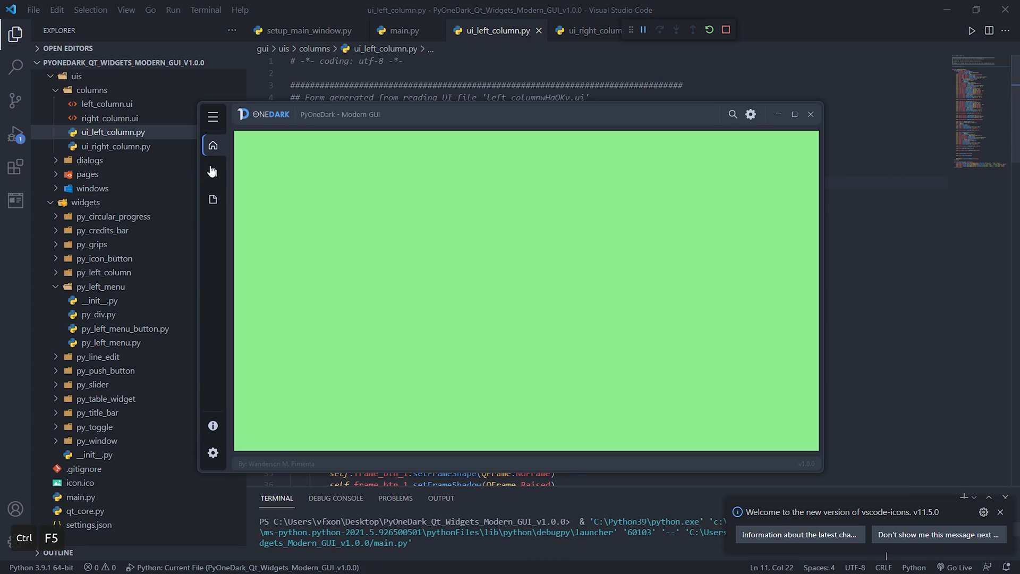
{"action": "left_click", "coordinate": [213, 453]}
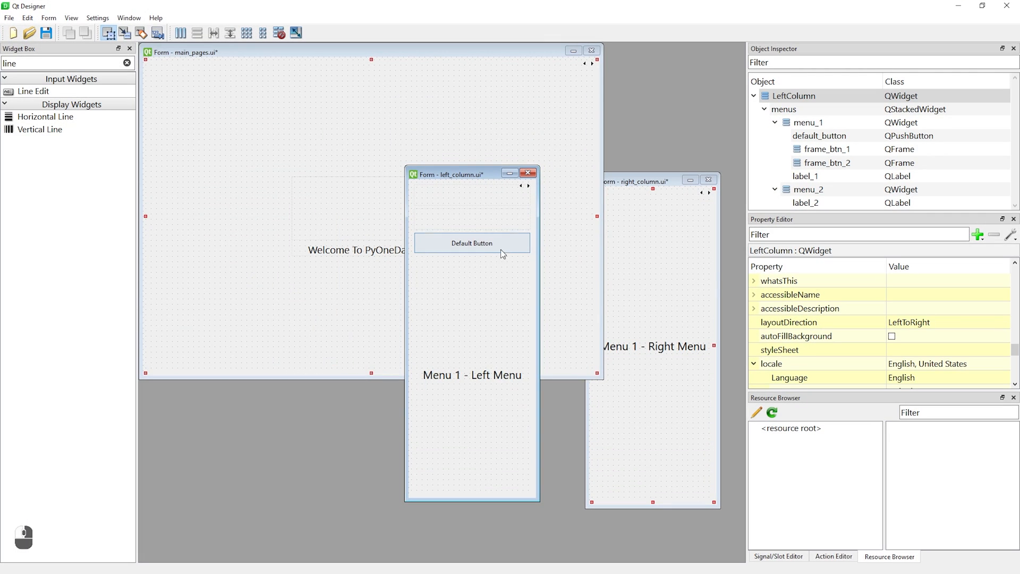
Give default_button a lightgreen background stylesheet and re-save the code over ui_left_column.py.
{"action": "left_click", "coordinate": [471, 243]}
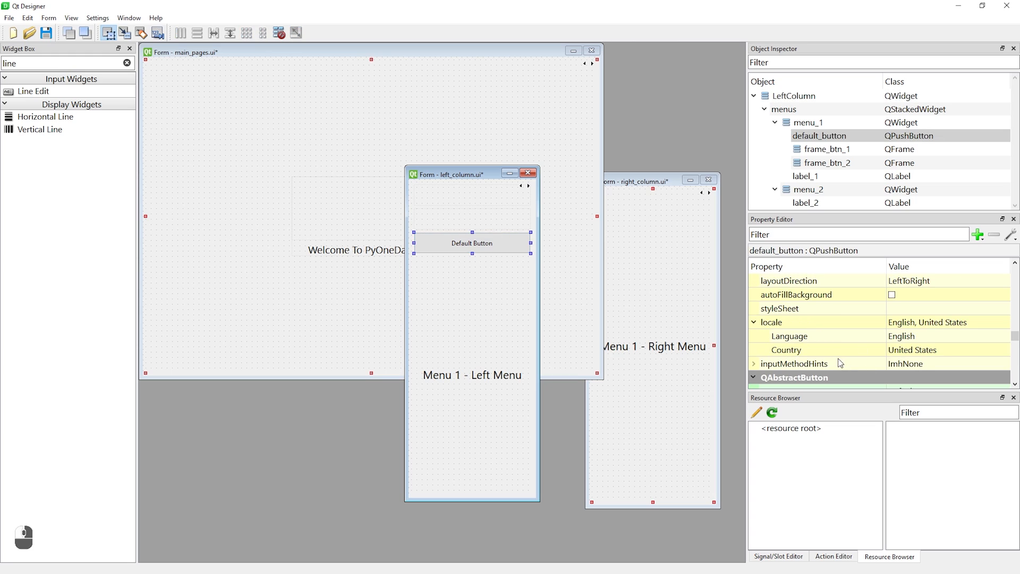
{"action": "mouse_move", "coordinate": [826, 341]}
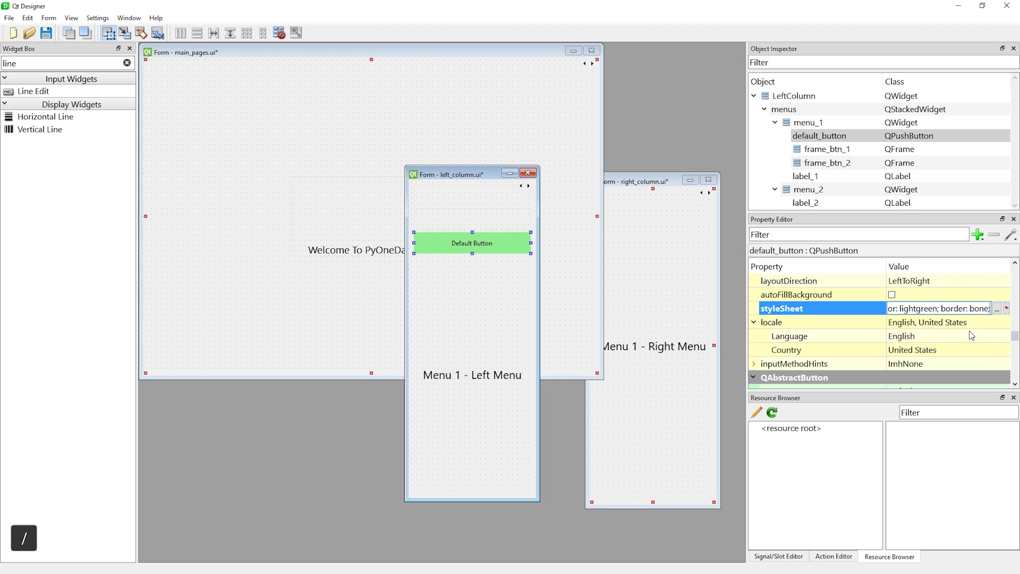
{"action": "left_click", "coordinate": [48, 17]}
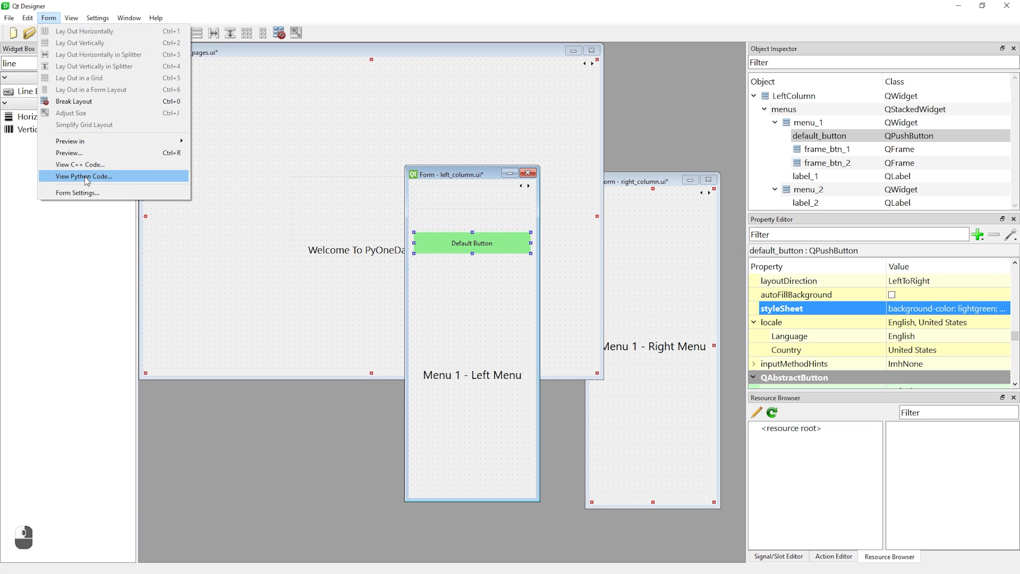
{"action": "left_click", "coordinate": [84, 177]}
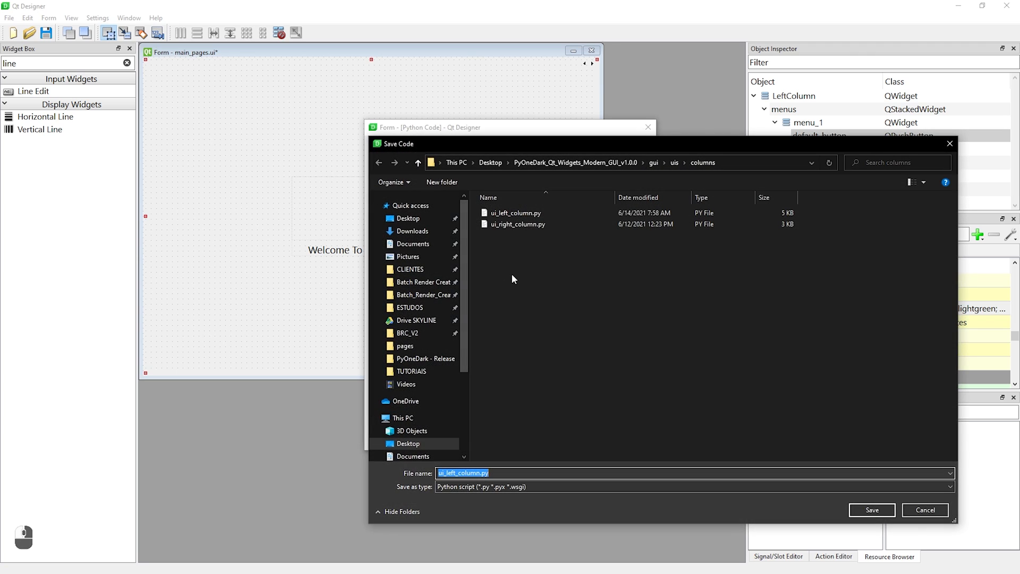
{"action": "left_click", "coordinate": [872, 510]}
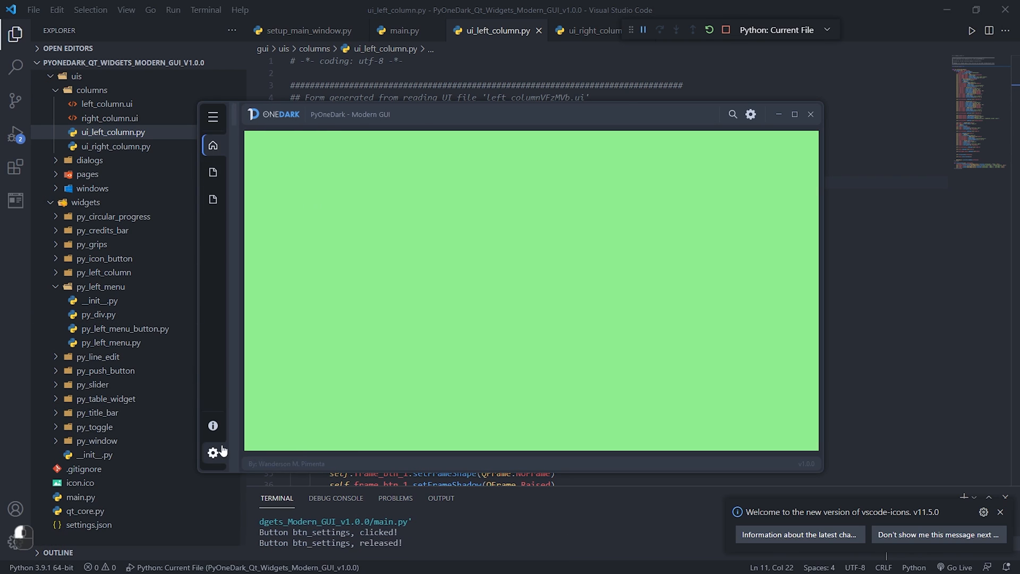
Check the green Default Button, close the app, and open setup_main_window.py at its widget imports.
{"action": "left_click", "coordinate": [212, 453]}
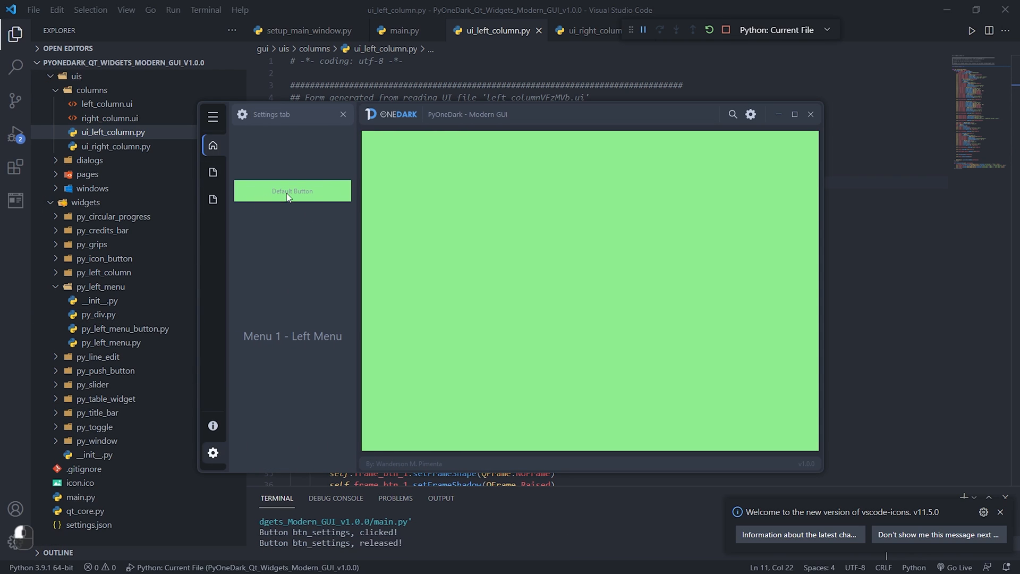
{"action": "left_click", "coordinate": [810, 114]}
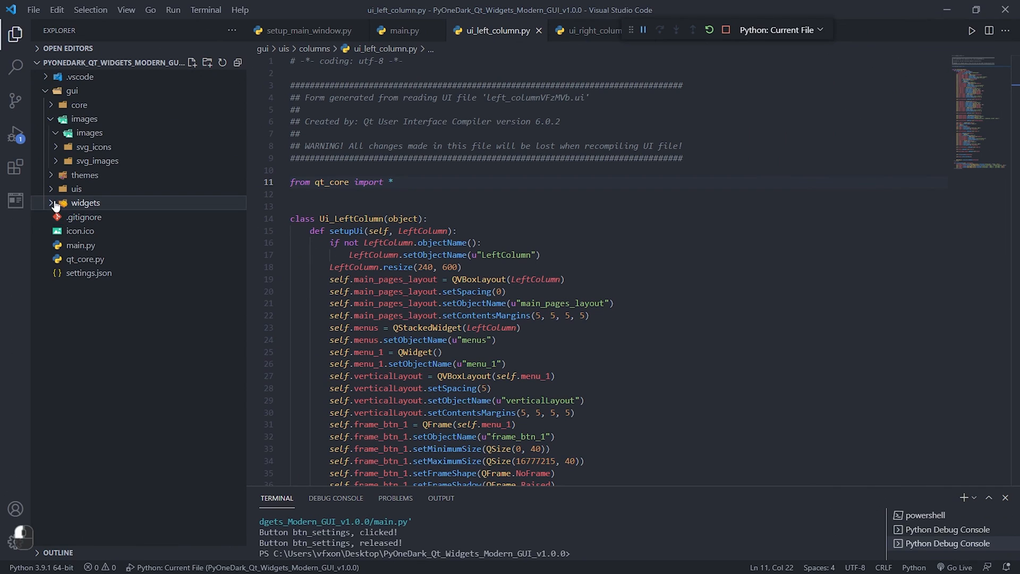
{"action": "left_click", "coordinate": [76, 188]}
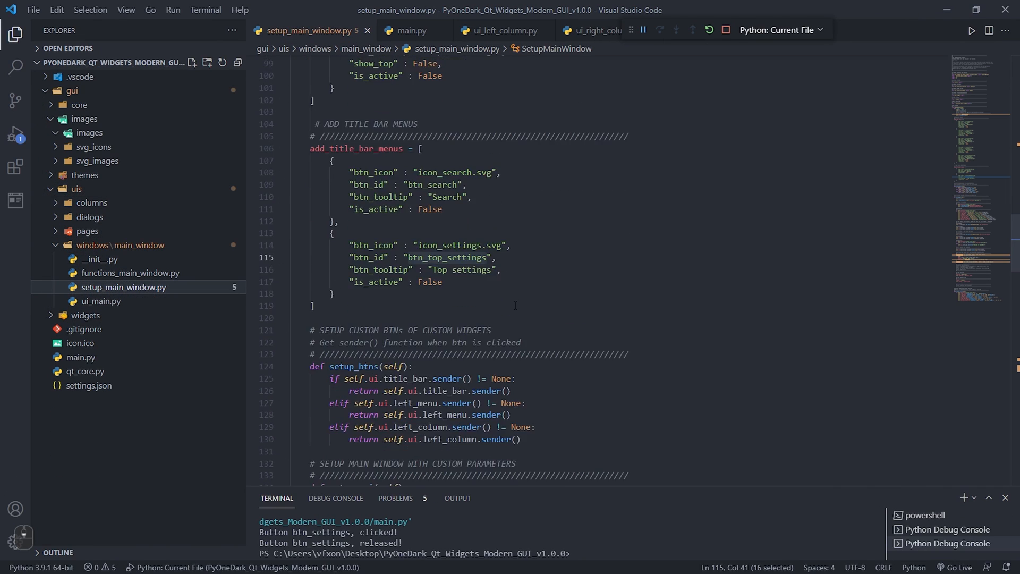
{"action": "scroll", "scroll_direction": "down", "scroll_amount": 3}
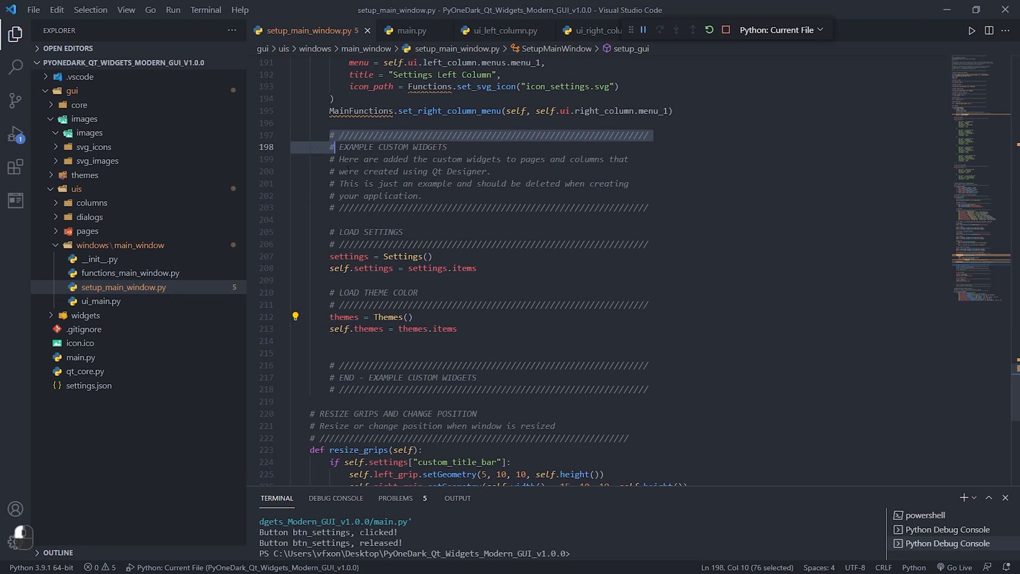
{"action": "double_click", "coordinate": [444, 329]}
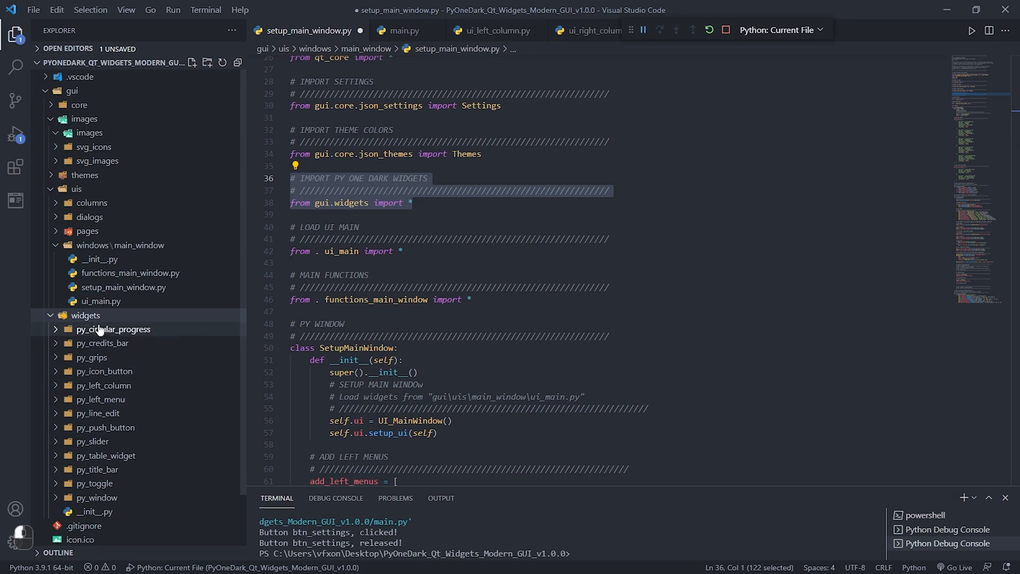
Write self.btn_1 = PyPushButton(text="Btn 1", radius=8) and open default.json beside it.
{"action": "scroll", "scroll_direction": "down", "scroll_amount": 3}
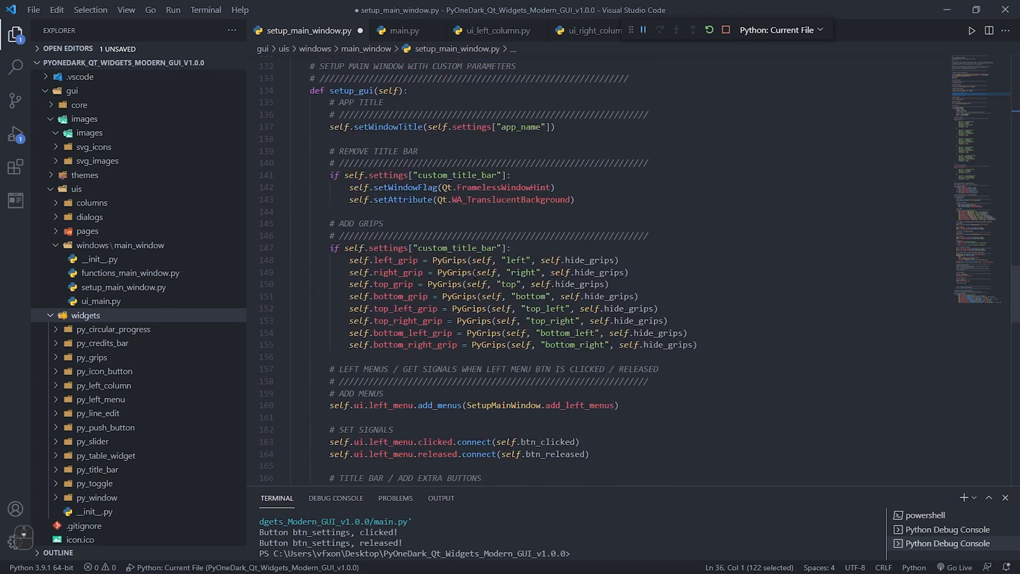
{"action": "scroll", "scroll_direction": "down", "scroll_amount": 3}
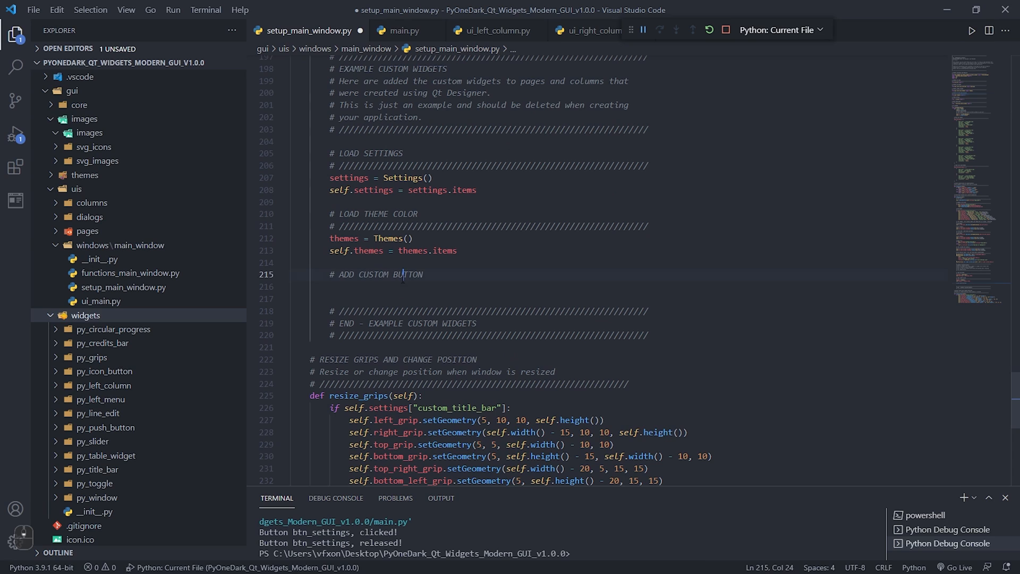
{"action": "left_click", "coordinate": [424, 274]}
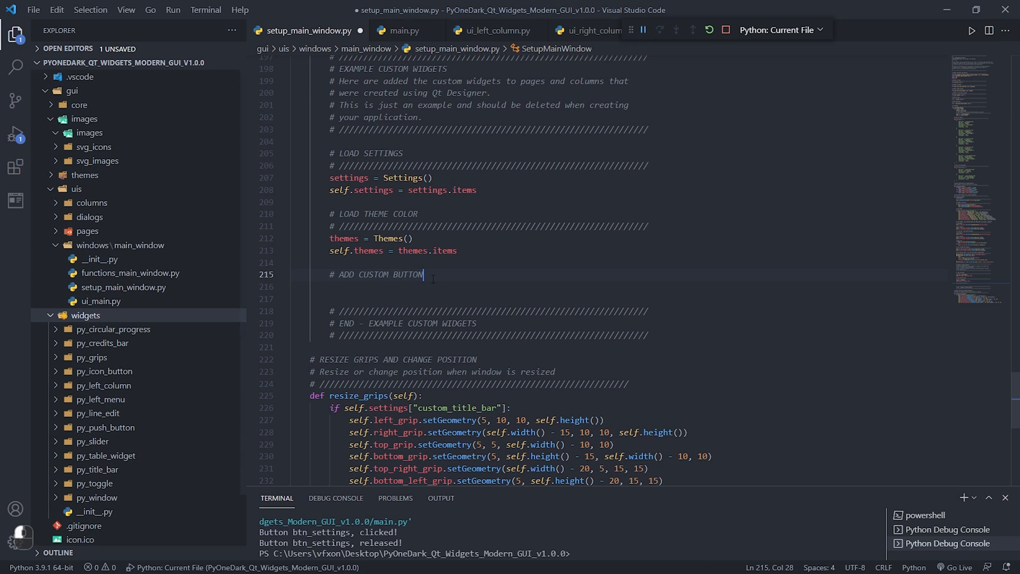
{"action": "type", "text": "self.bt"}
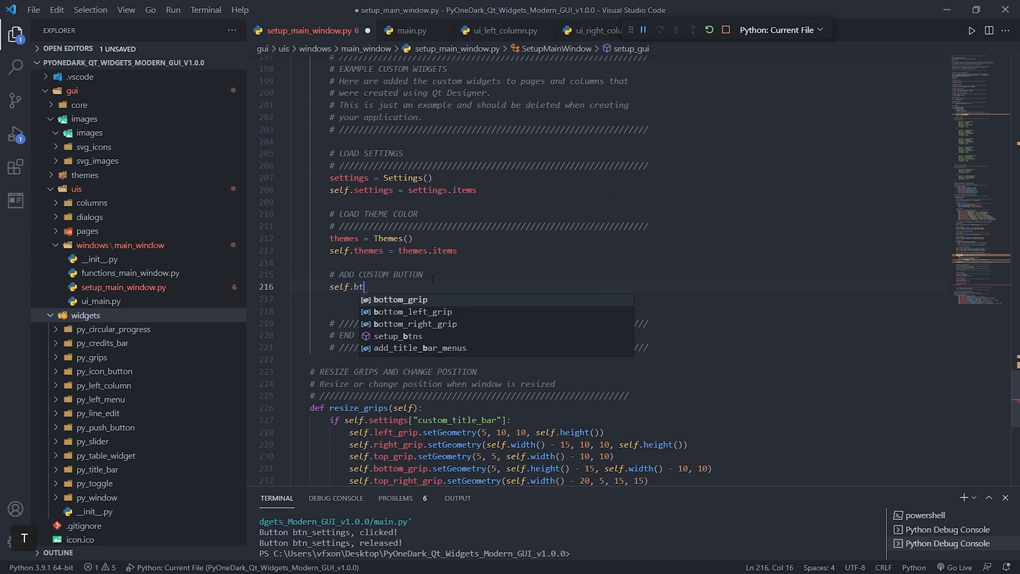
{"action": "type", "text": "n_1 = Py"}
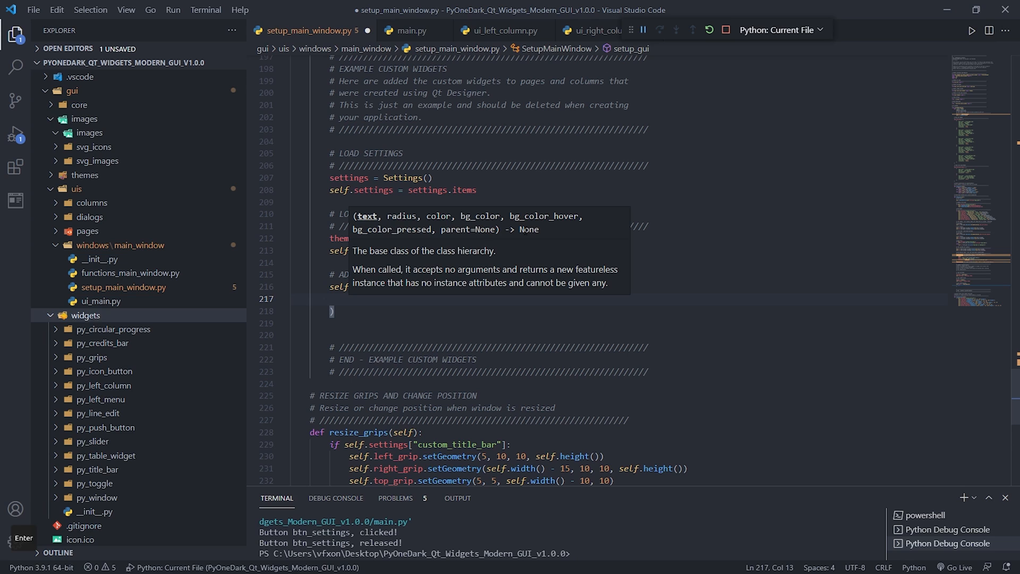
{"action": "type", "text": "text ="}
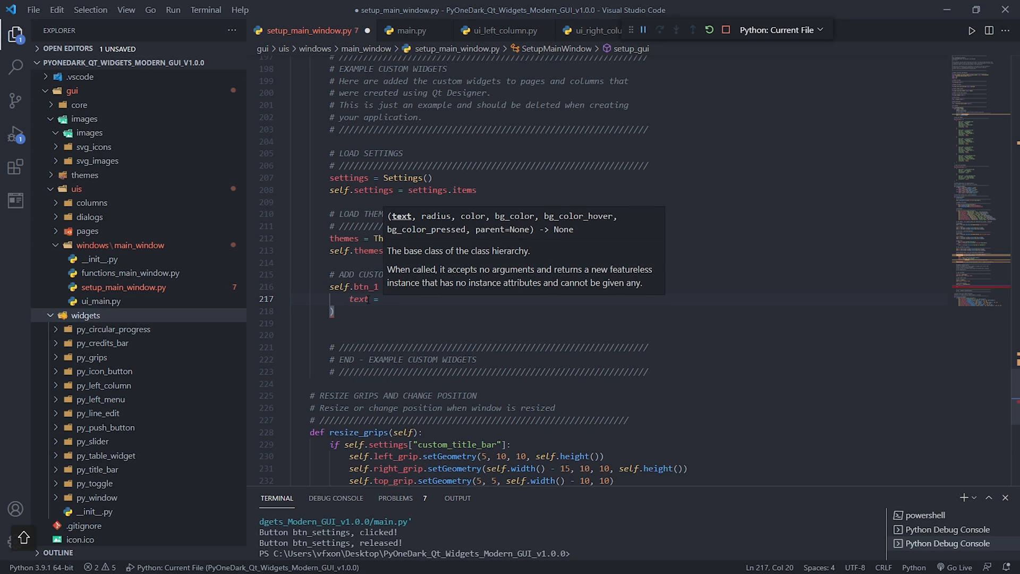
{"action": "type", "text": "r"}
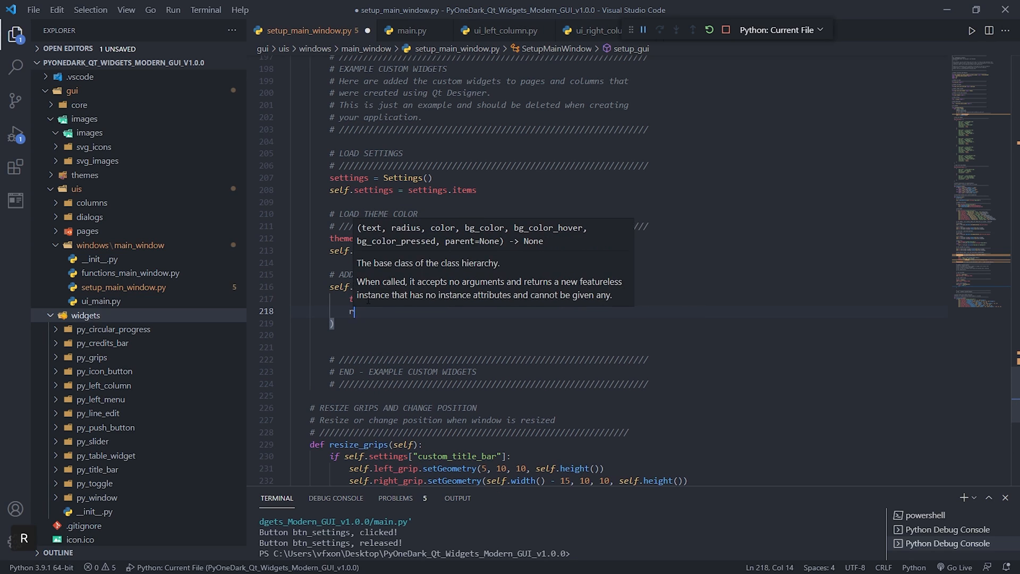
{"action": "type", "text": "radius = 8,"}
{"action": "type", "text": "color = self.themes[\"\"]"}
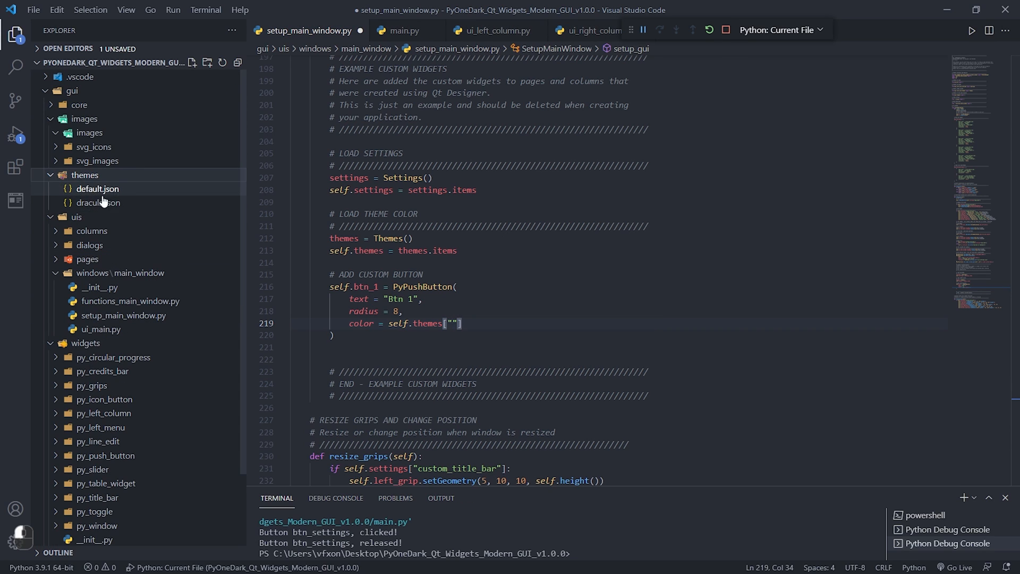
{"action": "left_click", "coordinate": [96, 188]}
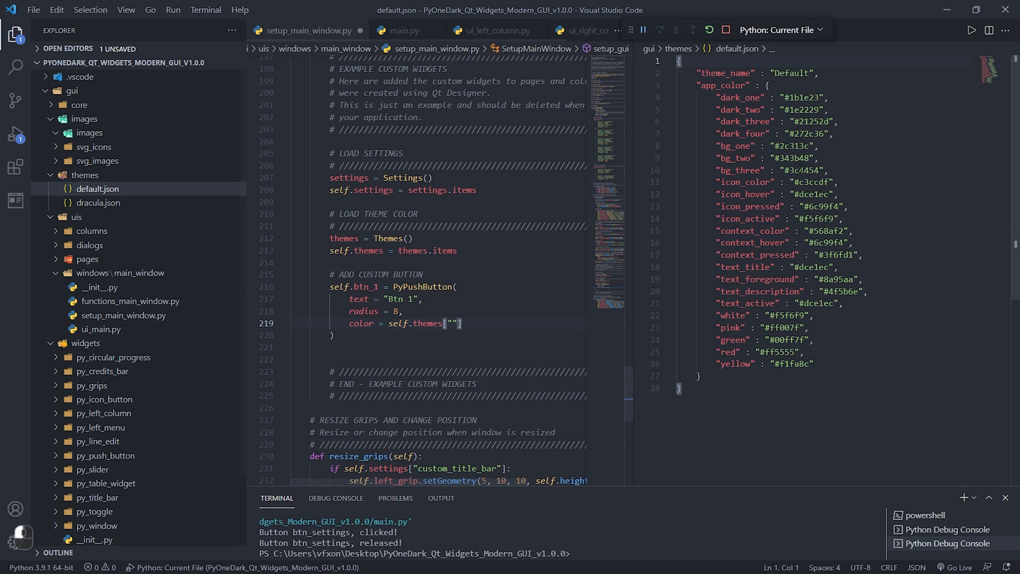
Give btn_1 the text_foreground, dark and dark_four colours from the theme's app_color entries.
{"action": "double_click", "coordinate": [724, 85]}
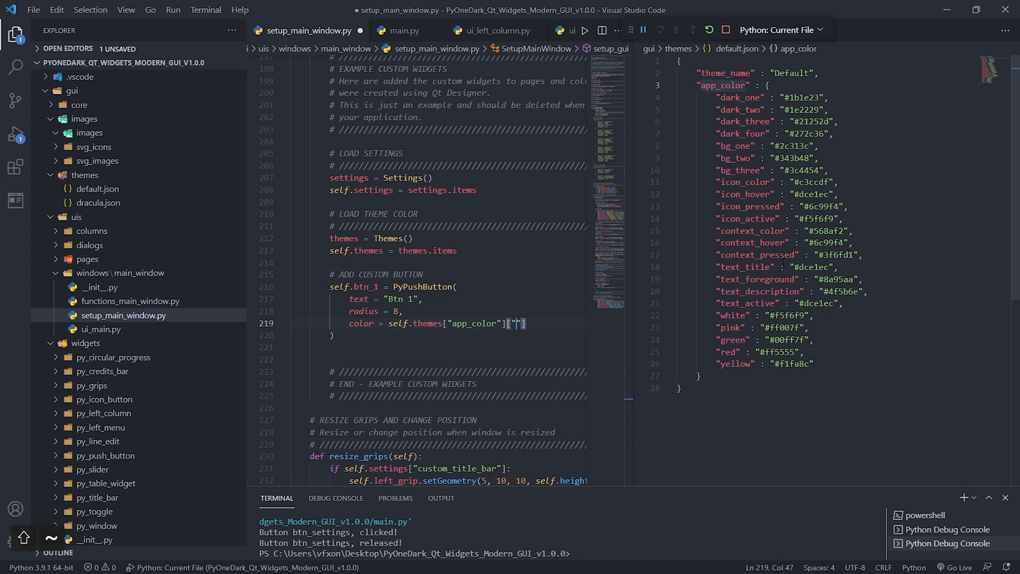
{"action": "double_click", "coordinate": [758, 279]}
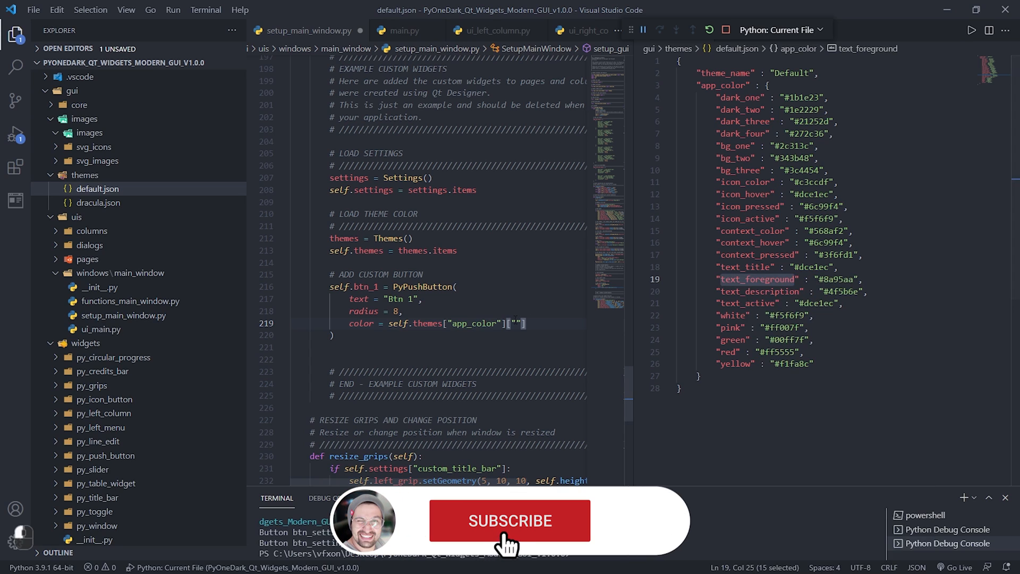
{"action": "type", "text": "text_foreground"}
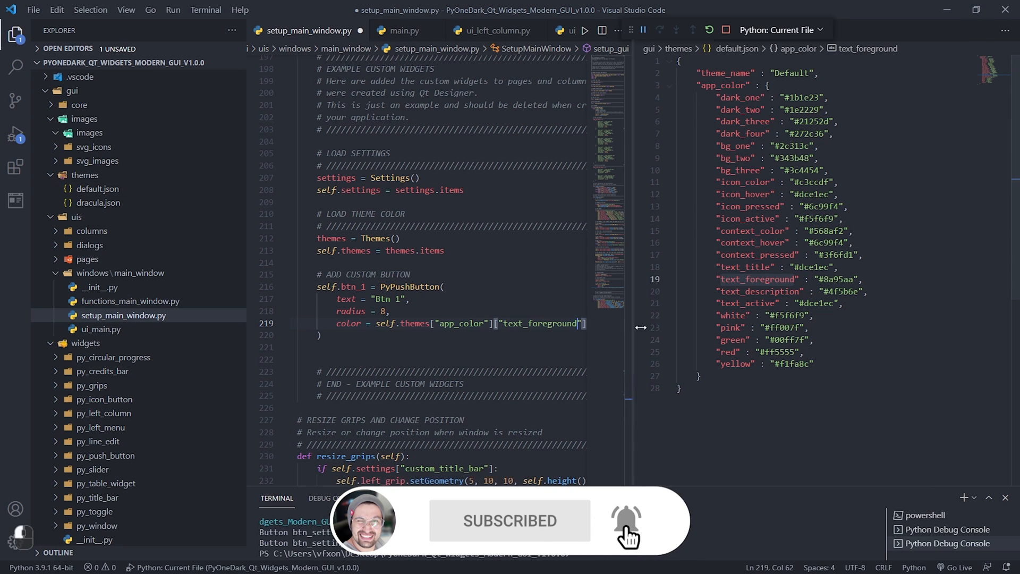
{"action": "type", "text": "bg_color = self.themes[\"app_color\"][\"dark\"]"}
{"action": "type", "text": "bg_color_pressed ="}
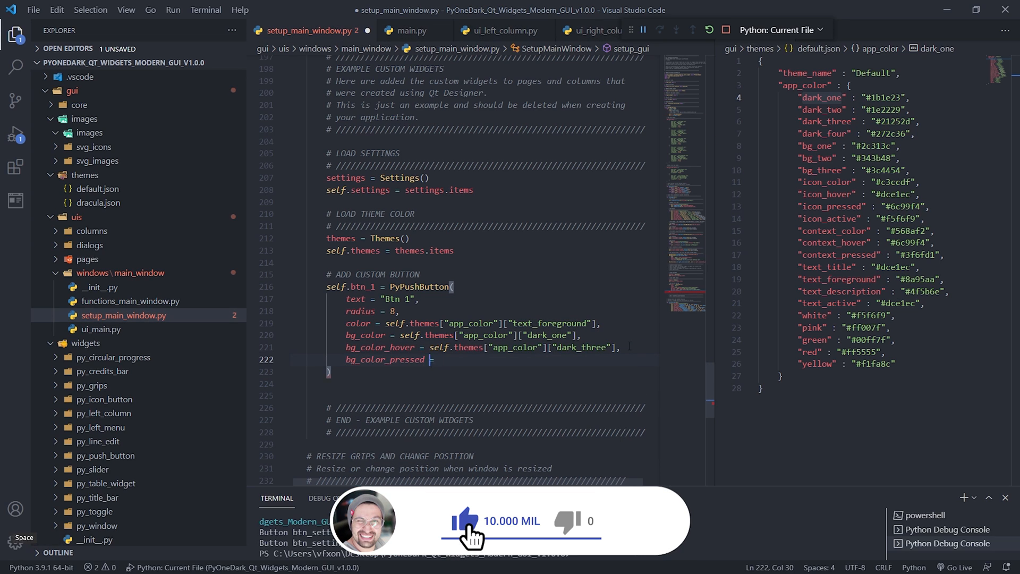
{"action": "type", "text": "self.themes[\"app_color\"][\"dark_four\"]"}
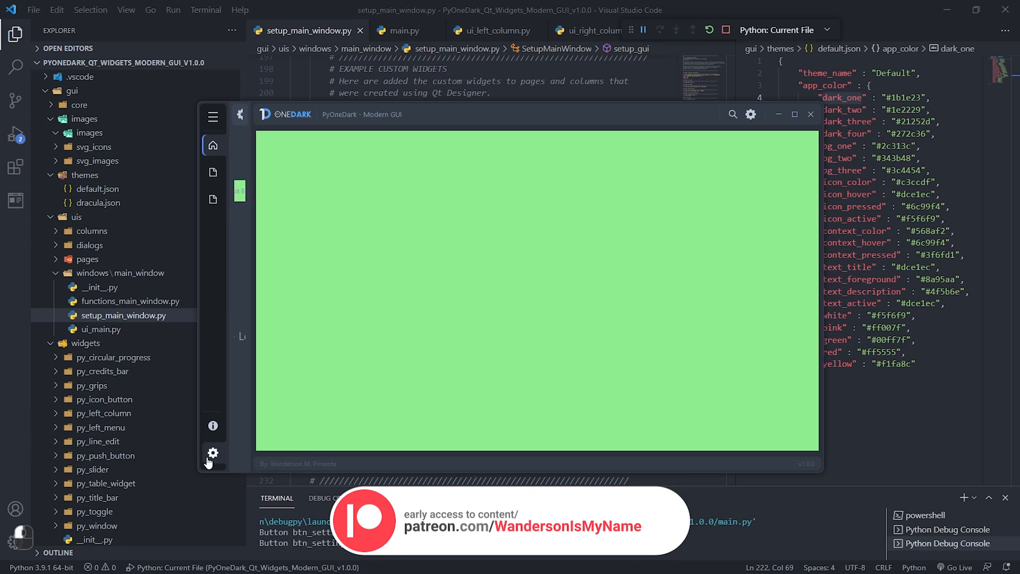
Add btn_1 to left_column.menus.btn_1_layout and relaunch the app to test it.
{"action": "left_click", "coordinate": [212, 453]}
{"action": "type", "text": "self"}
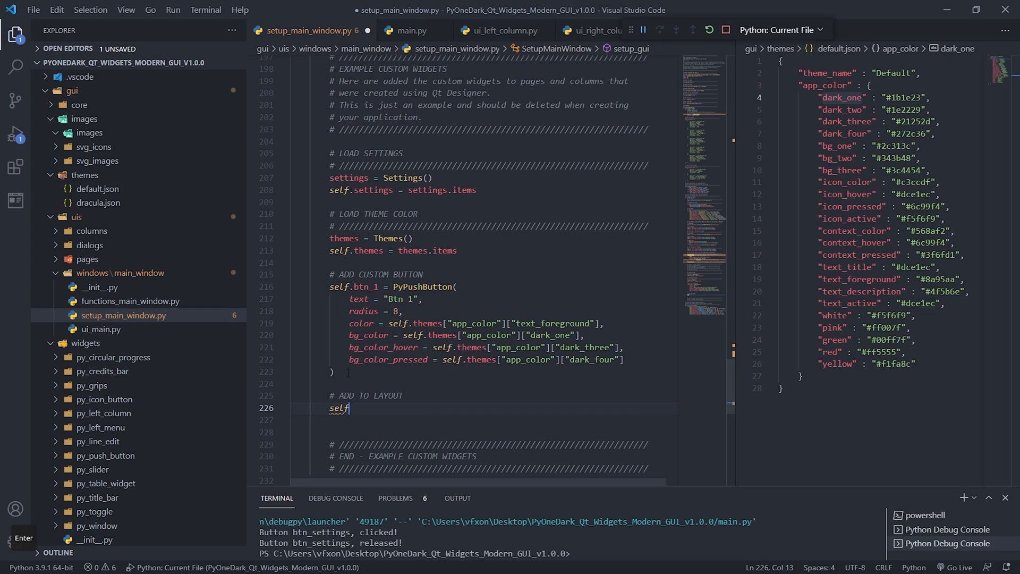
{"action": "type", "text": ".ui.left_column.menus"}
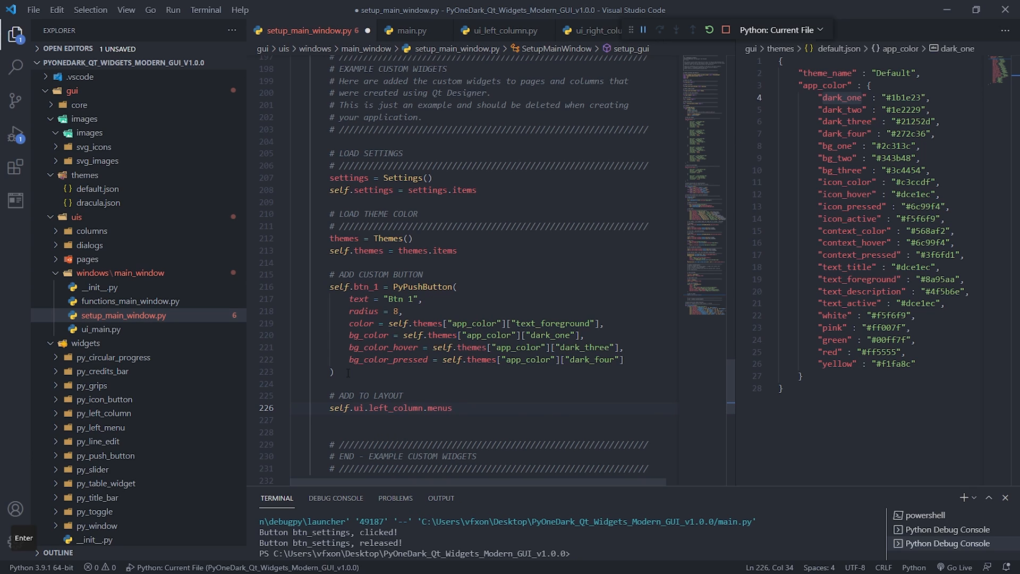
{"action": "type", "text": ".btn_1_layout"}
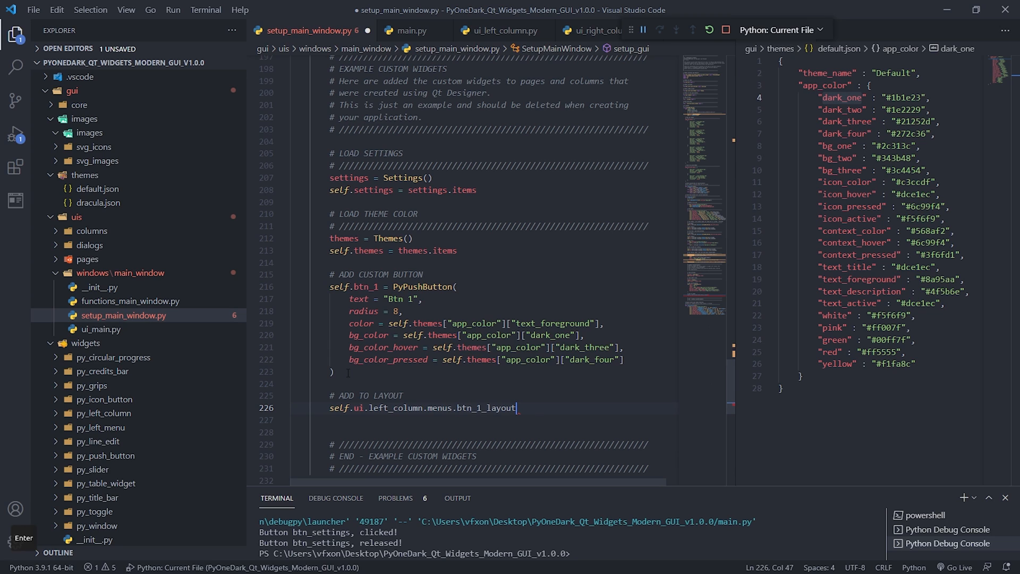
{"action": "double_click", "coordinate": [488, 408]}
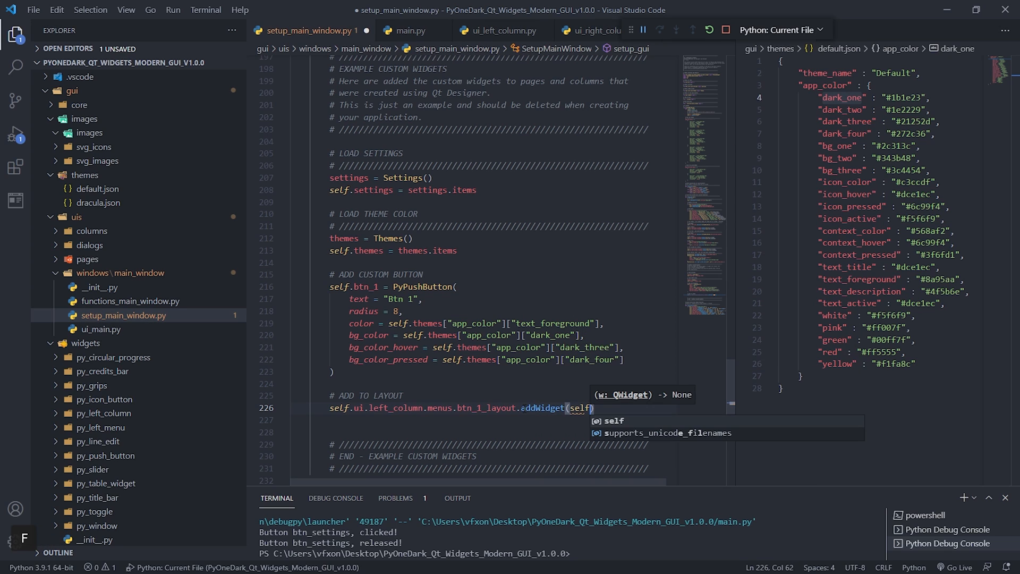
{"action": "key", "text": "F5"}
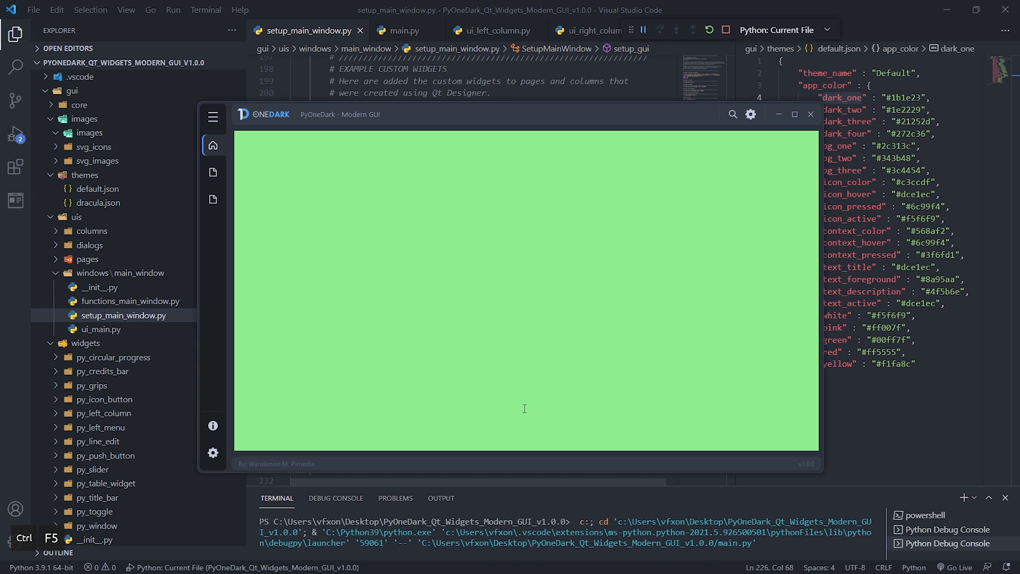
Set btn_1's minimum height to 40 with setMinimumHeight.
{"action": "left_click", "coordinate": [212, 453]}
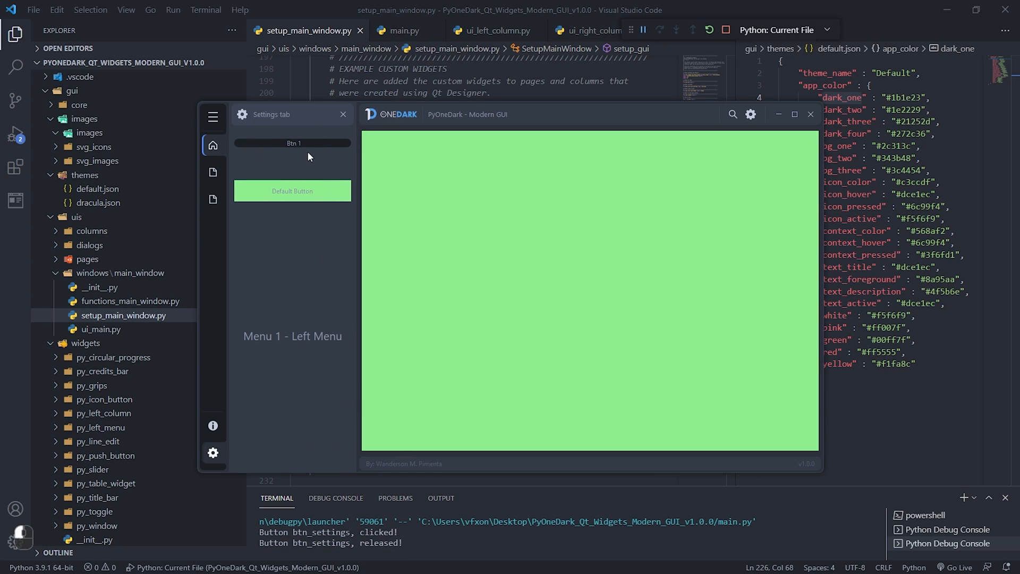
{"action": "mouse_move", "coordinate": [283, 154]}
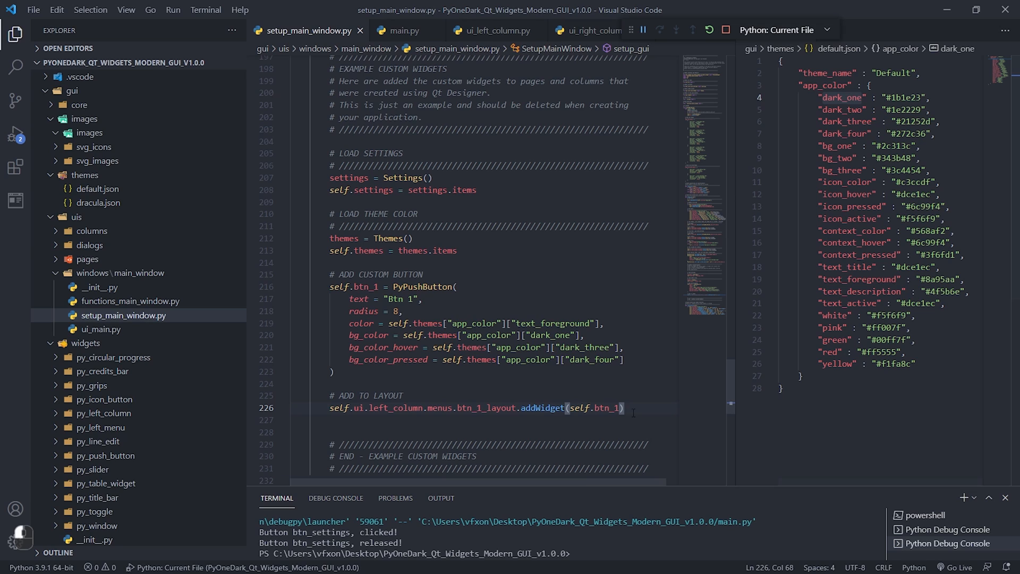
{"action": "type", "text": "self"}
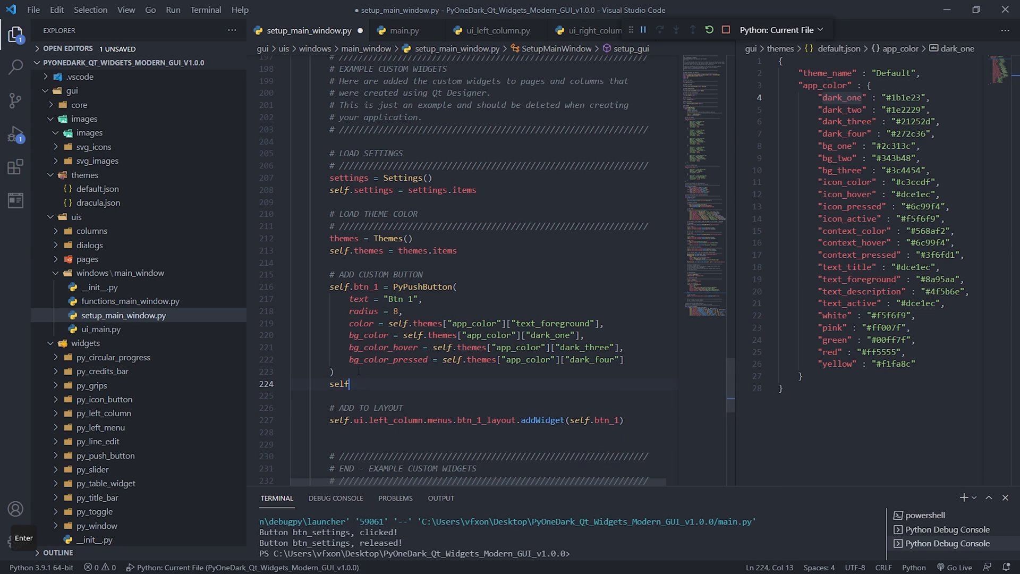
{"action": "type", "text": ".btn_1.set"}
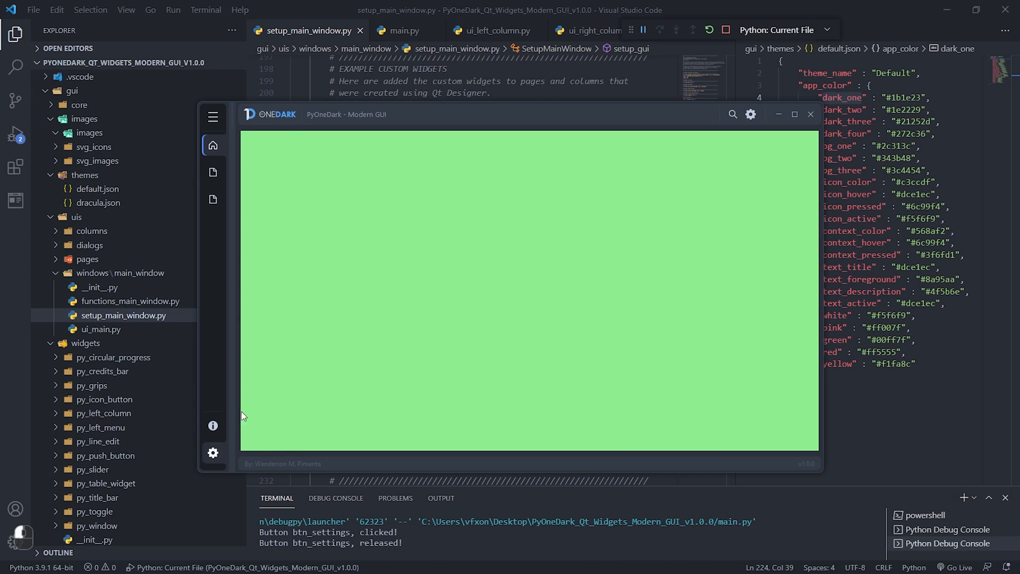
Try Btn 1 in the running app's left column, pick the pink theme colour, and close the app.
{"action": "left_click", "coordinate": [213, 452]}
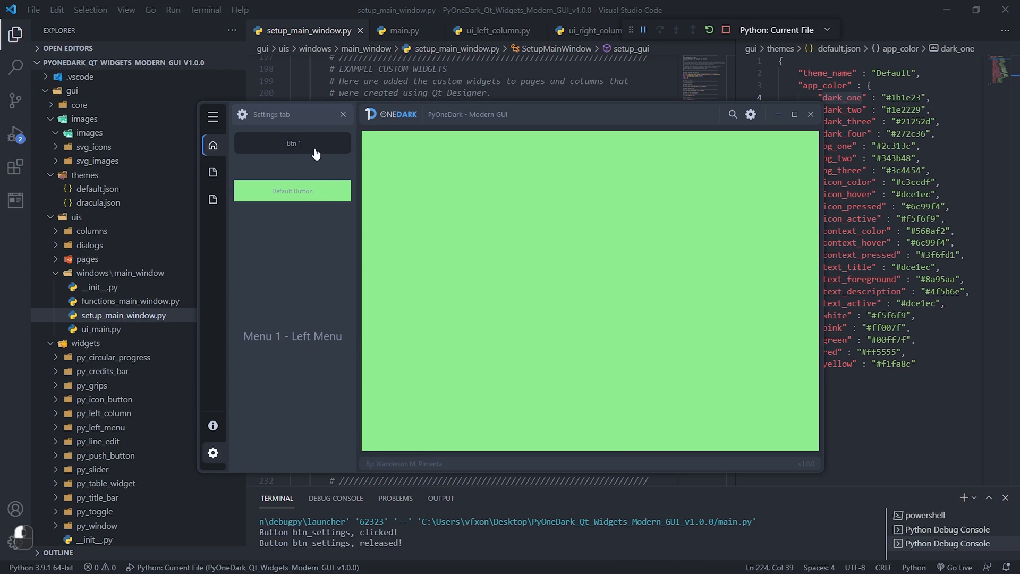
{"action": "left_click", "coordinate": [810, 114]}
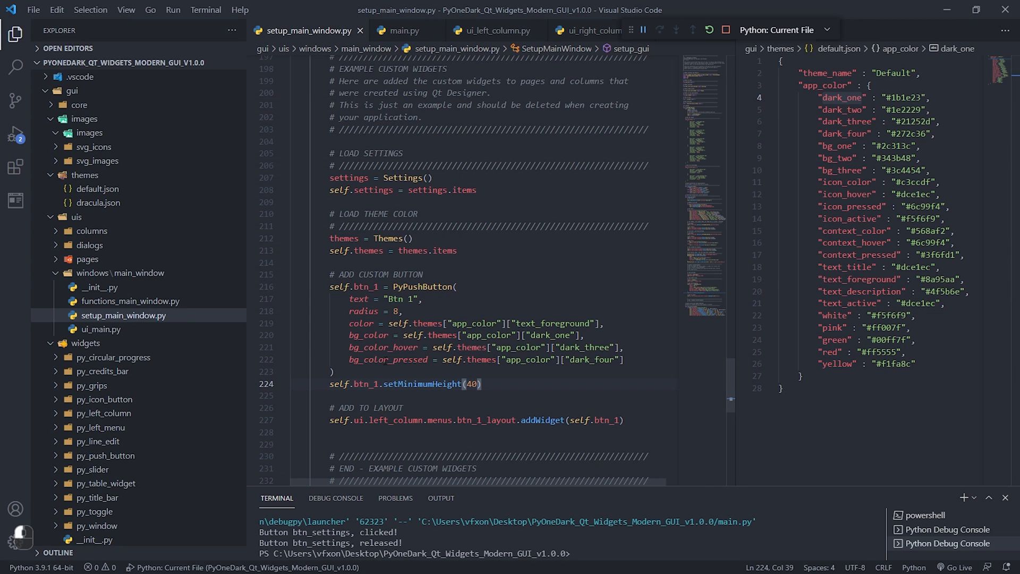
{"action": "double_click", "coordinate": [832, 327]}
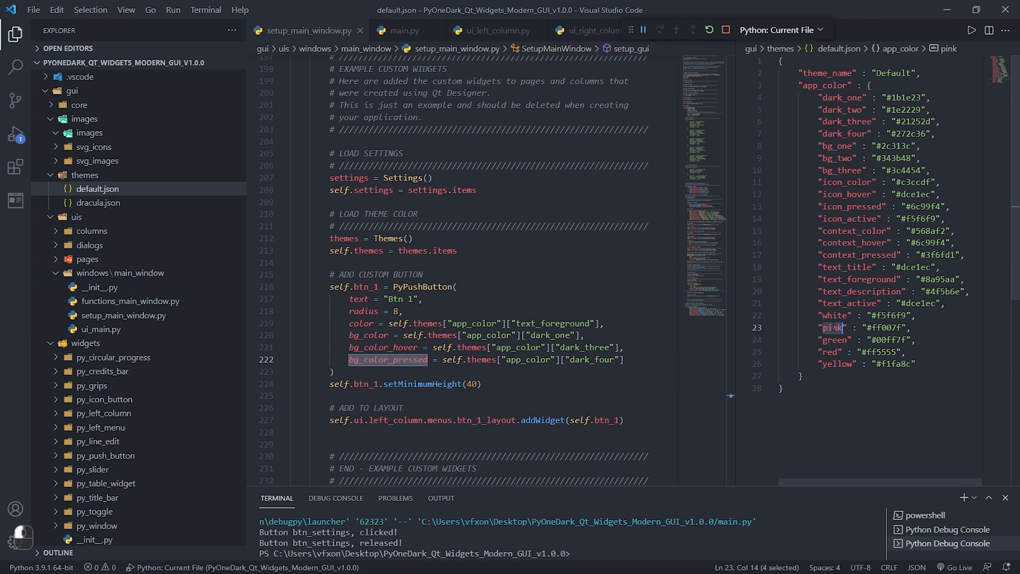
{"action": "type", "text": "\"pink\""}
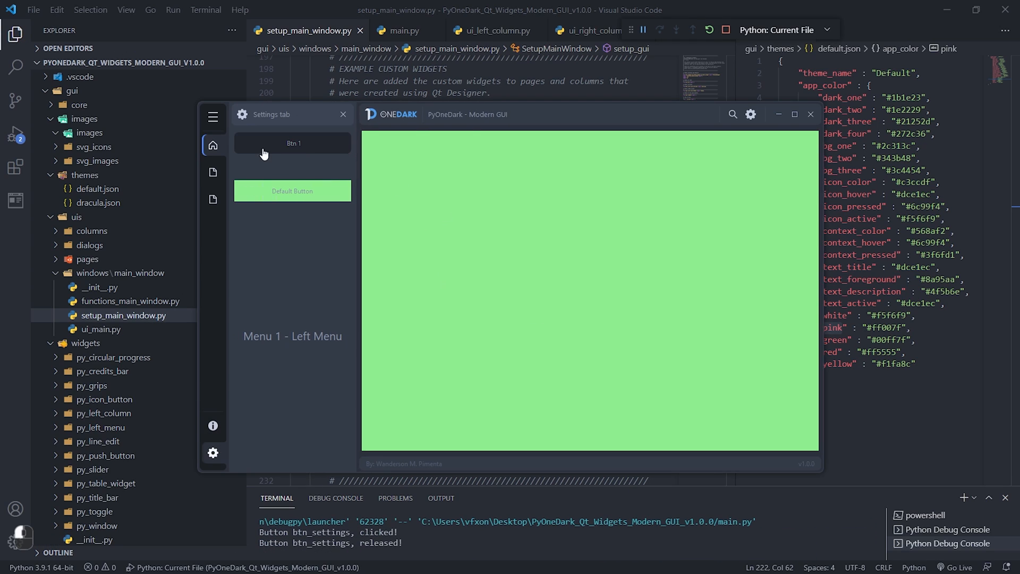
{"action": "mouse_move", "coordinate": [811, 114]}
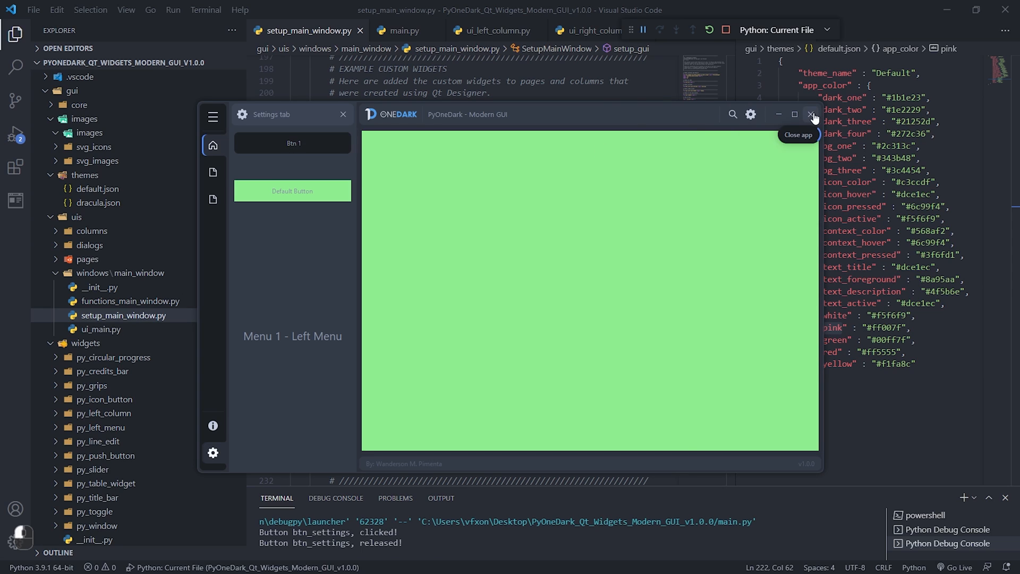
{"action": "left_click", "coordinate": [812, 115]}
{"action": "type", "text": "# ADD TOGGLE"}
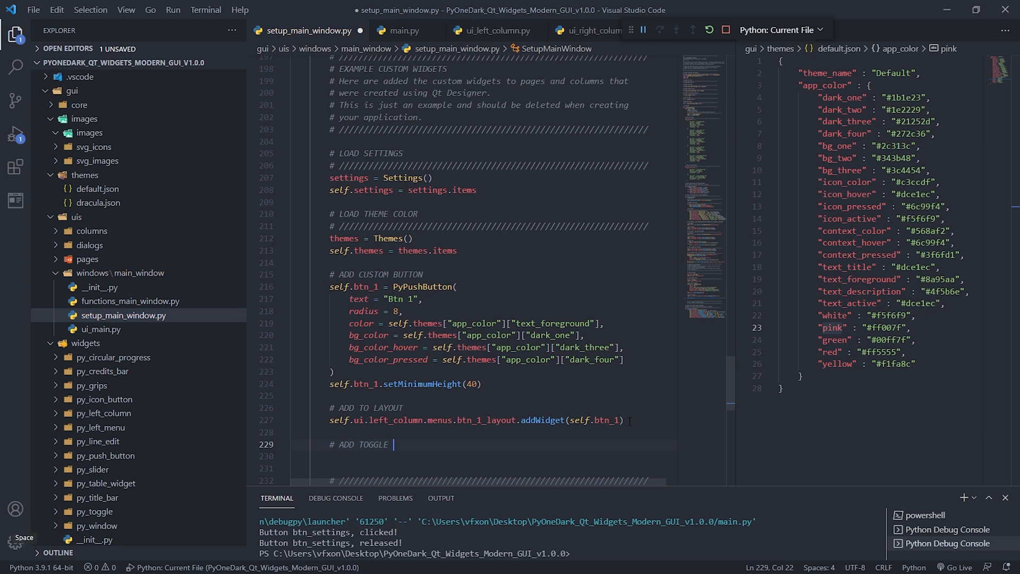
Create toggle_1 as a PyToggle with theme active colour and width 50.
{"action": "type", "text": "BUTTON"}
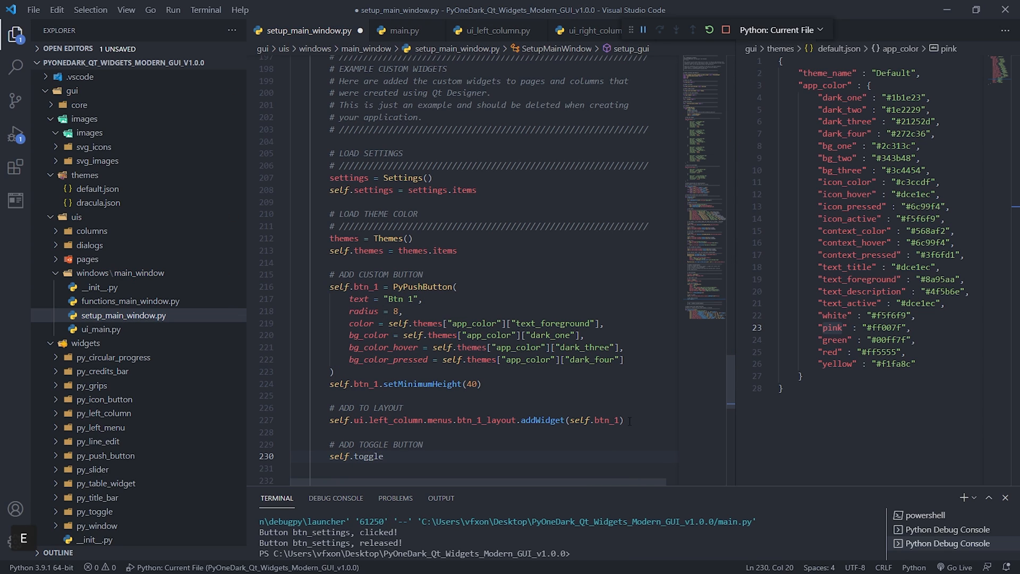
{"action": "type", "text": "_1 = PyToggle("}
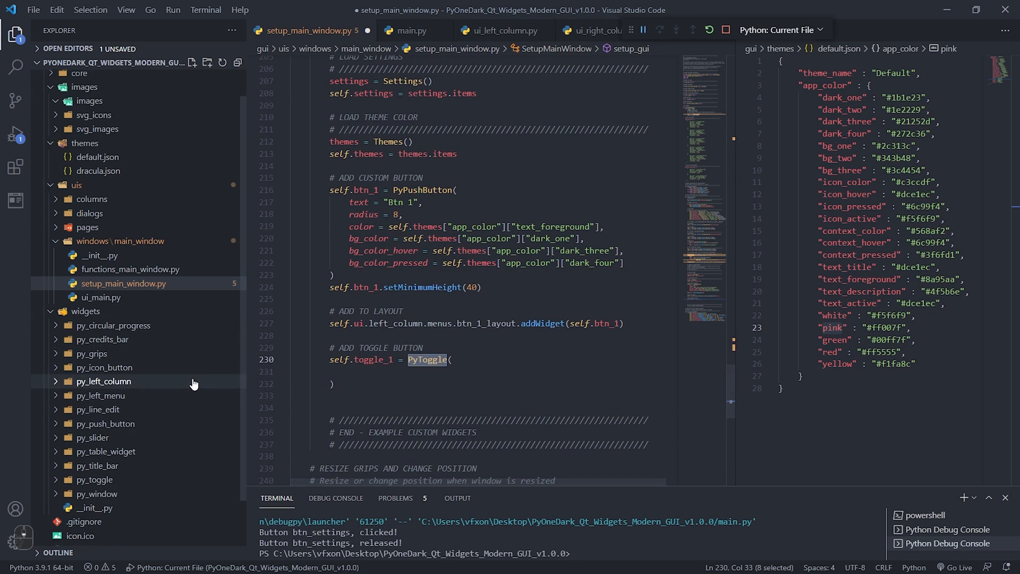
{"action": "mouse_move", "coordinate": [91, 480]}
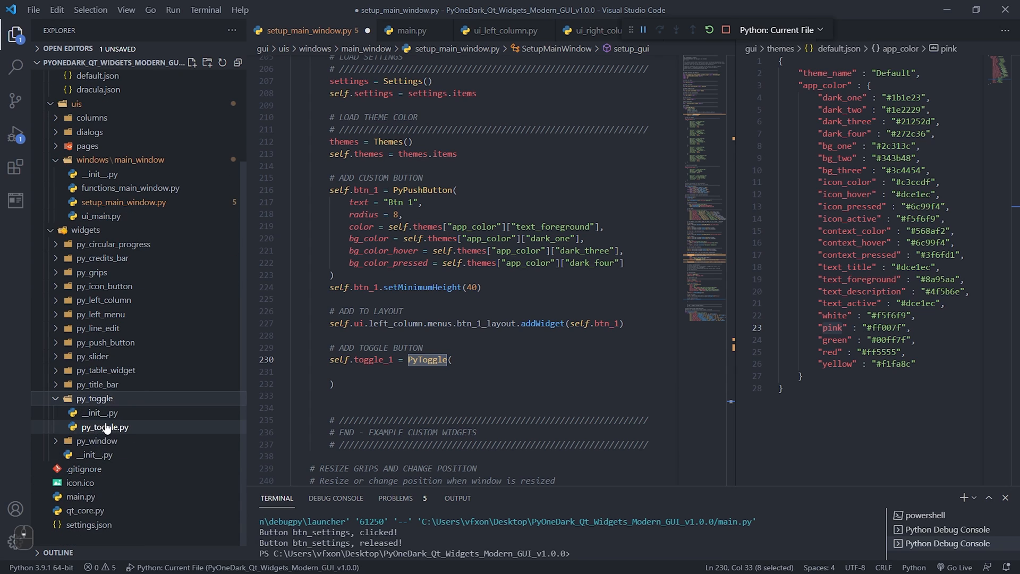
{"action": "type", "text": "active_color = self.themes[\"app_color\"][\"context_color\"],"}
{"action": "type", "text": "width ="}
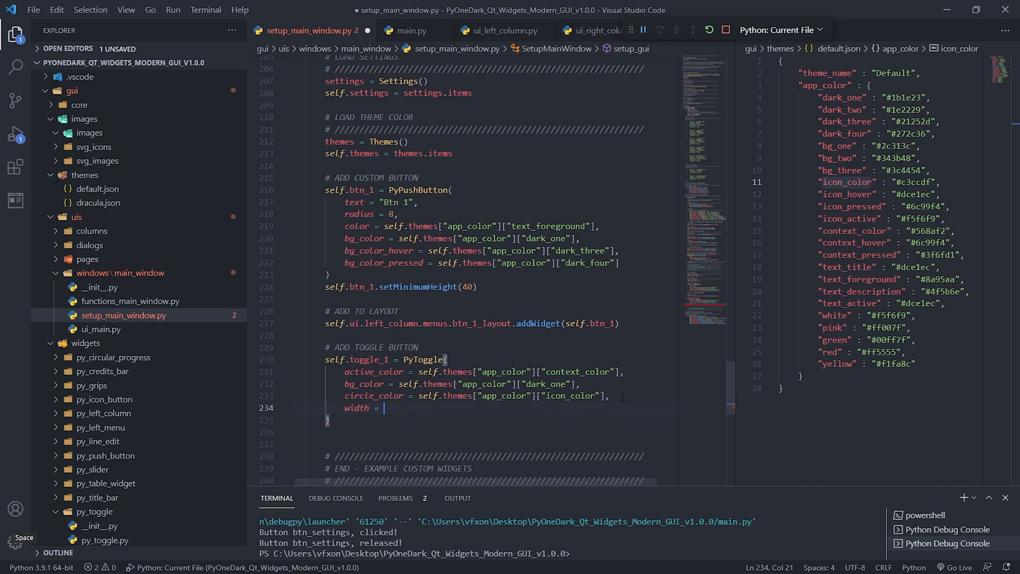
{"action": "type", "text": "50"}
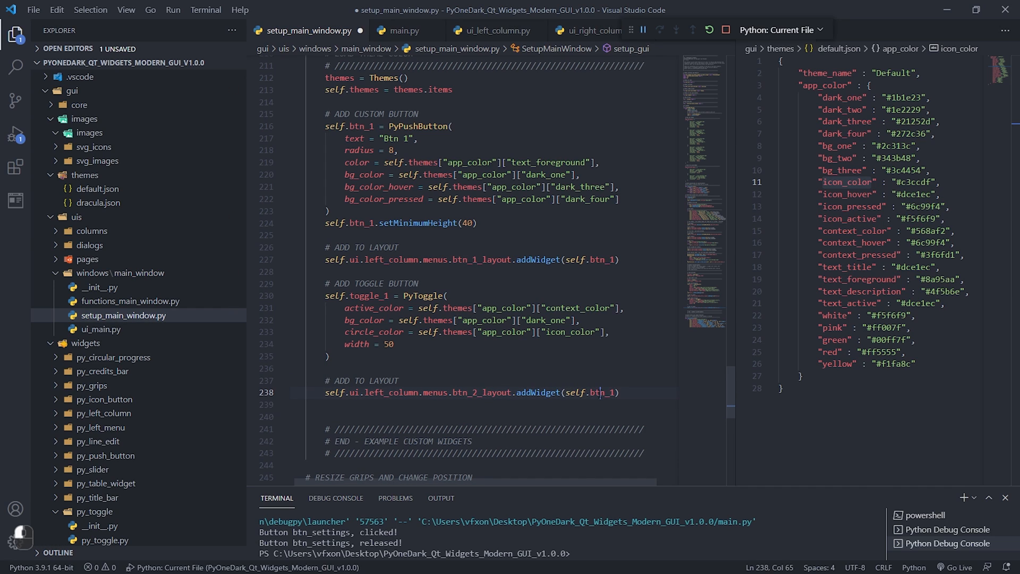
Run the app and centre toggle_1 in btn_2_layout with Qt.AlignCenter.
{"action": "key", "text": "f5"}
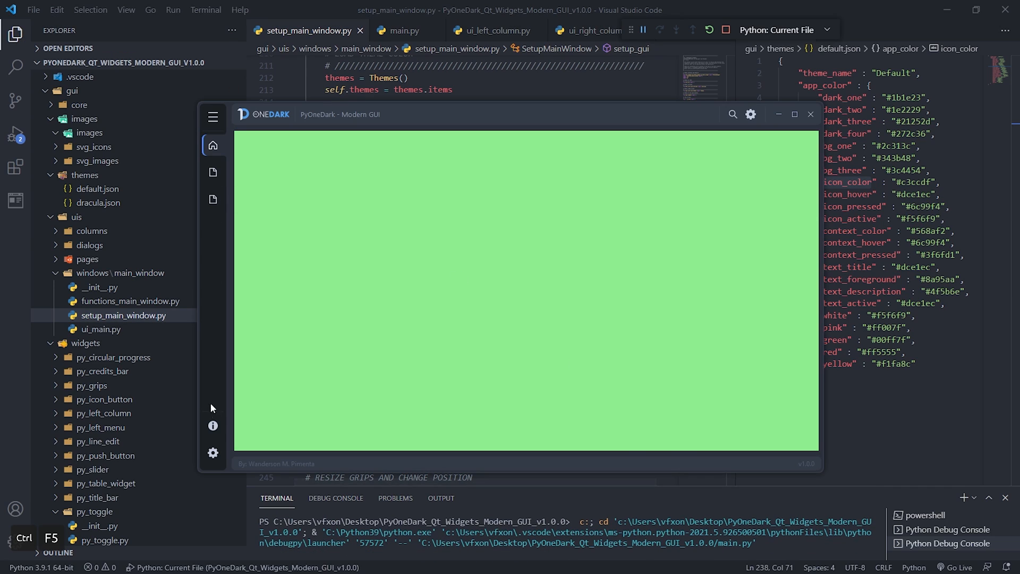
{"action": "left_click", "coordinate": [213, 453]}
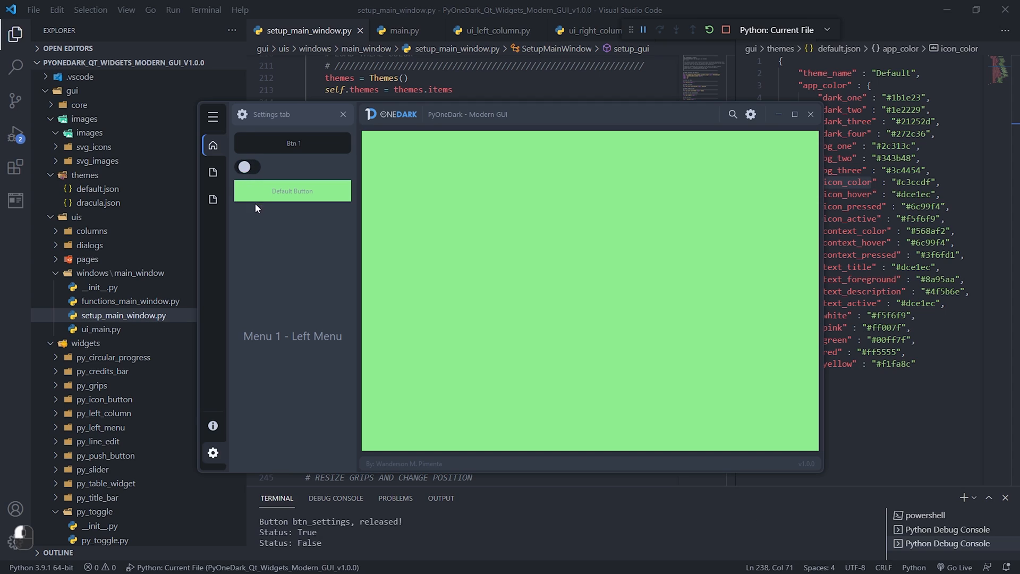
{"action": "left_click", "coordinate": [247, 167]}
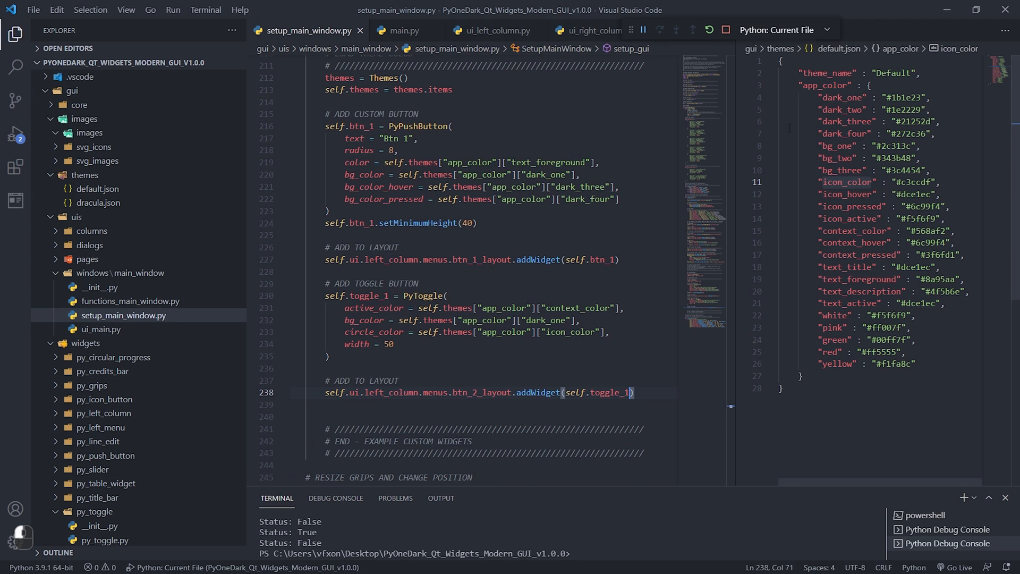
{"action": "type", "text": ", Qt."}
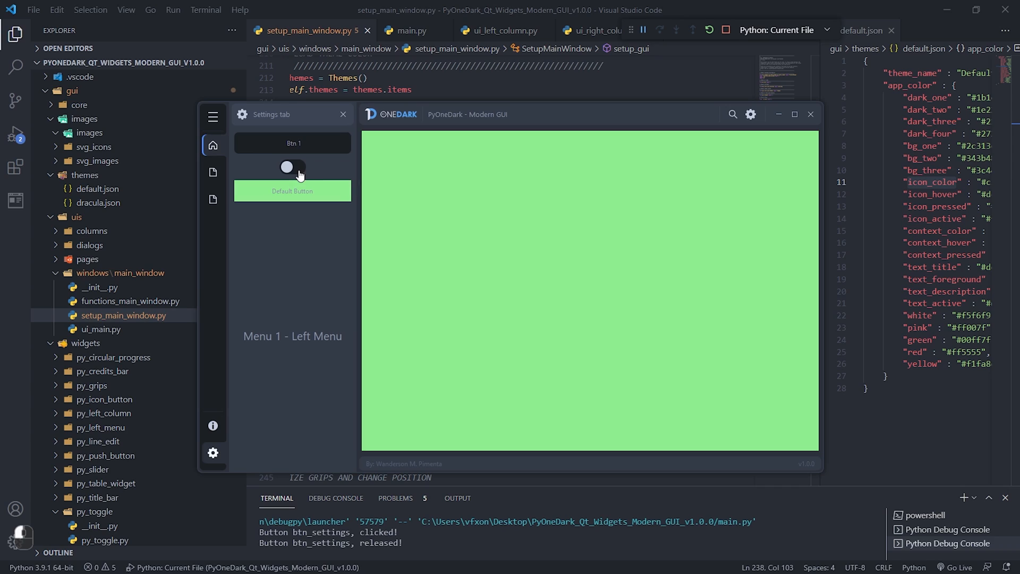
Switch the toggle on and off in the running app's left column.
{"action": "left_click", "coordinate": [292, 167]}
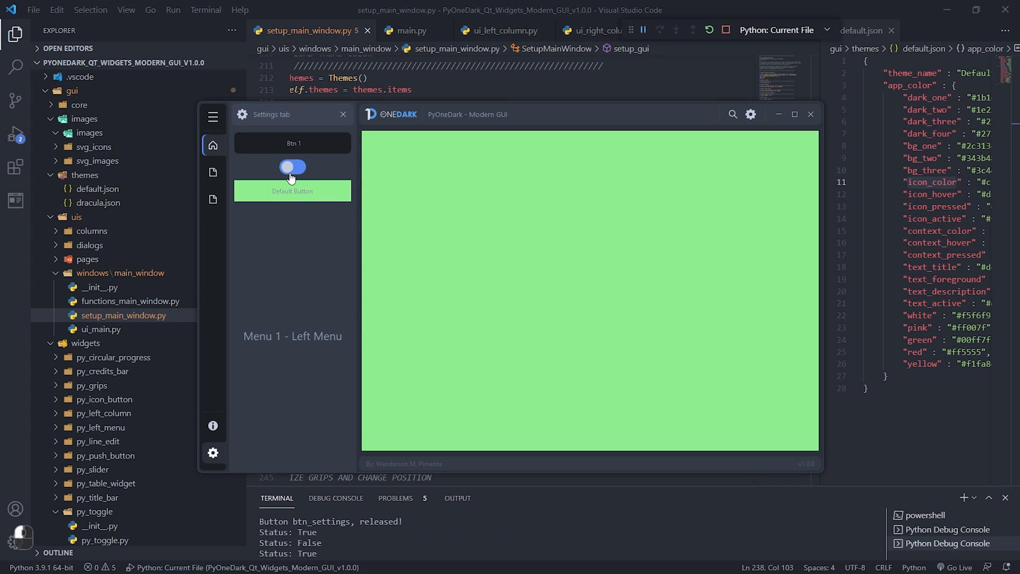
{"action": "left_click", "coordinate": [292, 167]}
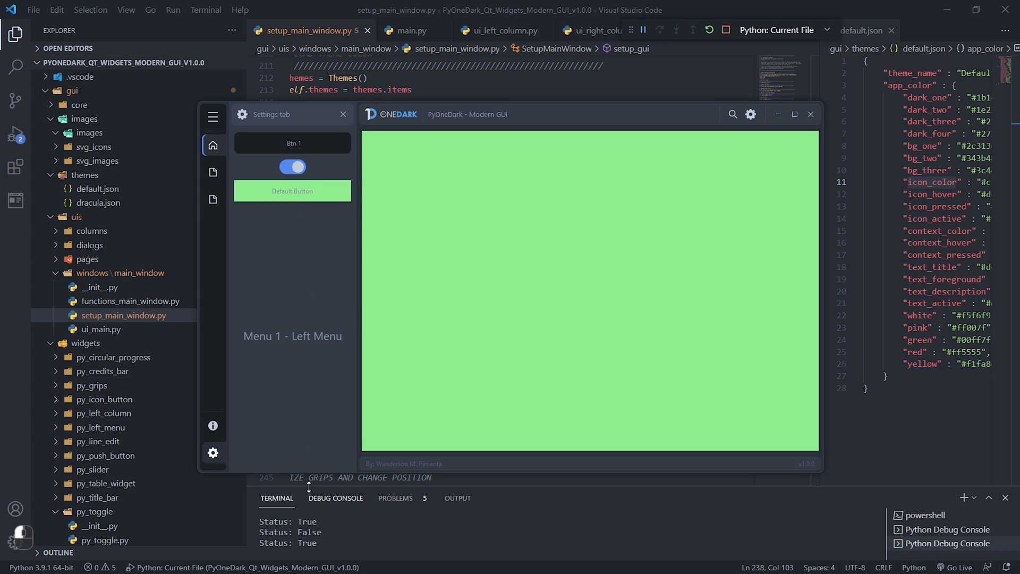
{"action": "left_click", "coordinate": [292, 166]}
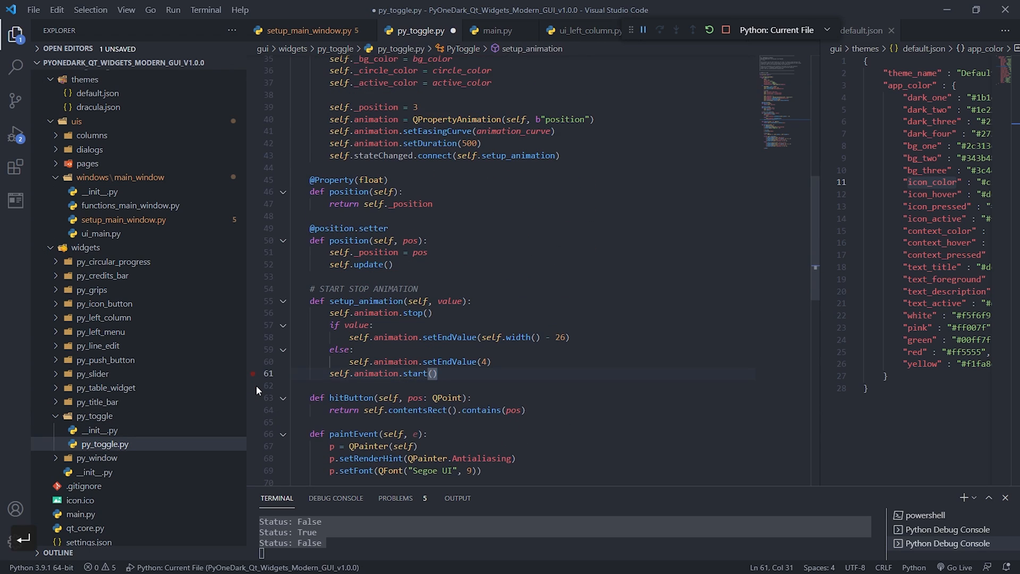
{"action": "left_click", "coordinate": [708, 30]}
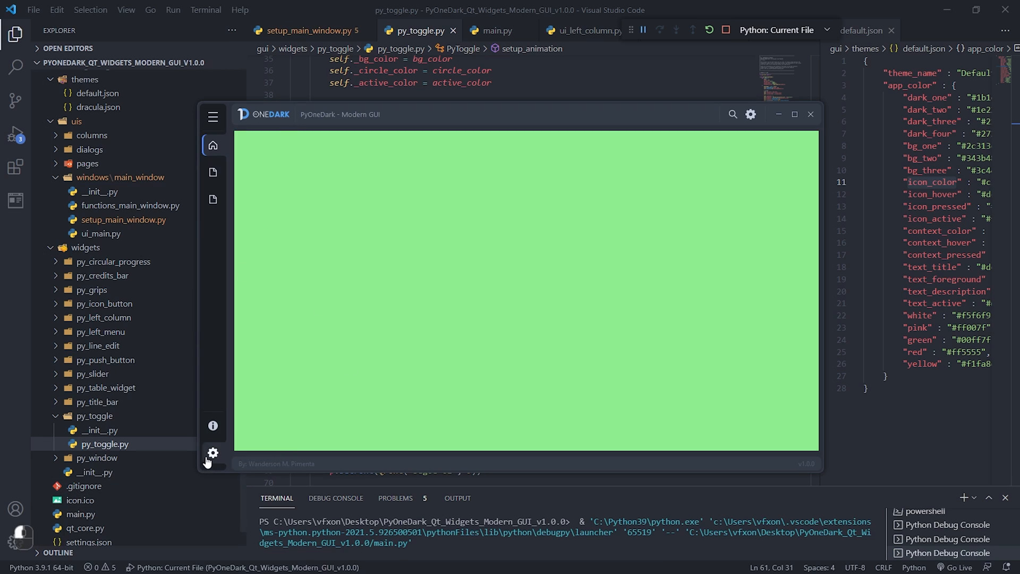
{"action": "left_click", "coordinate": [212, 452]}
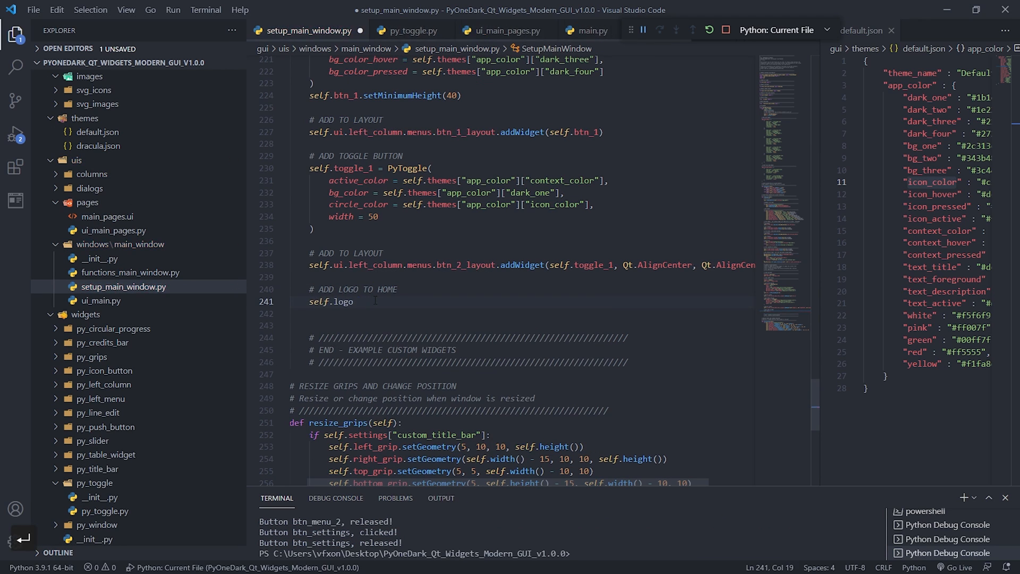
Create self.logo as a QSvgWidget loading logo_home.svg via Functions.set_svg_image.
{"action": "type", "text": "= QSvgWidget()"}
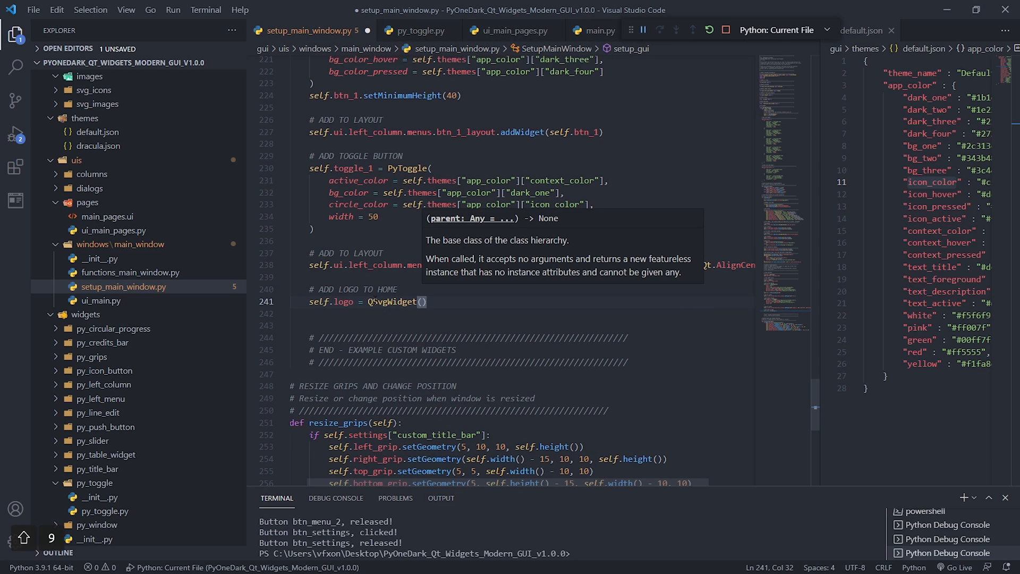
{"action": "type", "text": "sel"}
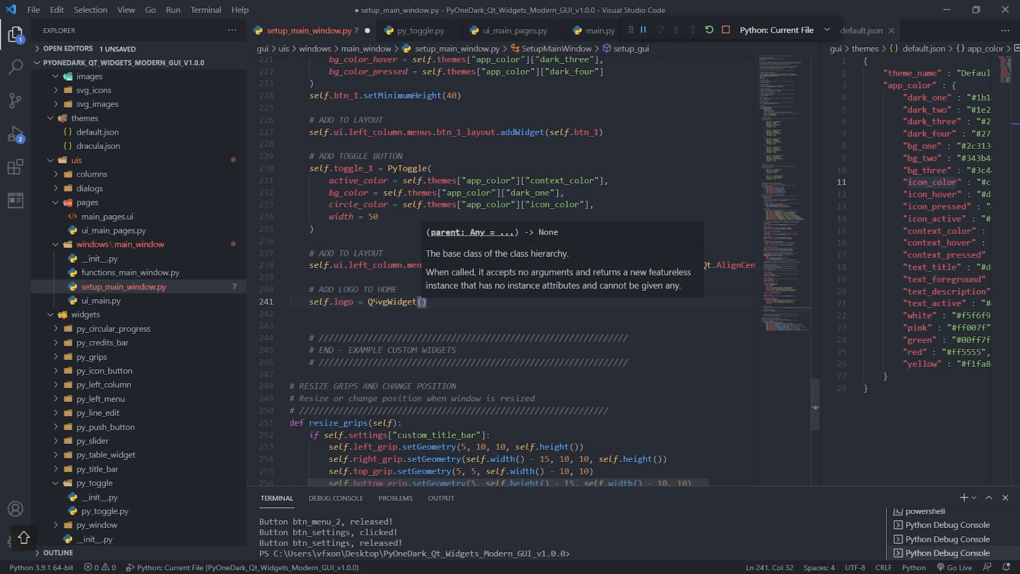
{"action": "type", "text": "Functions.s"}
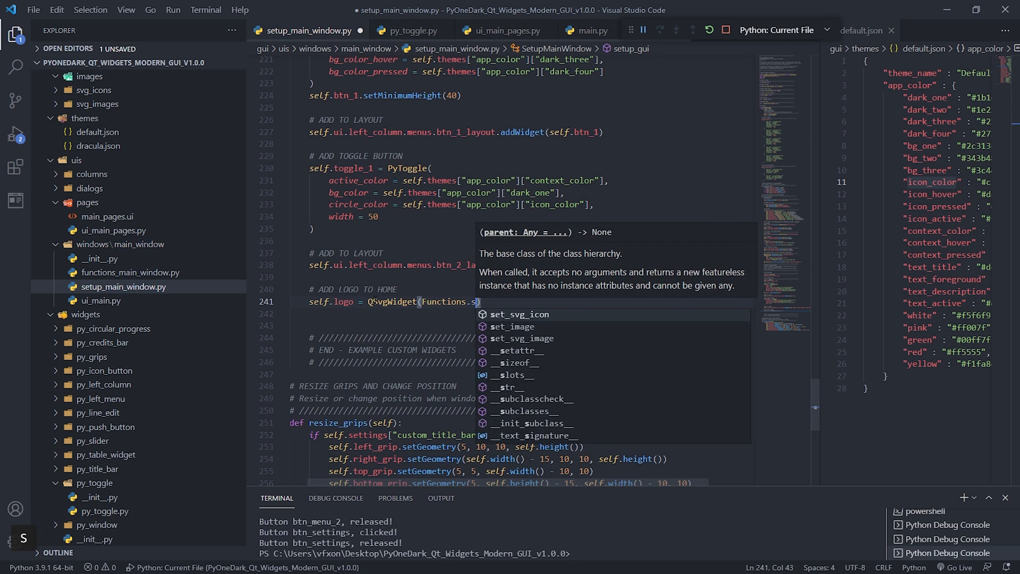
{"action": "type", "text": "et_svg_image(\"logo_home.svg"}
{"action": "type", "text": "self.ui.load_pages"}
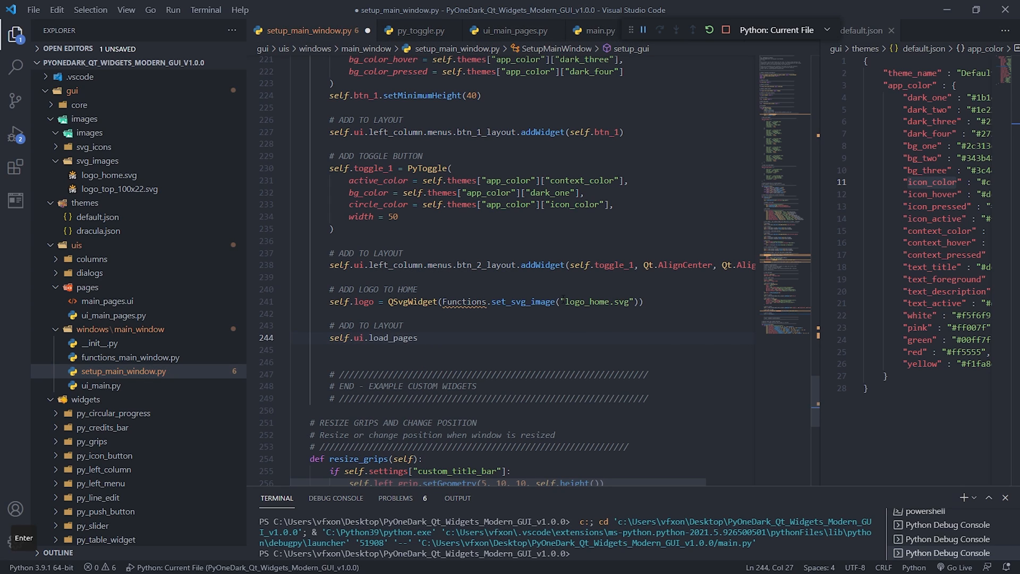
Add self.logo to load_pages.logo_layout centred with Qt.AlignCenter and relaunch the app.
{"action": "double_click", "coordinate": [393, 338]}
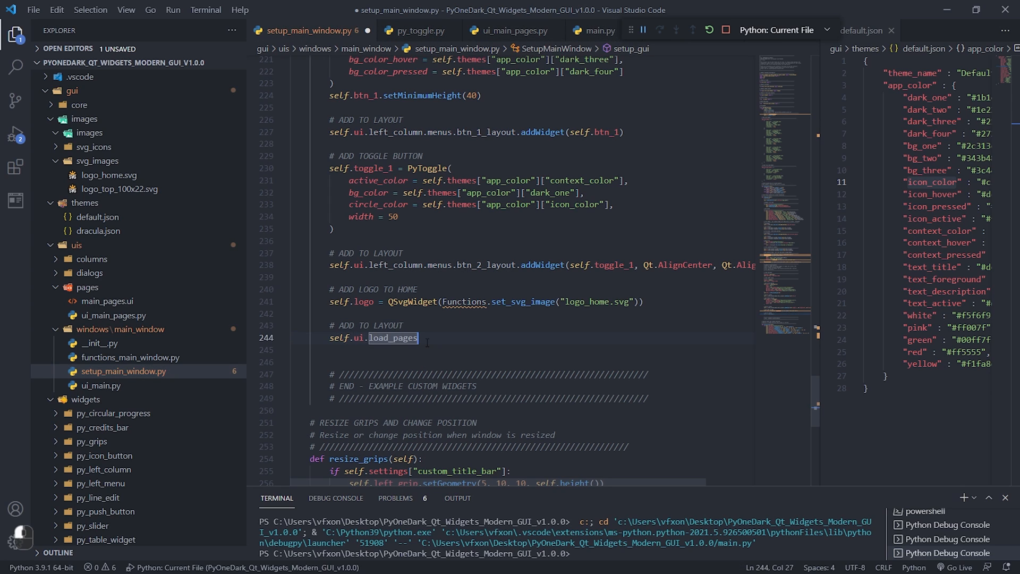
{"action": "type", "text": "."}
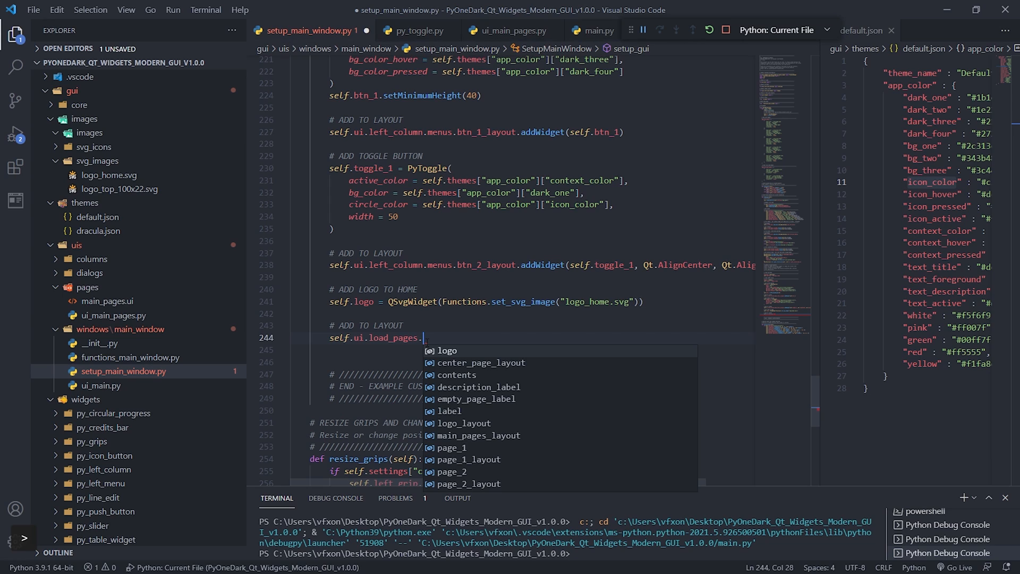
{"action": "type", "text": "logo_layout.addWidget"}
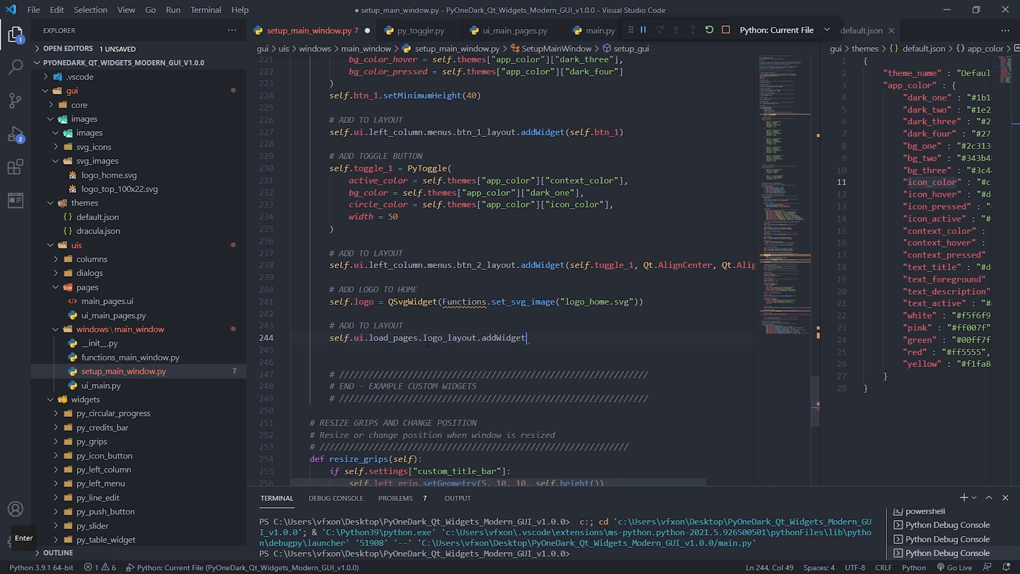
{"action": "type", "text": "(self"}
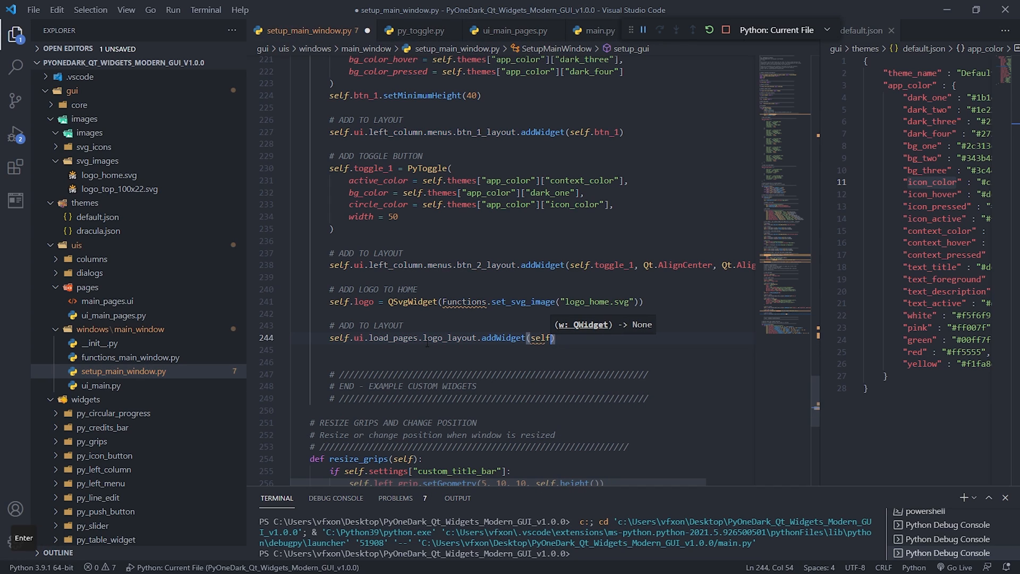
{"action": "type", "text": ".logo"}
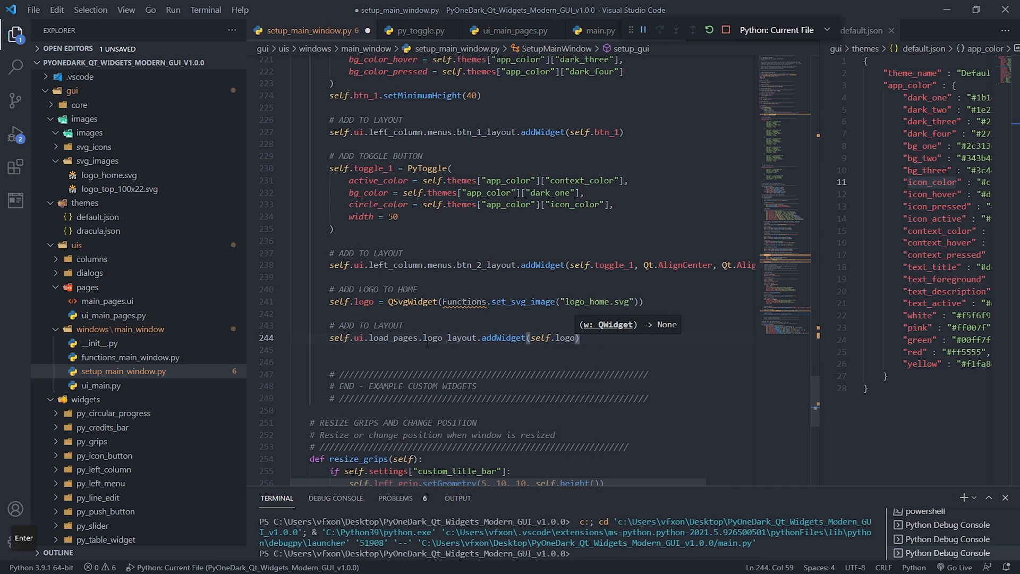
{"action": "key", "text": "f5"}
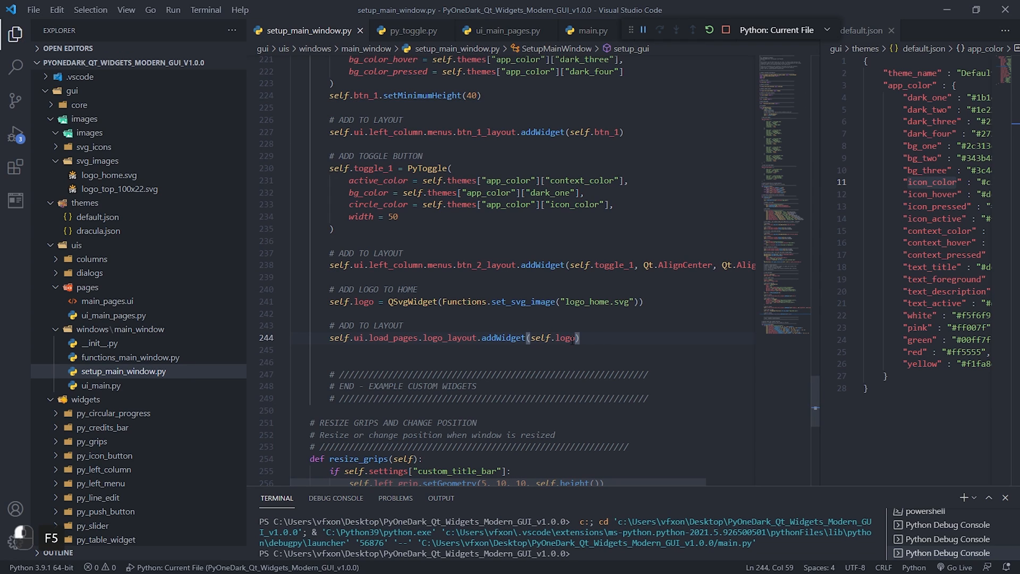
{"action": "type", "text": ", Qt.a"}
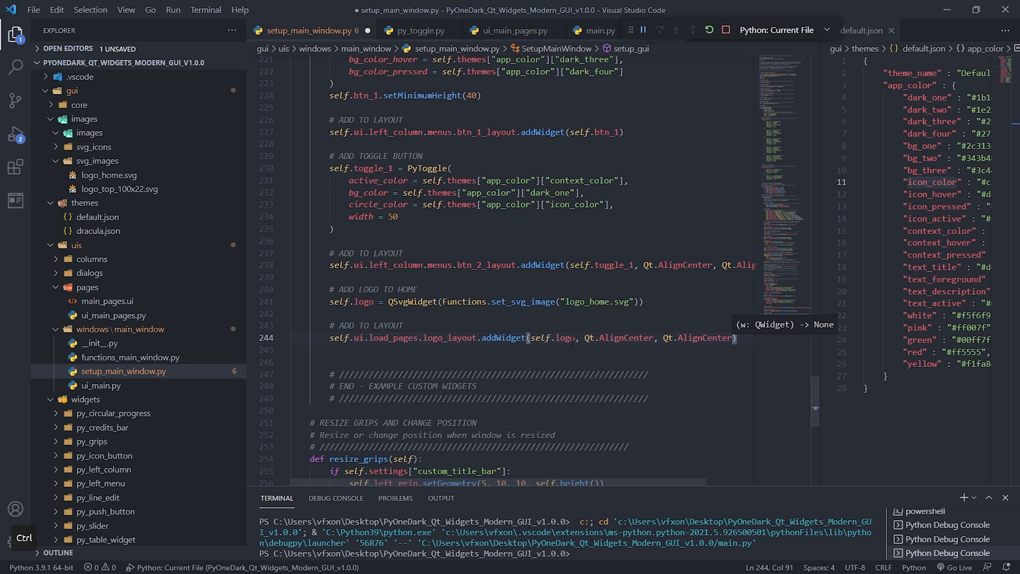
{"action": "key", "text": "f5"}
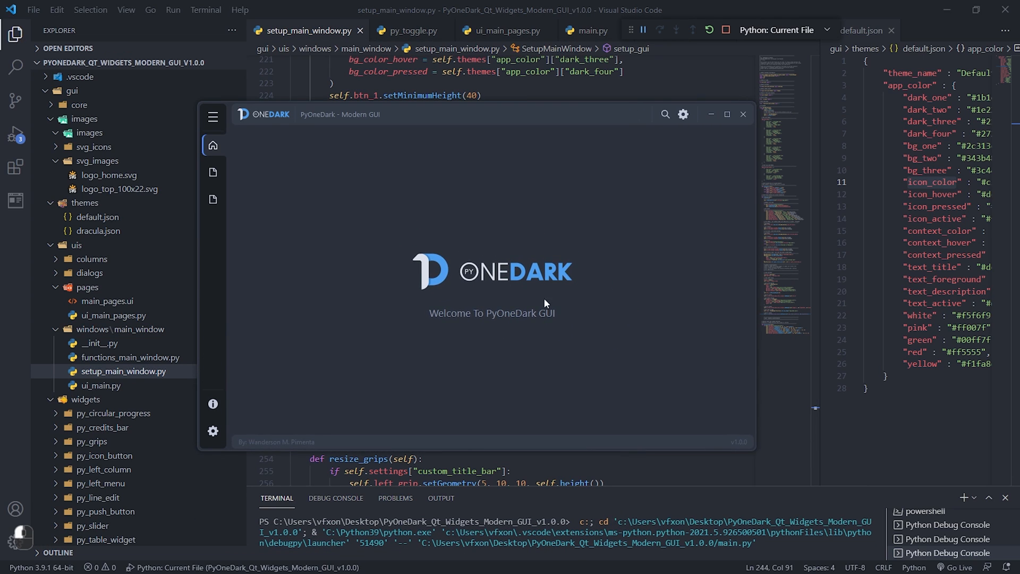
Rename the logo widget to line_edit, add a Send button, and try typing 'teste' in the app.
{"action": "left_click", "coordinate": [742, 114]}
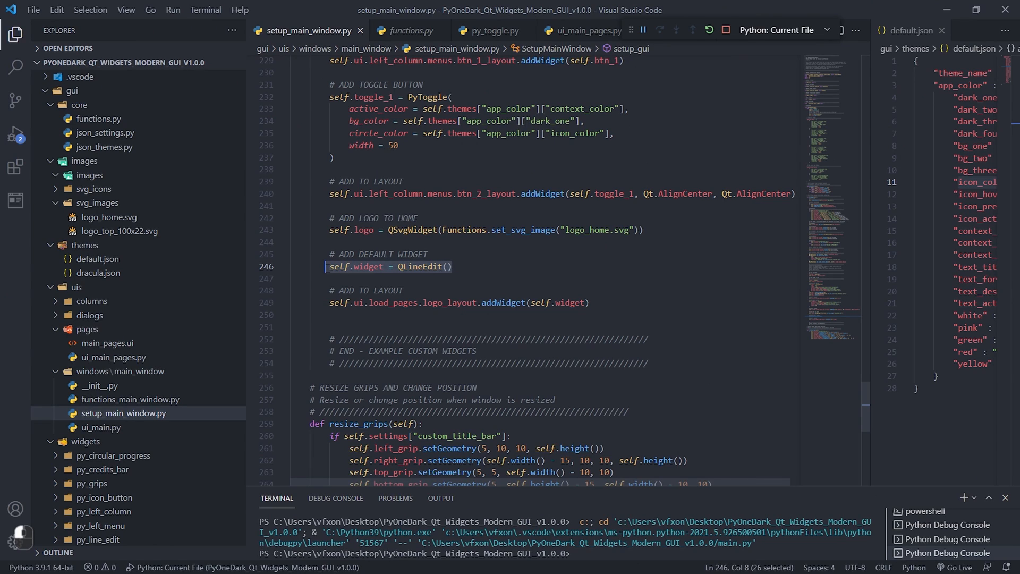
{"action": "left_click", "coordinate": [455, 266]}
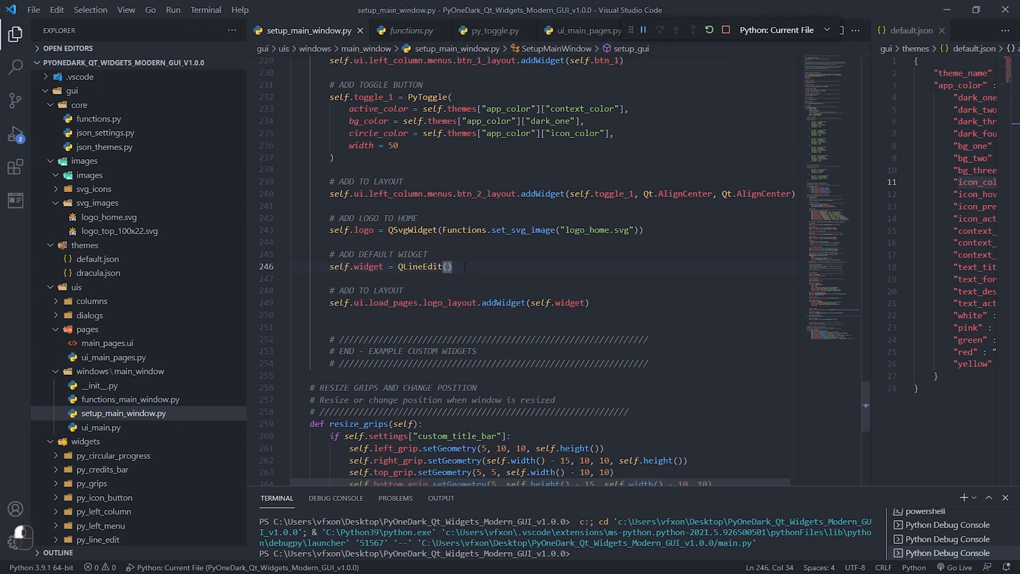
{"action": "type", "text": "line_edit"}
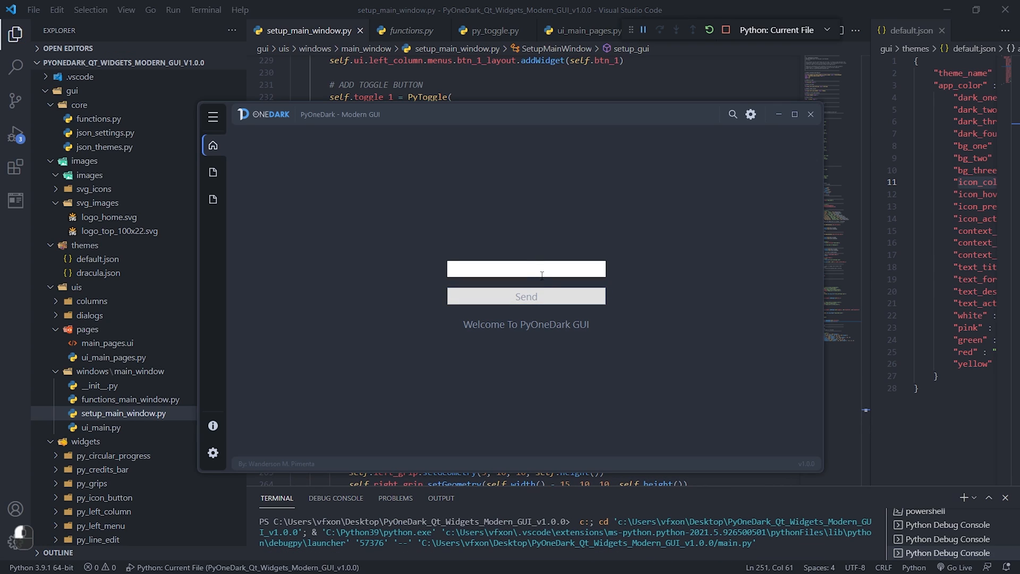
{"action": "type", "text": "teste"}
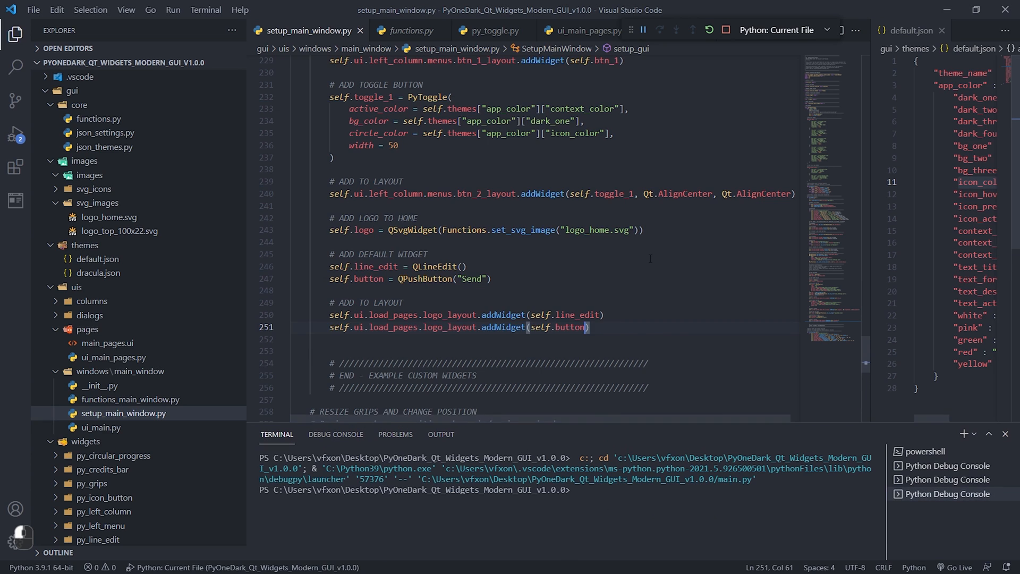
Define print_text to print and clear line_edit's text, connect it to button.clicked, and relaunch.
{"action": "key", "text": "enter"}
{"action": "type", "text": "self.button"}
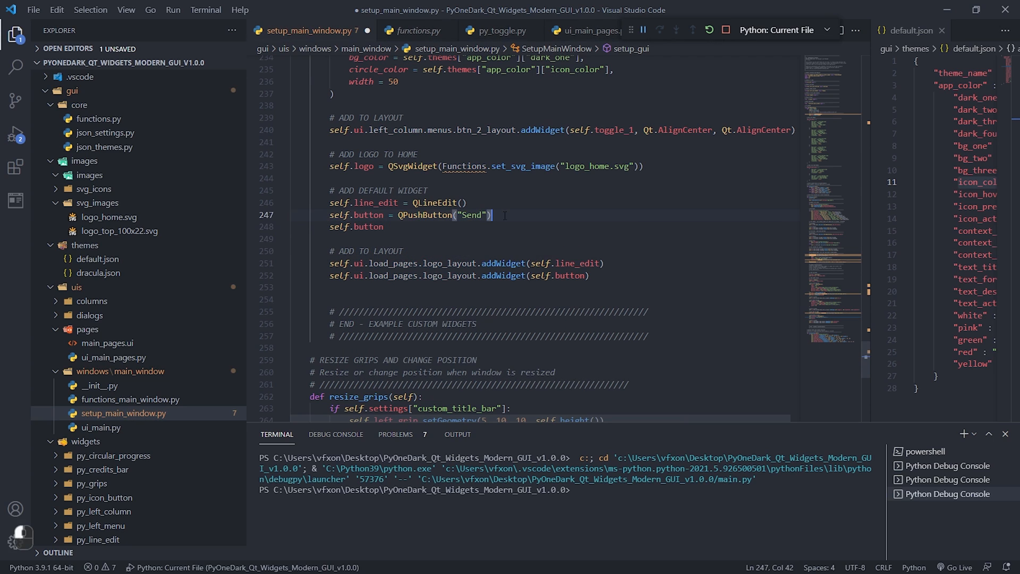
{"action": "type", "text": "def print_text():"}
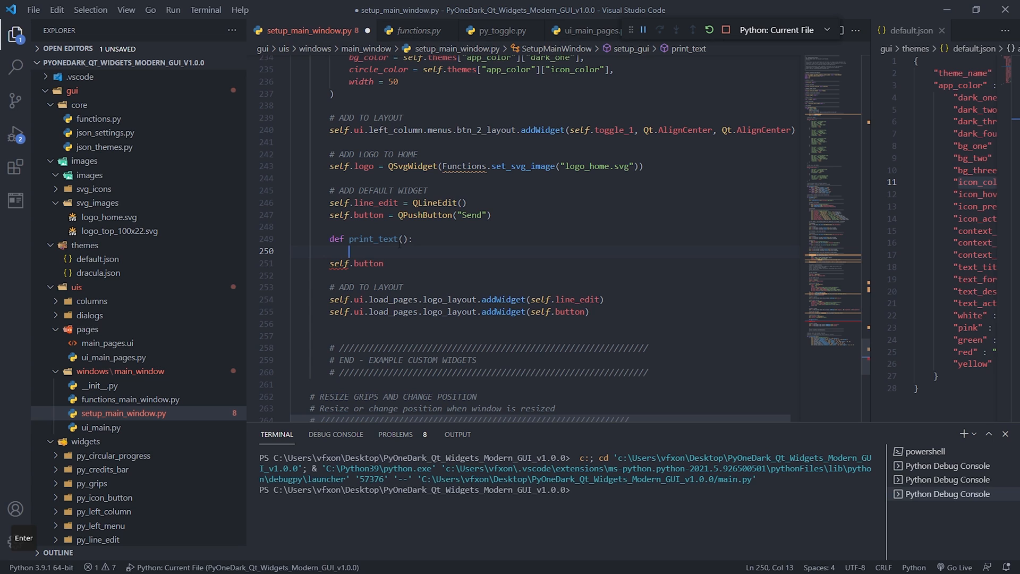
{"action": "type", "text": "print(self.line_edit.text("}
{"action": "left_click", "coordinate": [560, 263]}
{"action": "type", "text": ".clicked"}
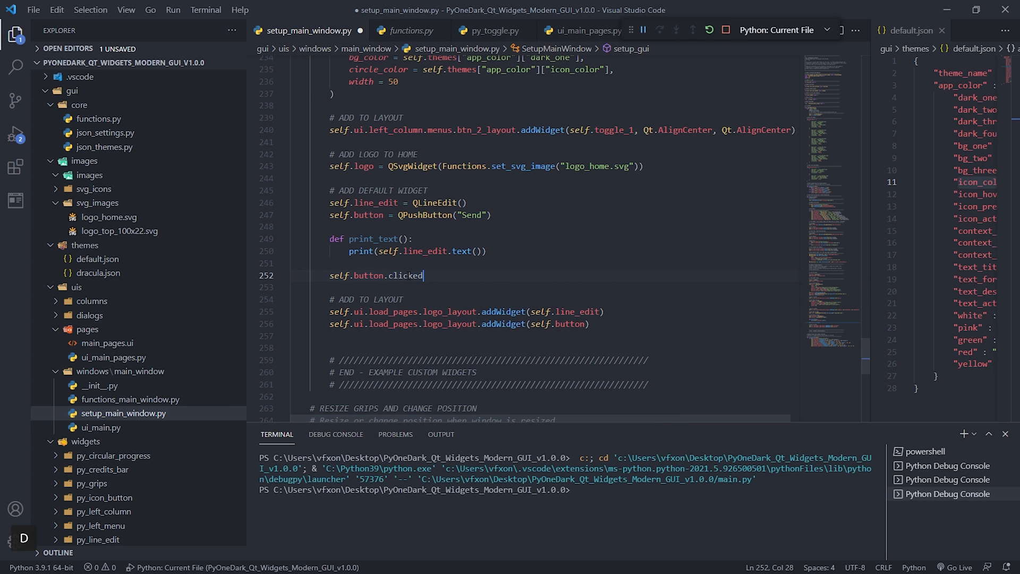
{"action": "type", "text": ".connect(print_text"}
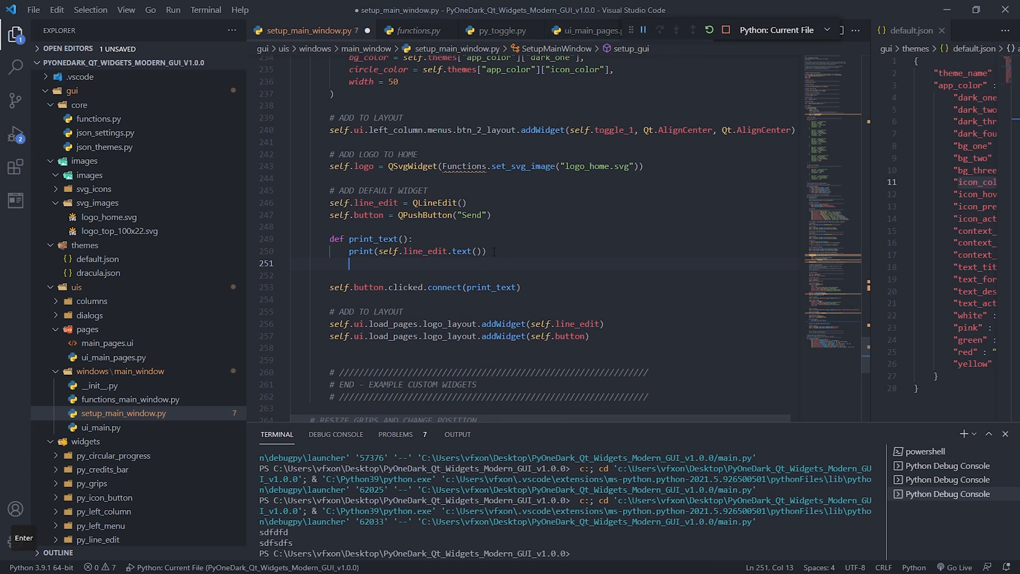
{"action": "type", "text": "self.line_edit"}
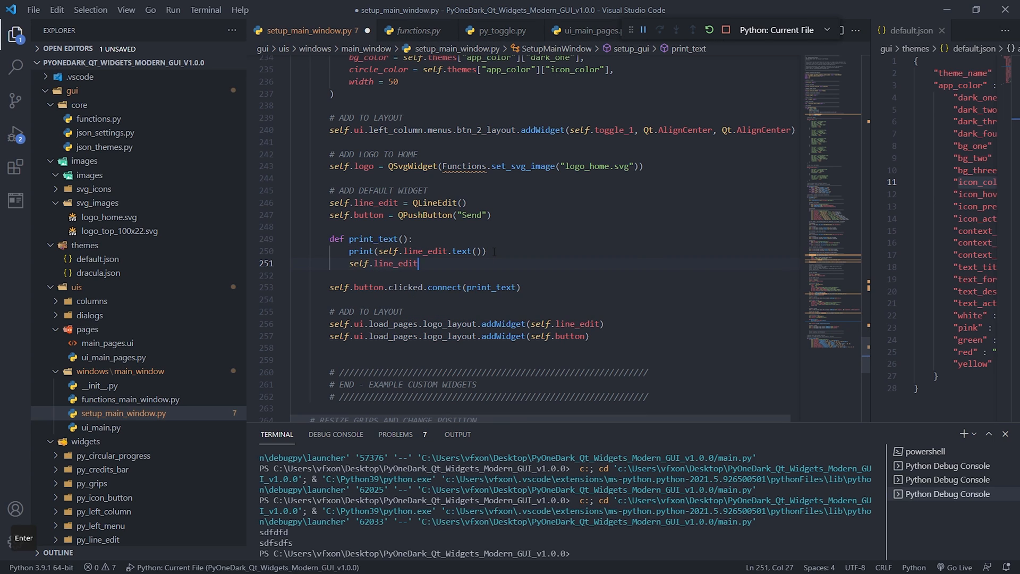
{"action": "type", "text": ".setText(\"\")"}
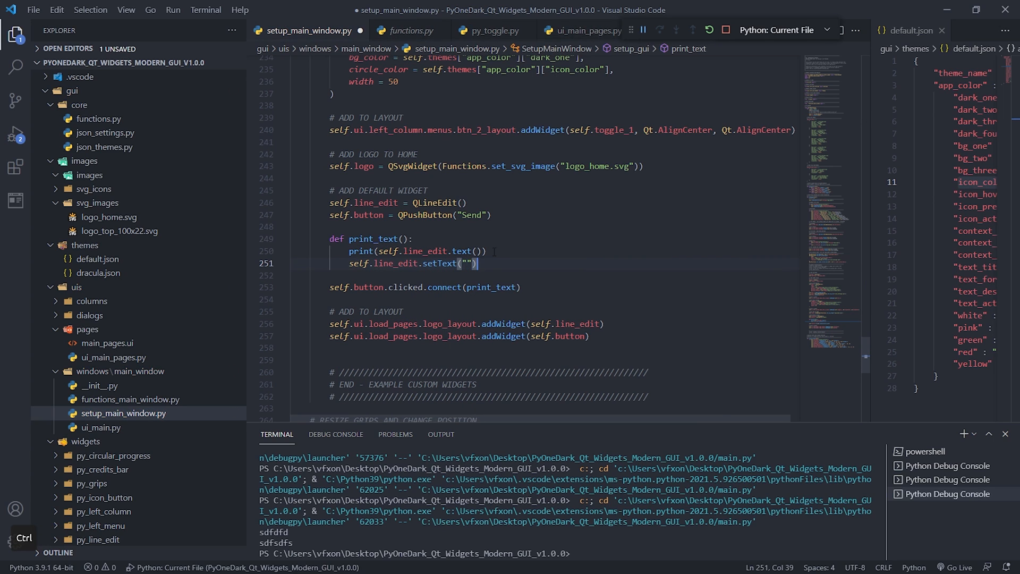
{"action": "key", "text": "F5"}
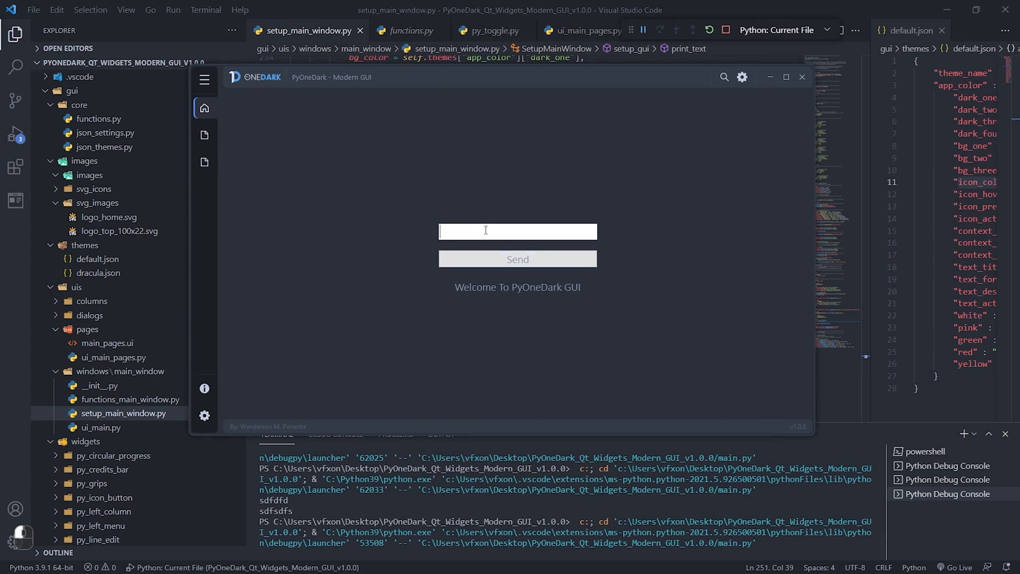
Send '123456' and 'teste' from the line edit to the terminal, then type 'Hello'.
{"action": "type", "text": "123456"}
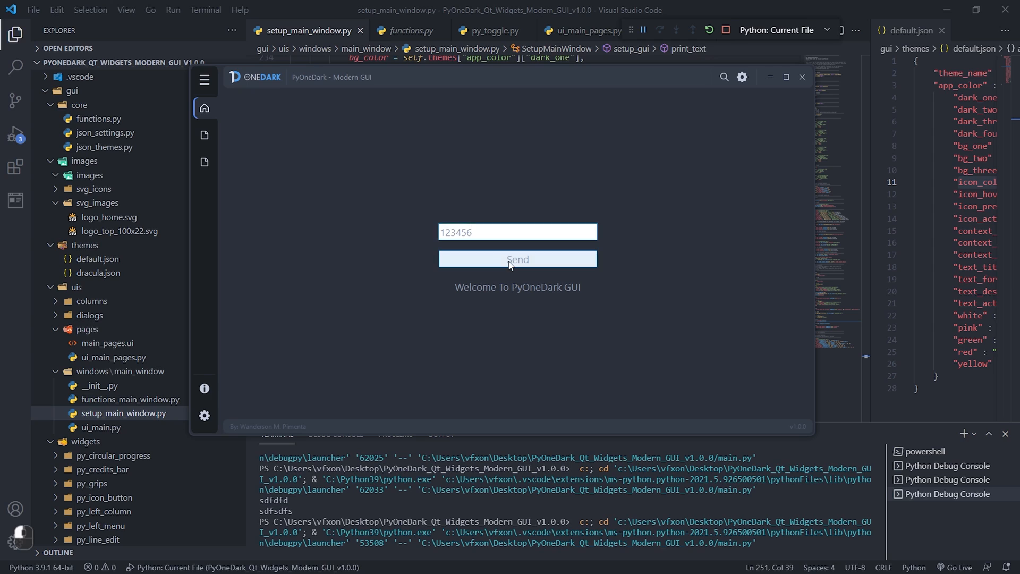
{"action": "left_click", "coordinate": [518, 259]}
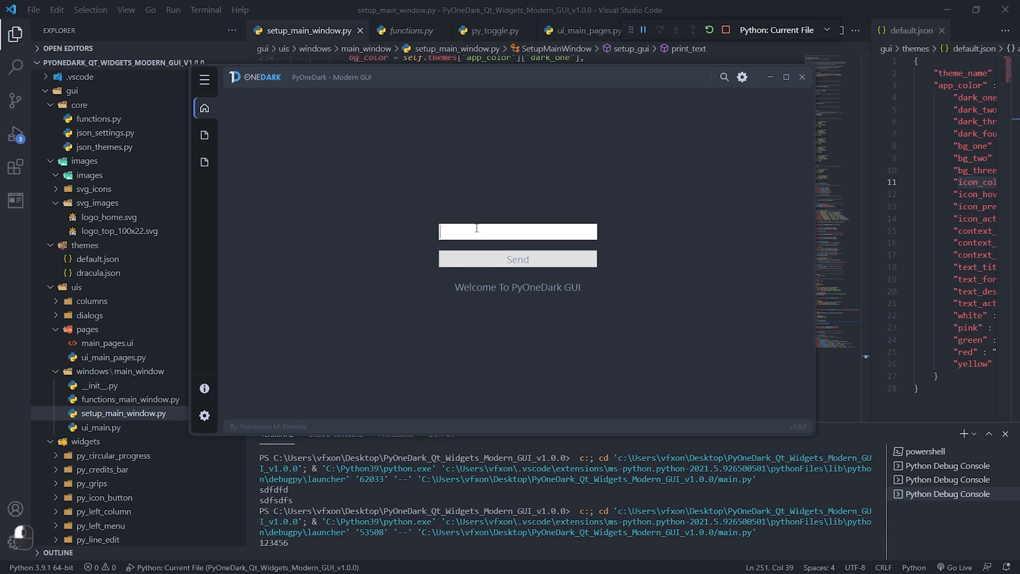
{"action": "type", "text": "teste"}
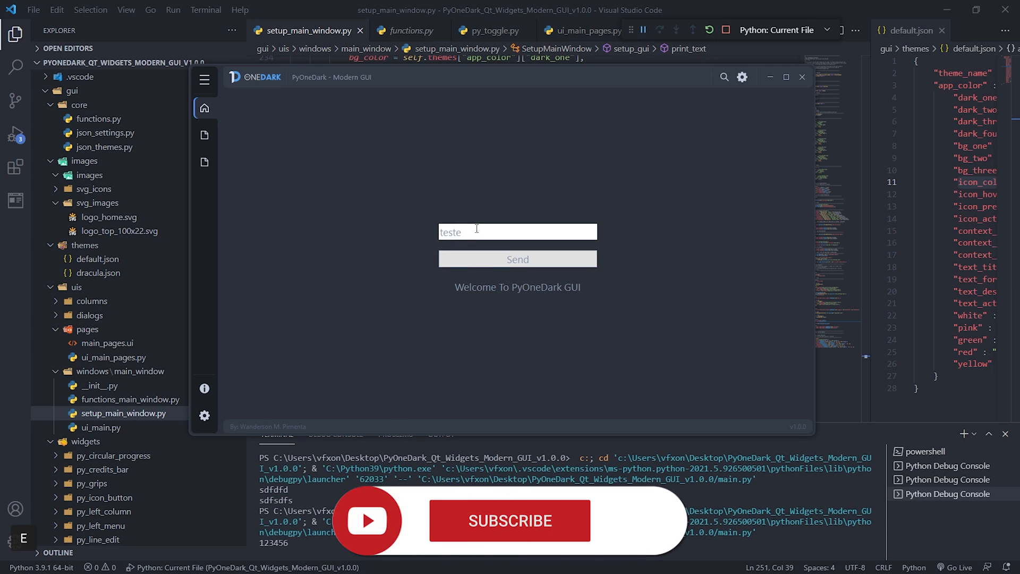
{"action": "left_click", "coordinate": [517, 259]}
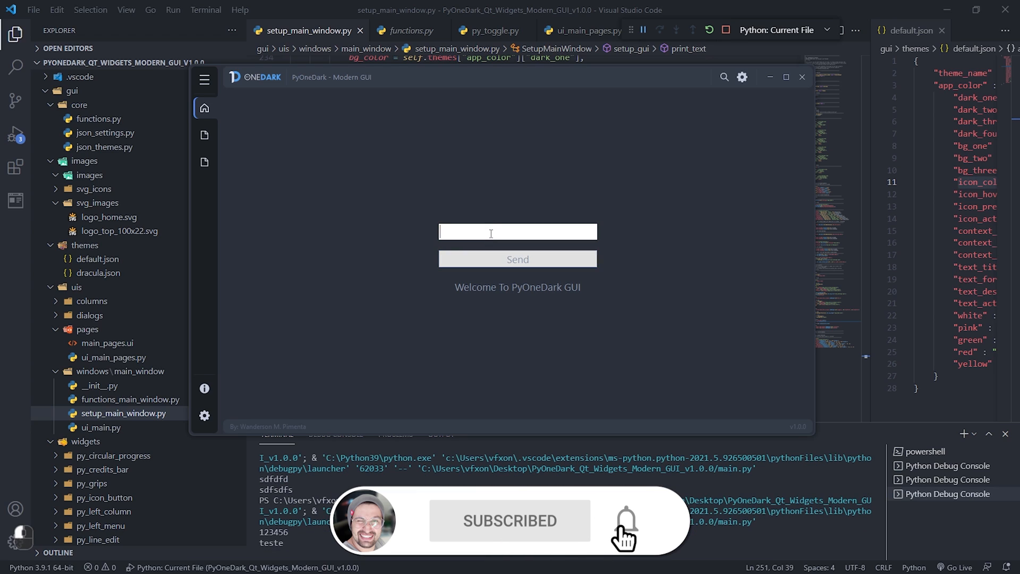
{"action": "type", "text": "Hello"}
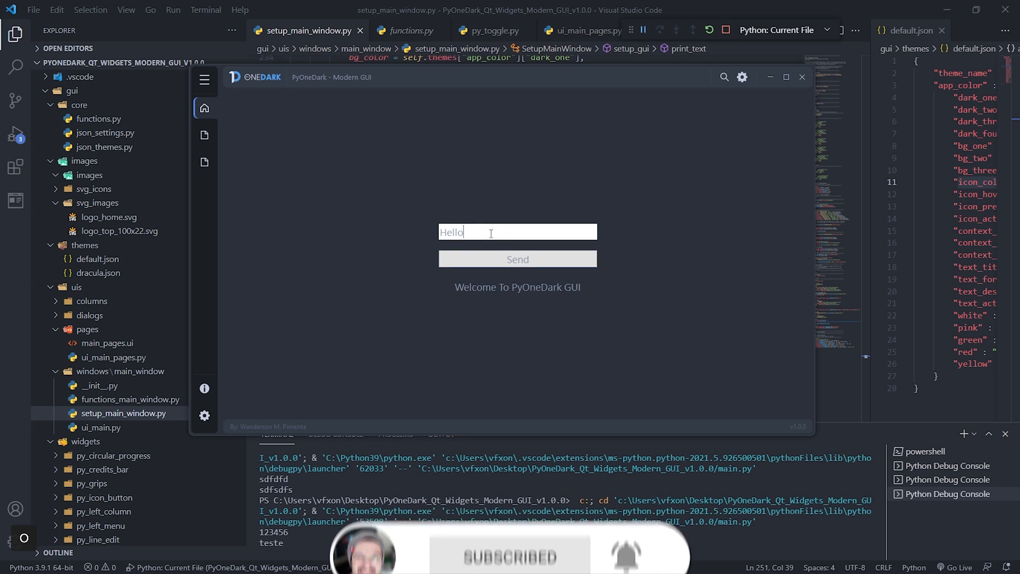